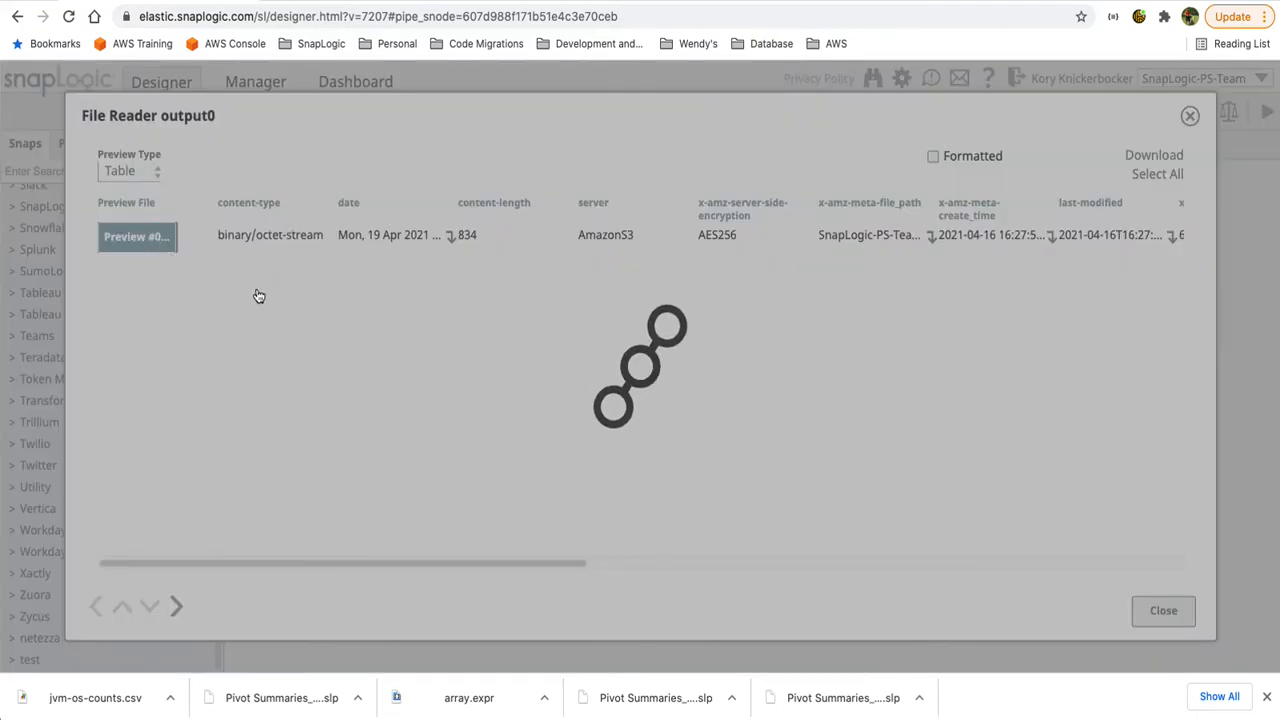
Step: Dismiss the File Reader preview and review the Sort snap's settings
{"action": "left_click", "coordinate": [136, 236]}
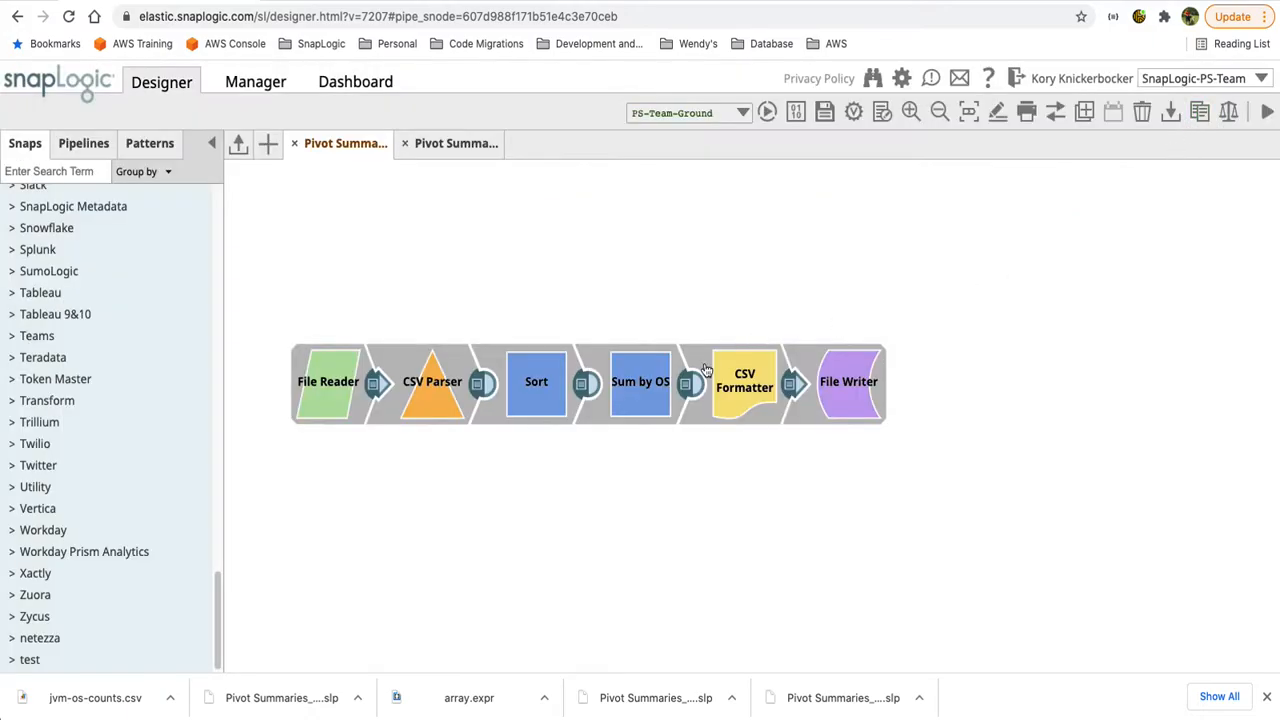
{"action": "double_click", "coordinate": [536, 382]}
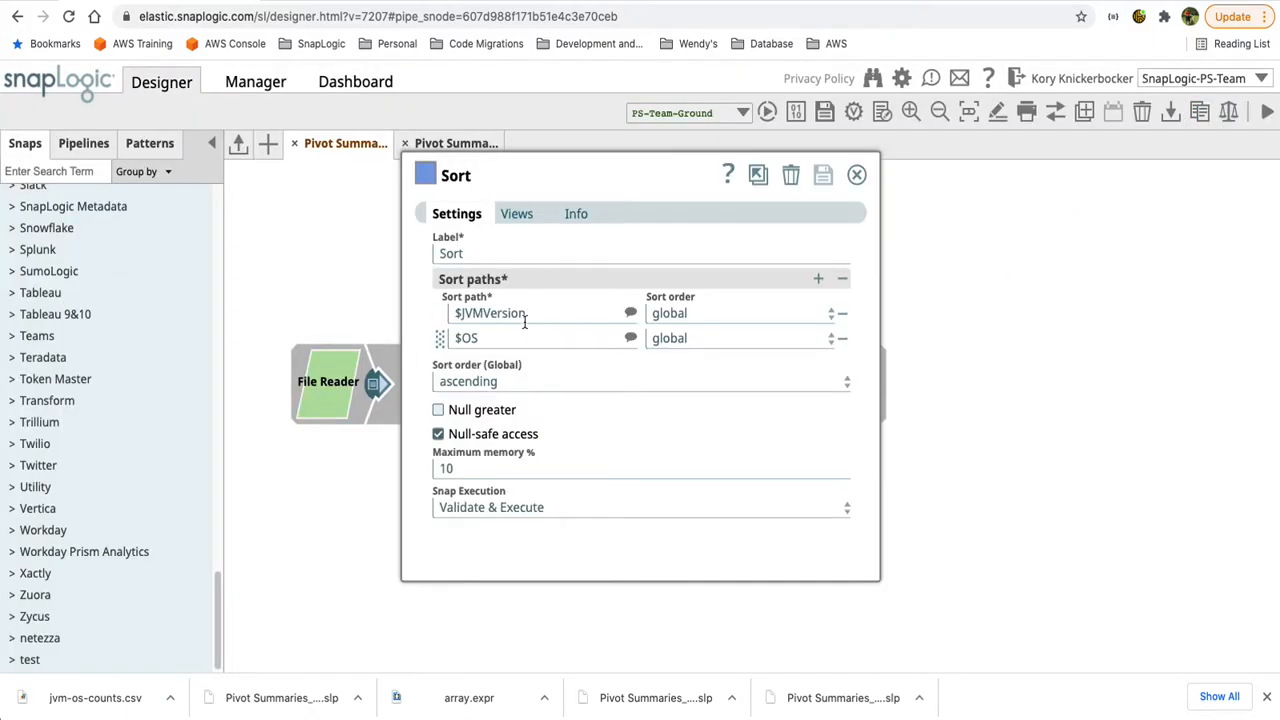
{"action": "left_click", "coordinate": [856, 174]}
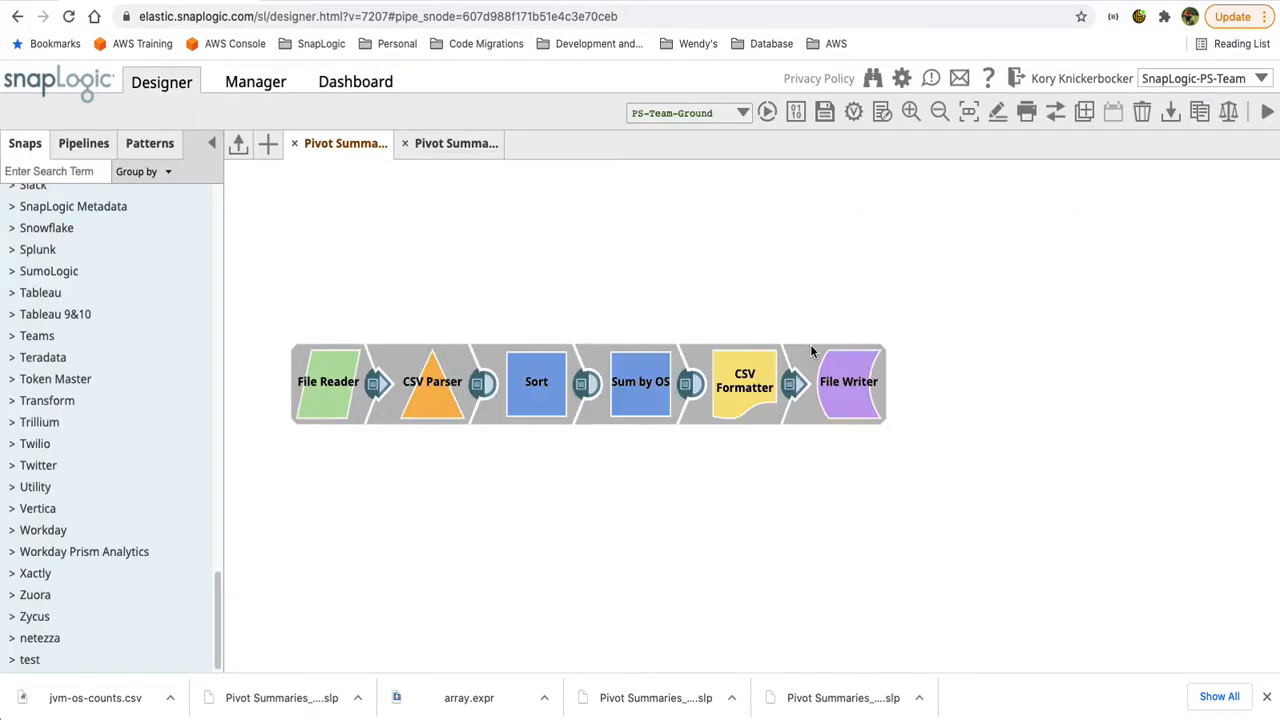
Step: Review the Sum by OS settings and its per-OS count output, then return to the canvas
{"action": "double_click", "coordinate": [640, 382]}
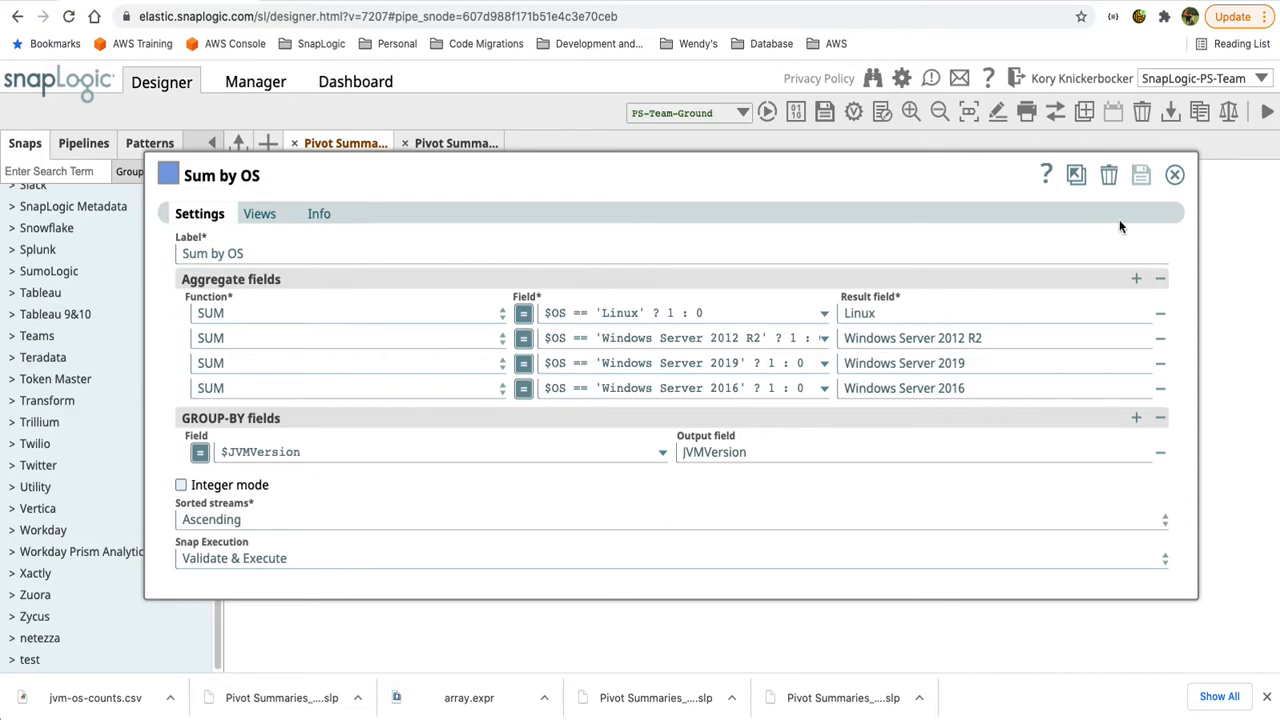
{"action": "left_click", "coordinate": [1174, 176]}
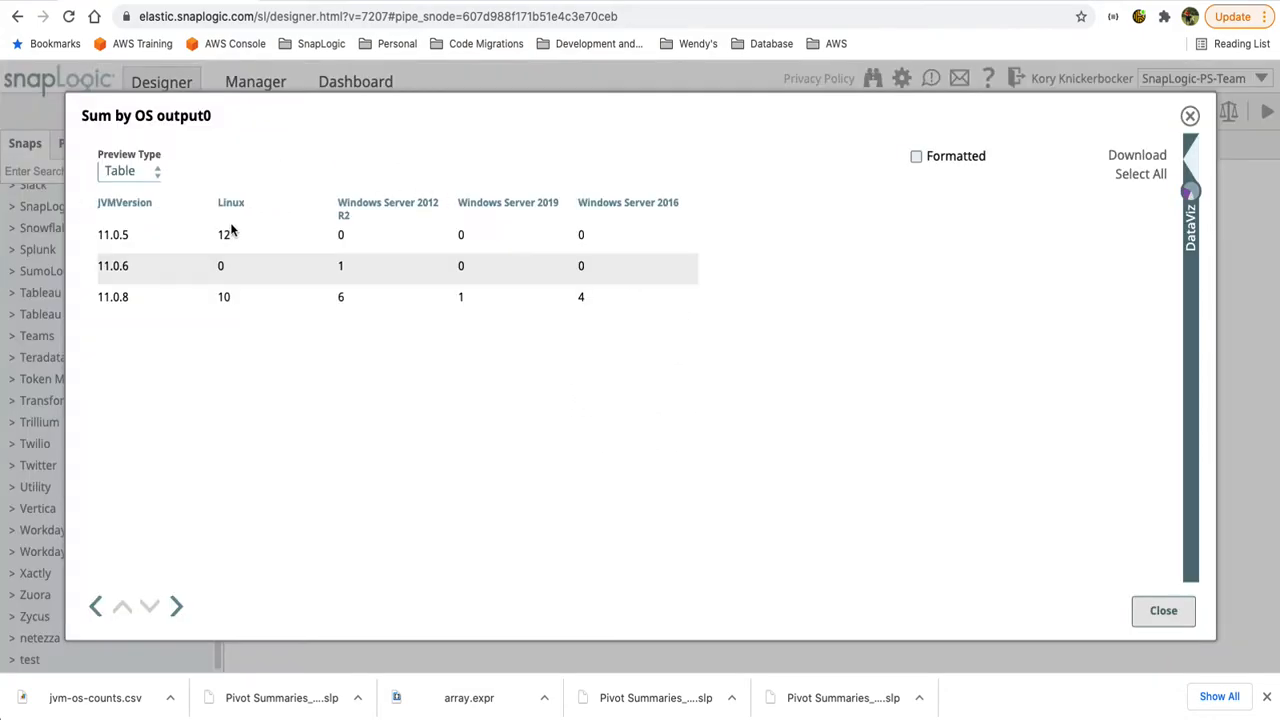
{"action": "mouse_move", "coordinate": [364, 264]}
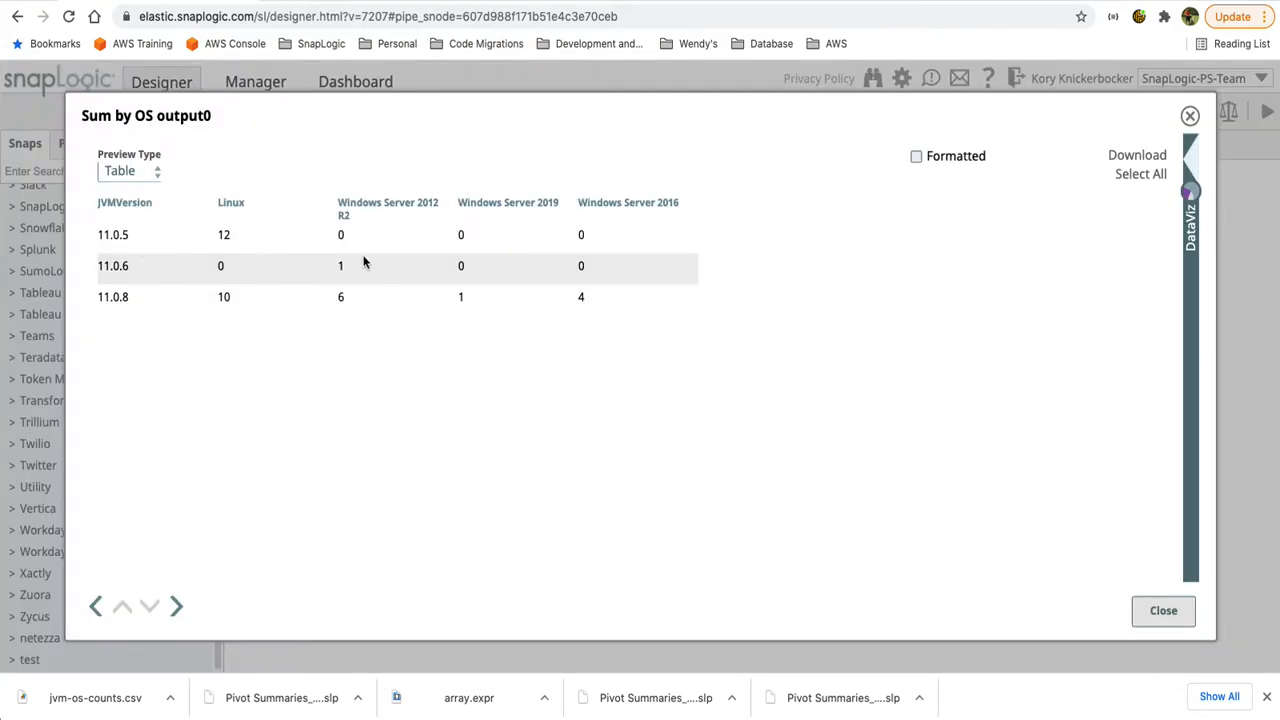
{"action": "mouse_move", "coordinate": [336, 238]}
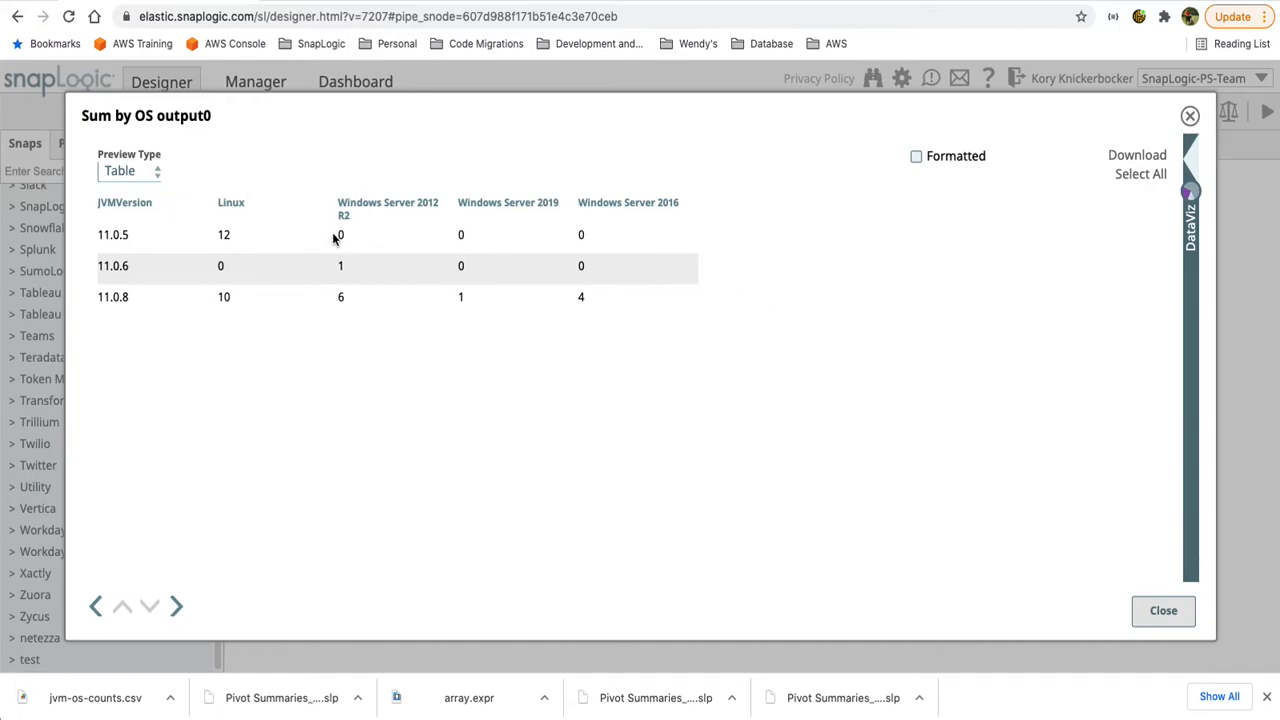
{"action": "left_click", "coordinate": [1162, 612]}
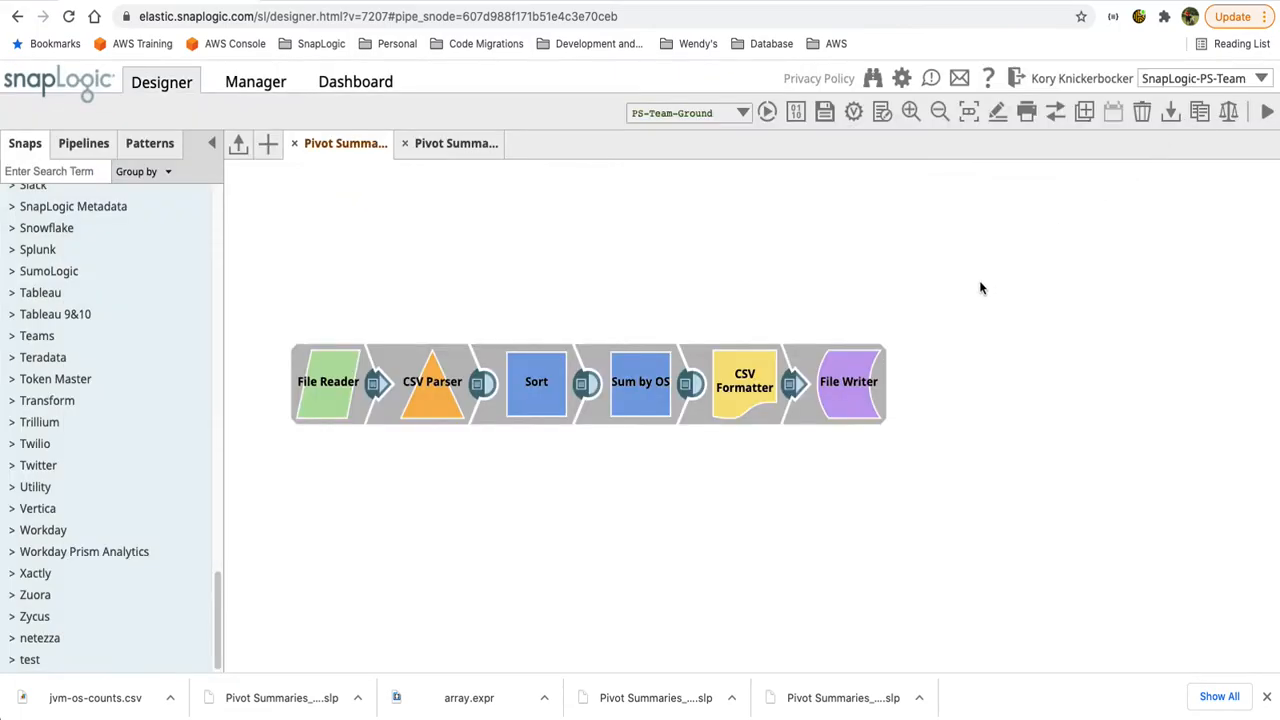
{"action": "mouse_move", "coordinate": [896, 448]}
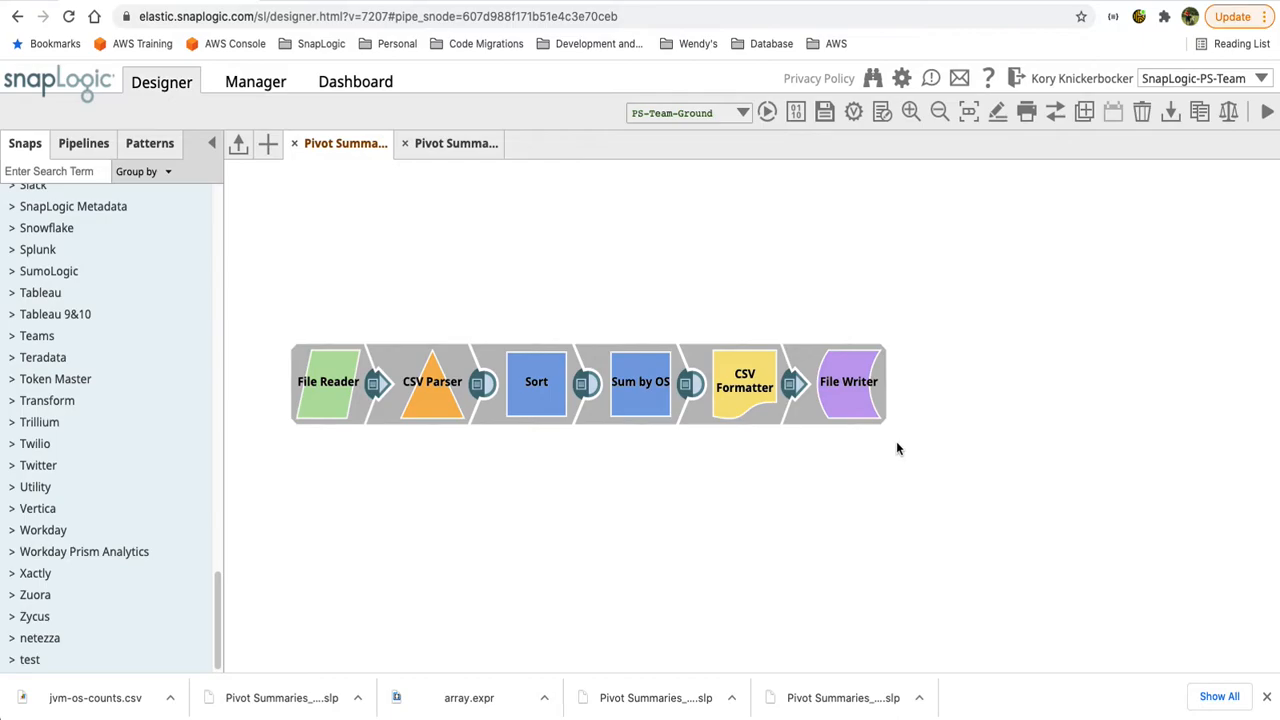
{"action": "mouse_move", "coordinate": [424, 198]}
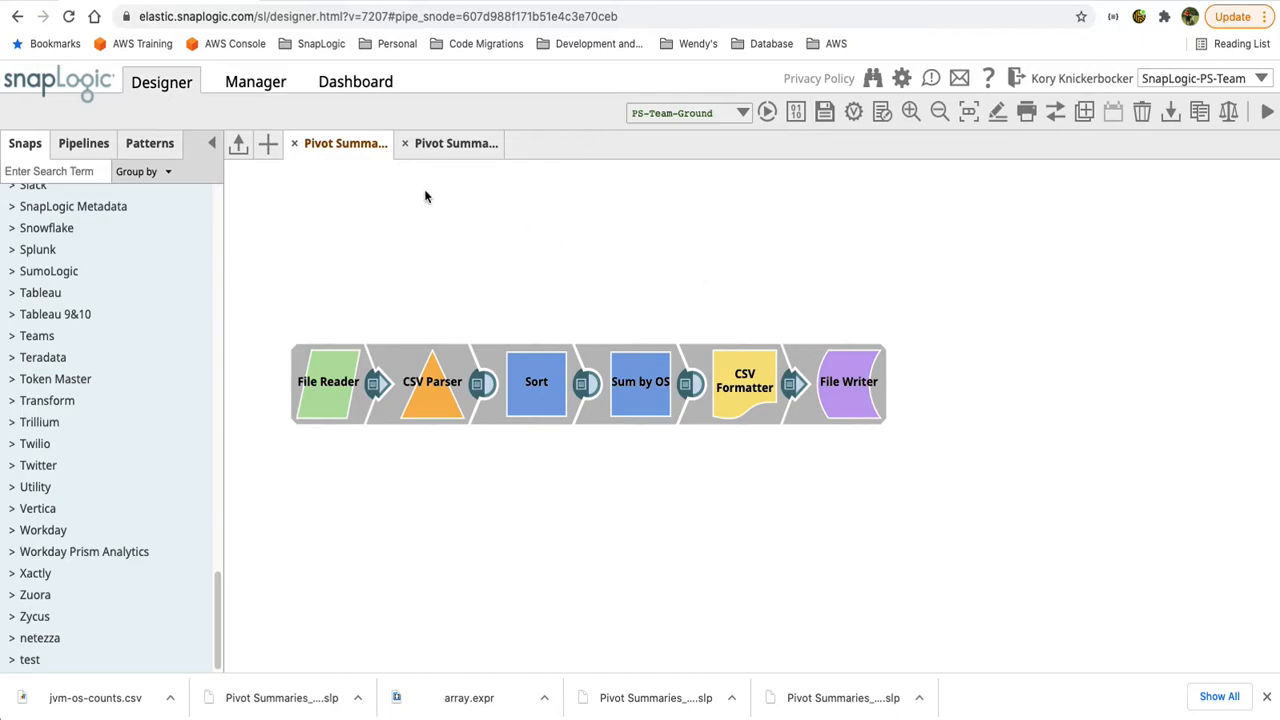
{"action": "mouse_move", "coordinate": [644, 332]}
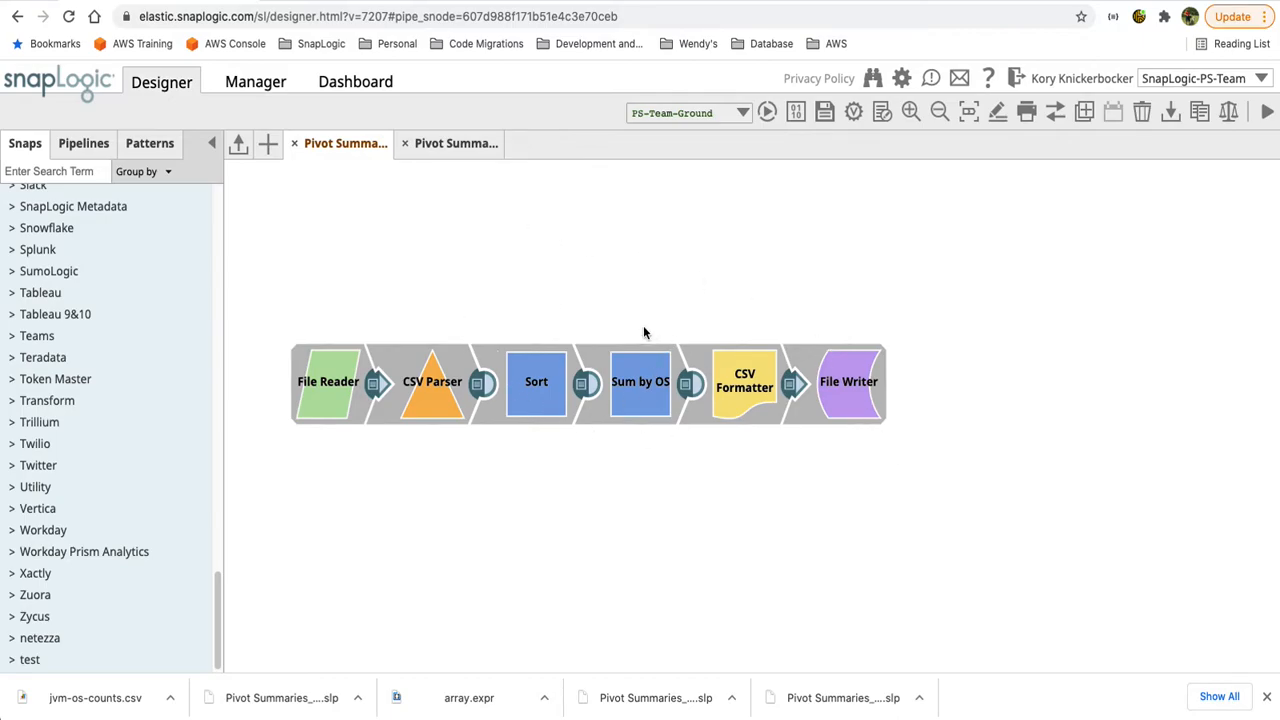
{"action": "mouse_move", "coordinate": [584, 302]}
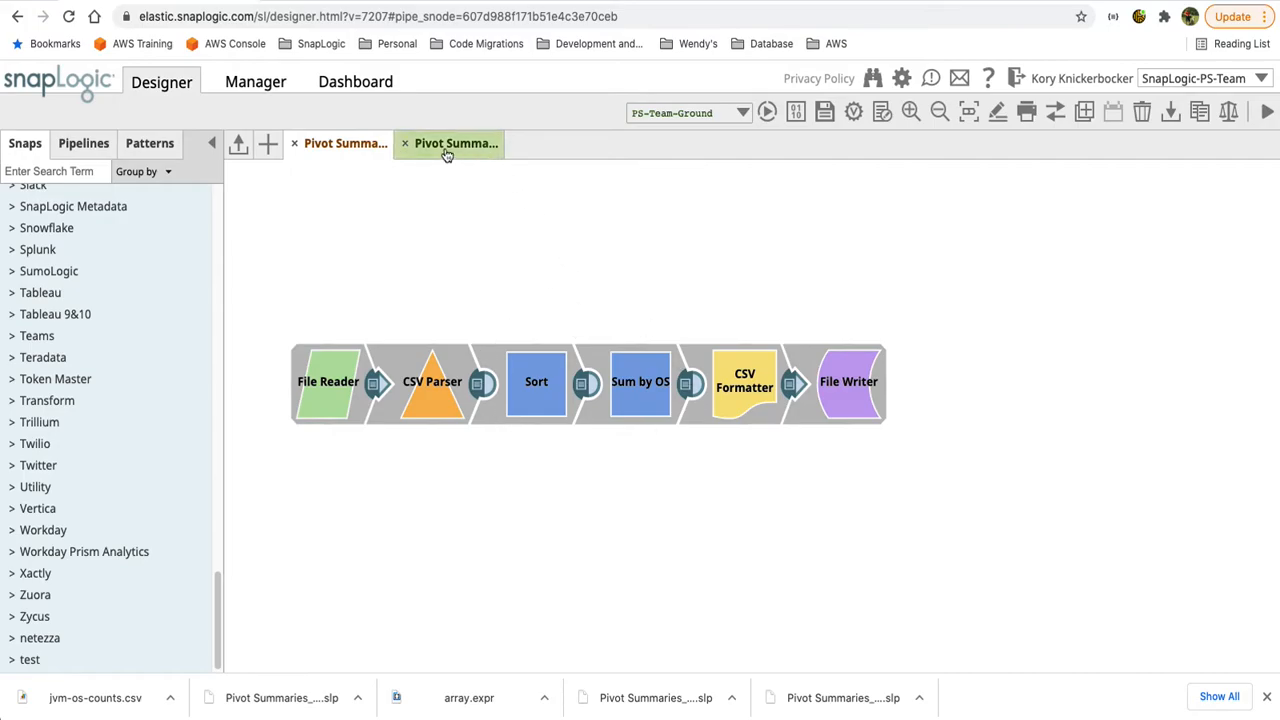
Step: Switch to the generic pivot pipeline and check its File Reader settings
{"action": "left_click", "coordinate": [456, 144]}
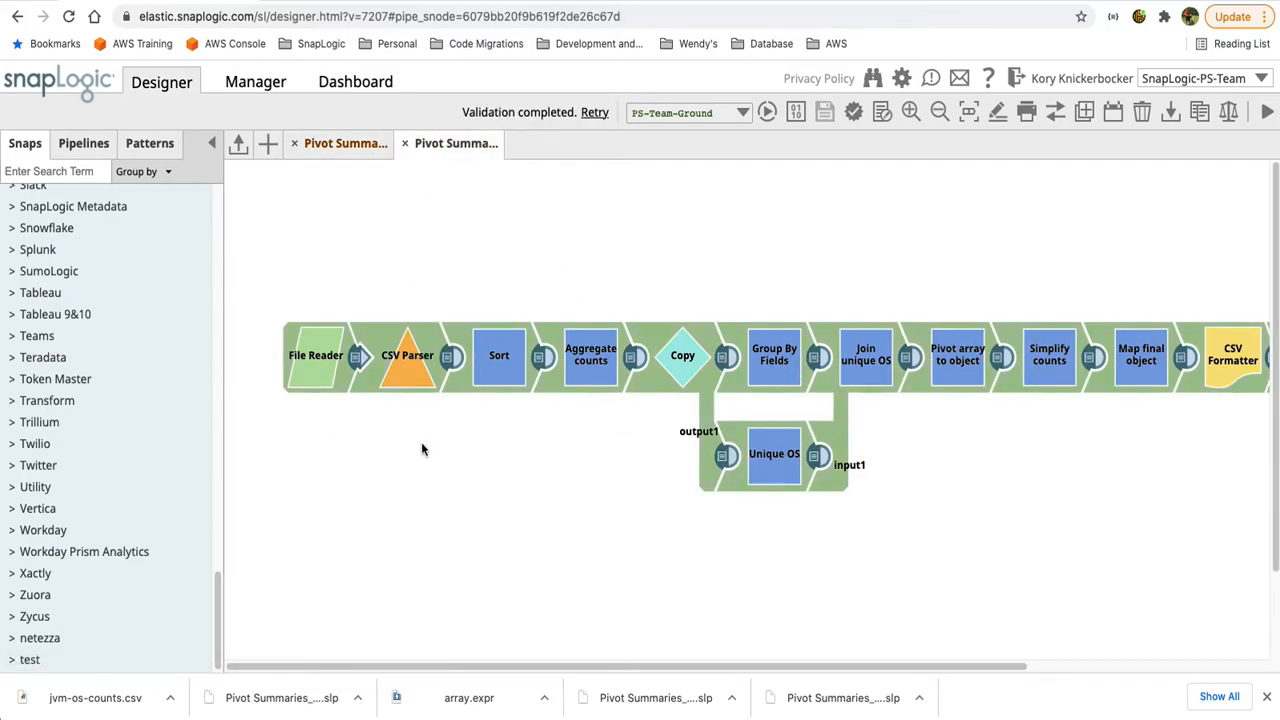
{"action": "double_click", "coordinate": [316, 356]}
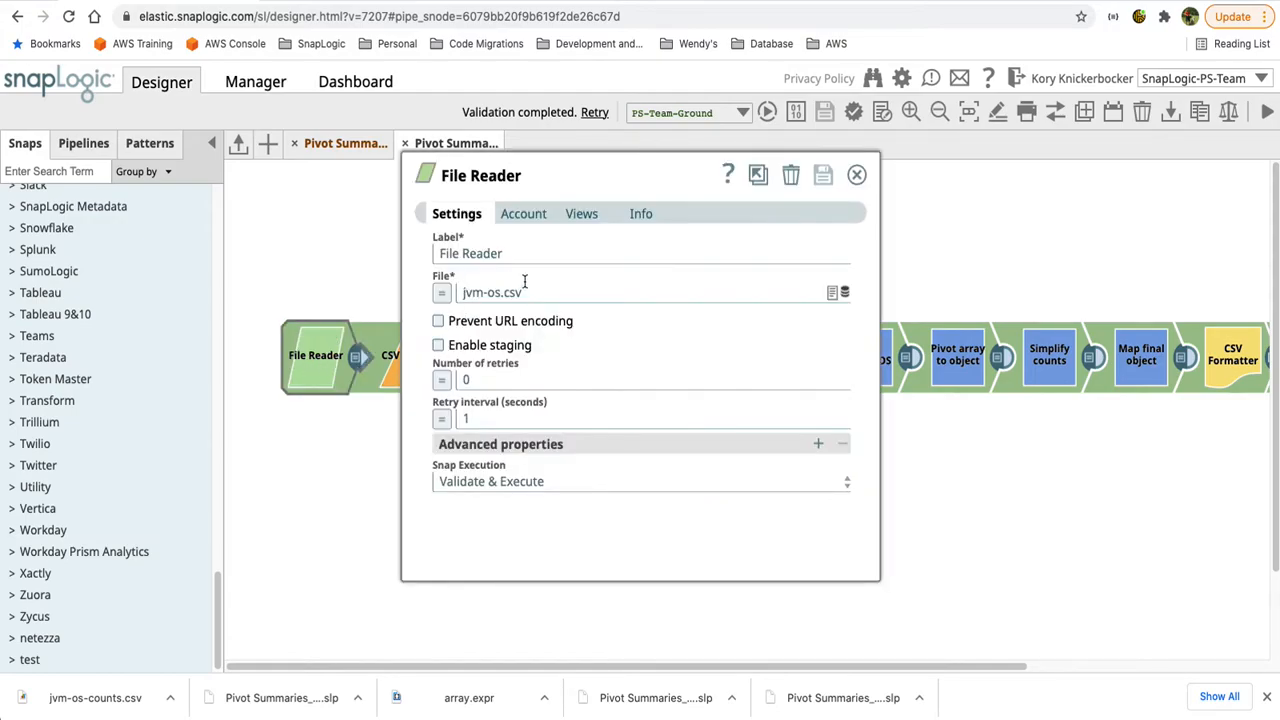
{"action": "left_click", "coordinate": [856, 174]}
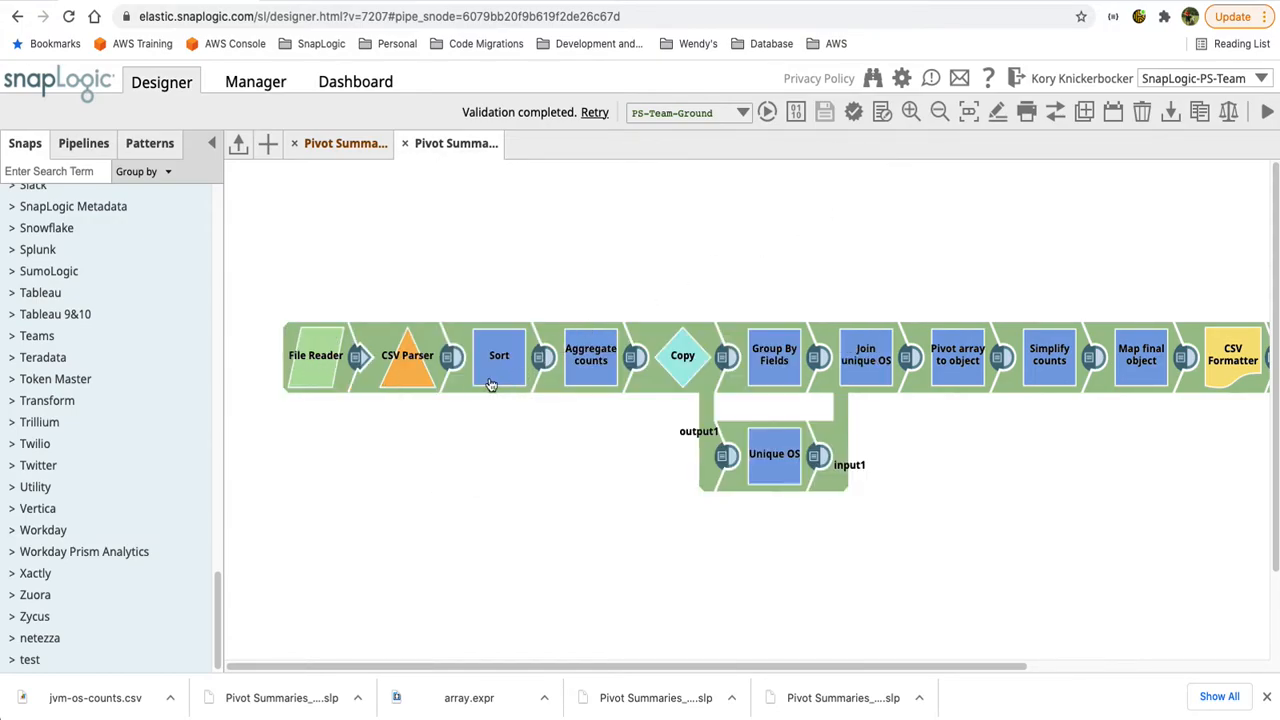
Step: Inspect the Aggregate counts snap and its output of counts per JVMVersion and OS
{"action": "double_click", "coordinate": [500, 356]}
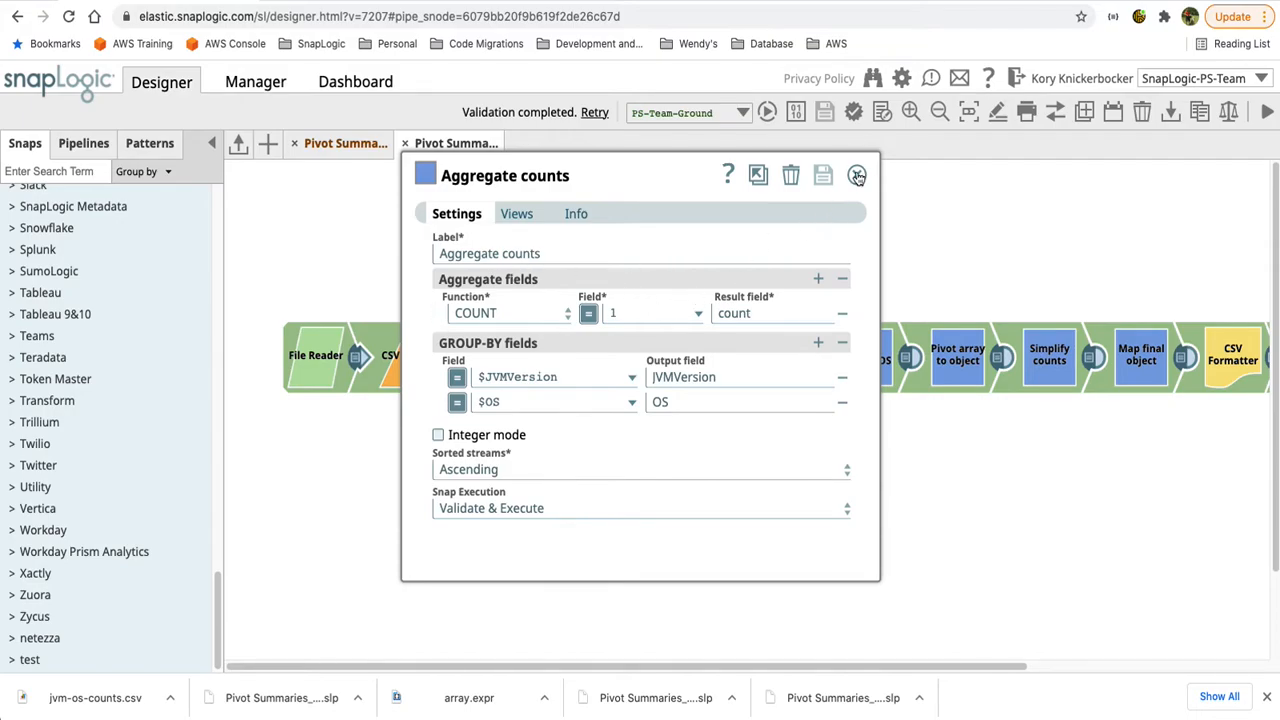
{"action": "left_click", "coordinate": [856, 176]}
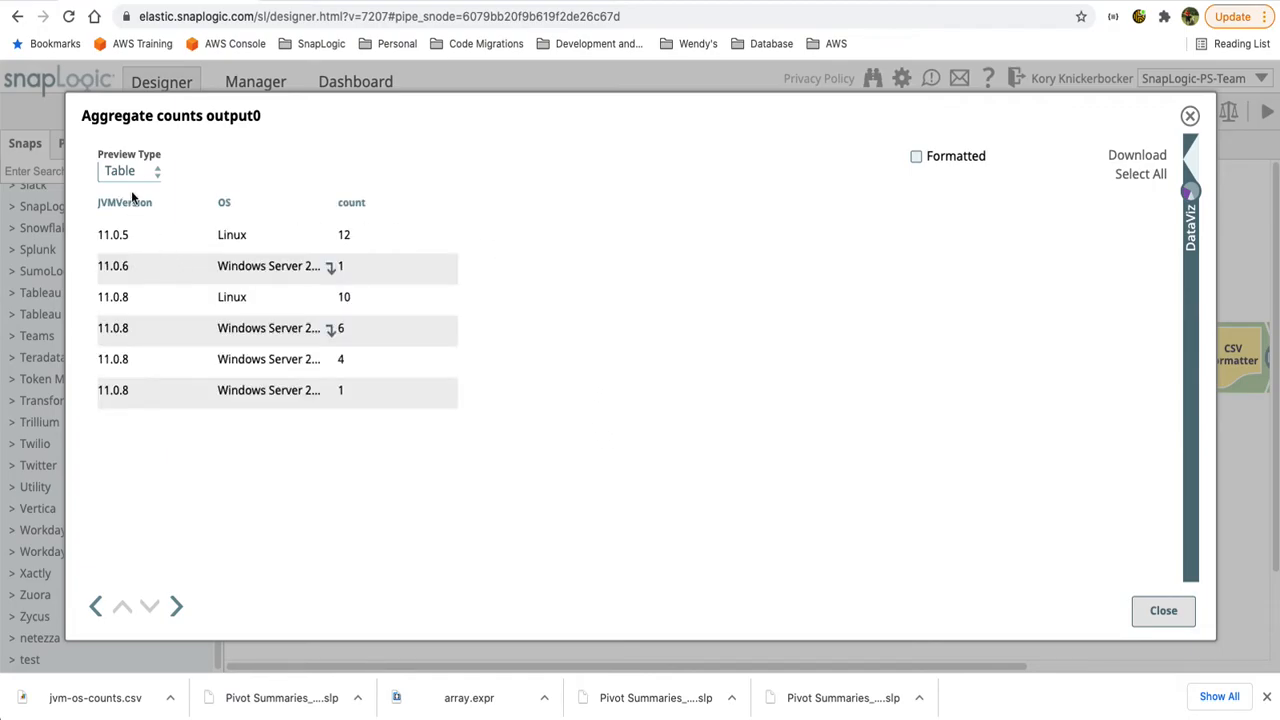
{"action": "mouse_move", "coordinate": [236, 380]}
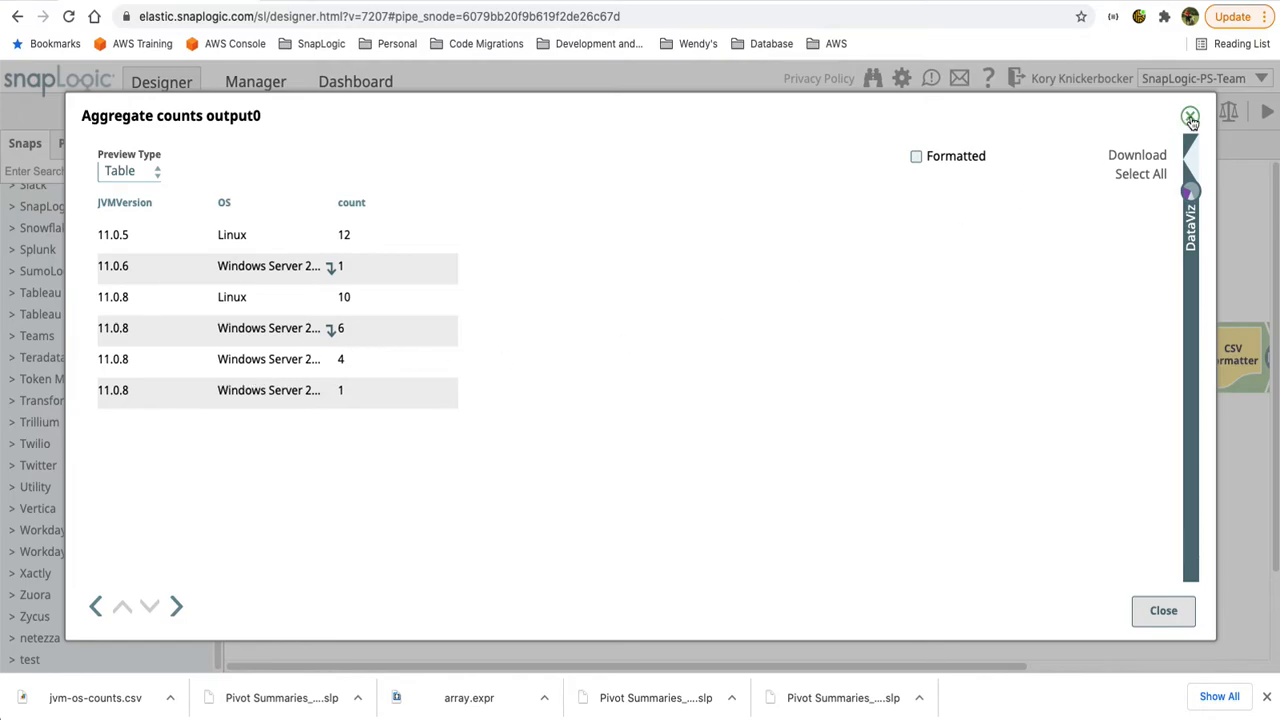
{"action": "left_click", "coordinate": [1190, 116]}
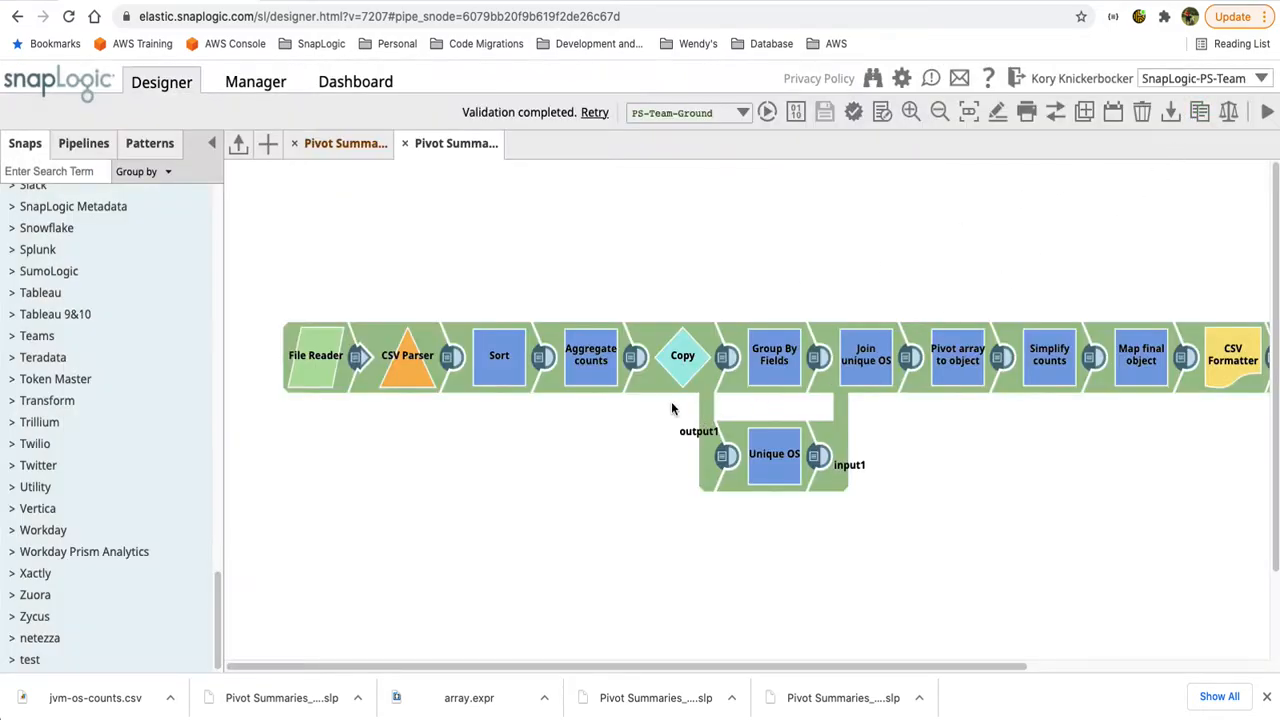
{"action": "mouse_move", "coordinate": [672, 432]}
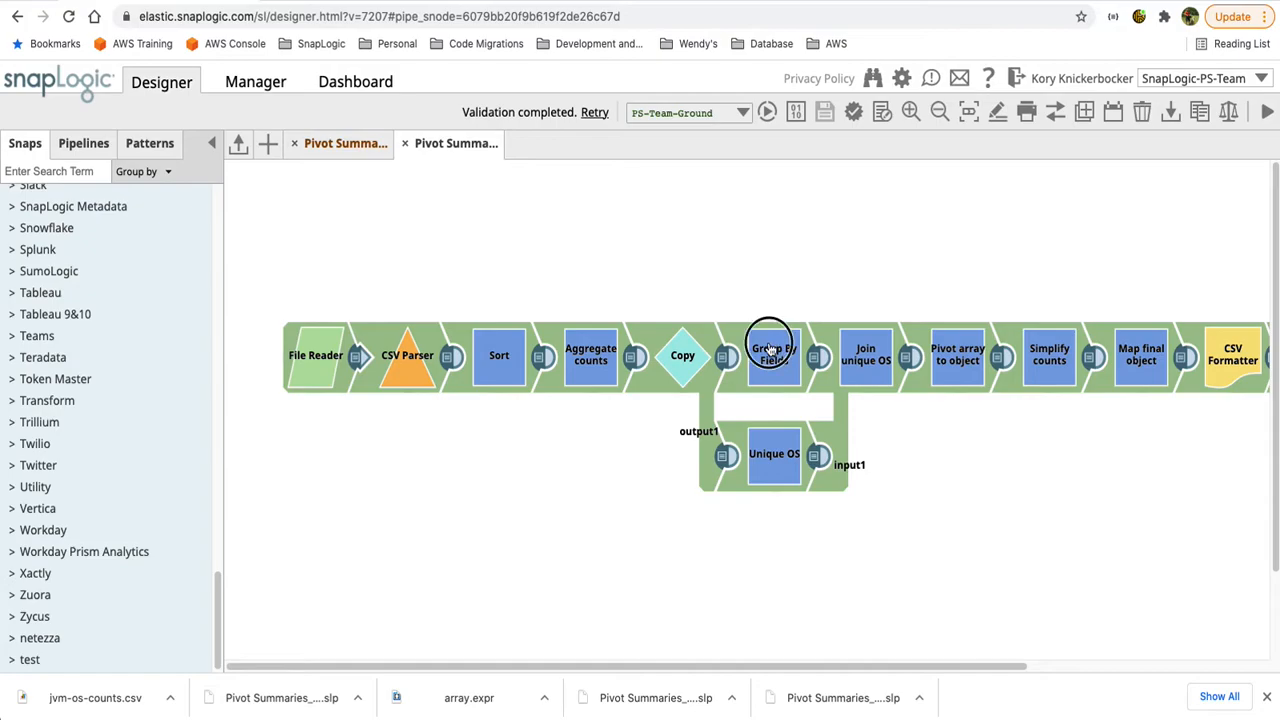
{"action": "double_click", "coordinate": [772, 356]}
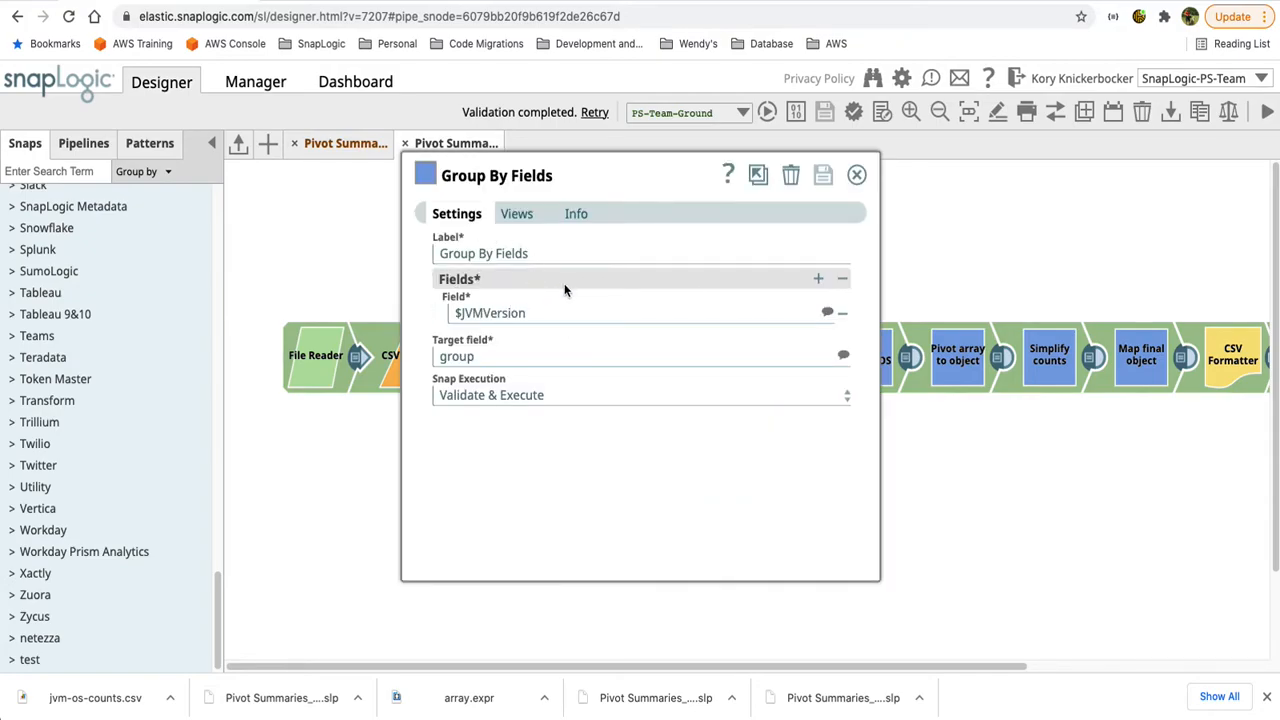
{"action": "mouse_move", "coordinate": [576, 336]}
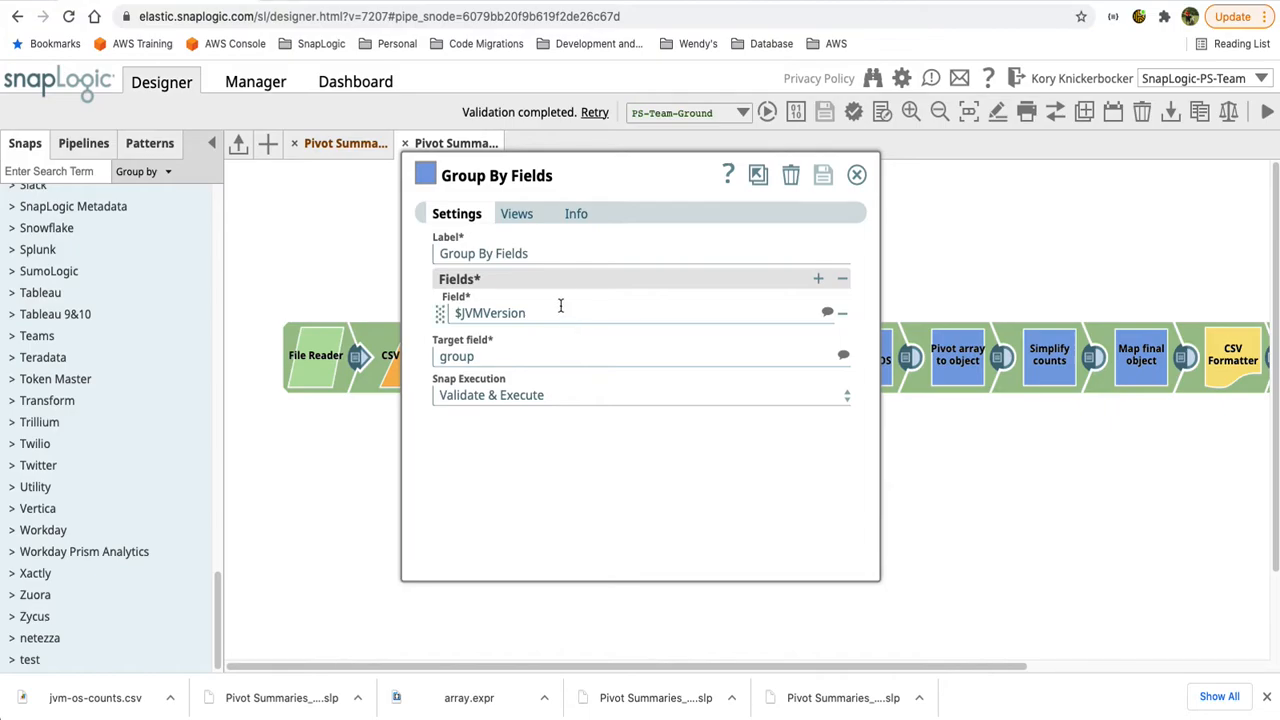
{"action": "left_click", "coordinate": [856, 174]}
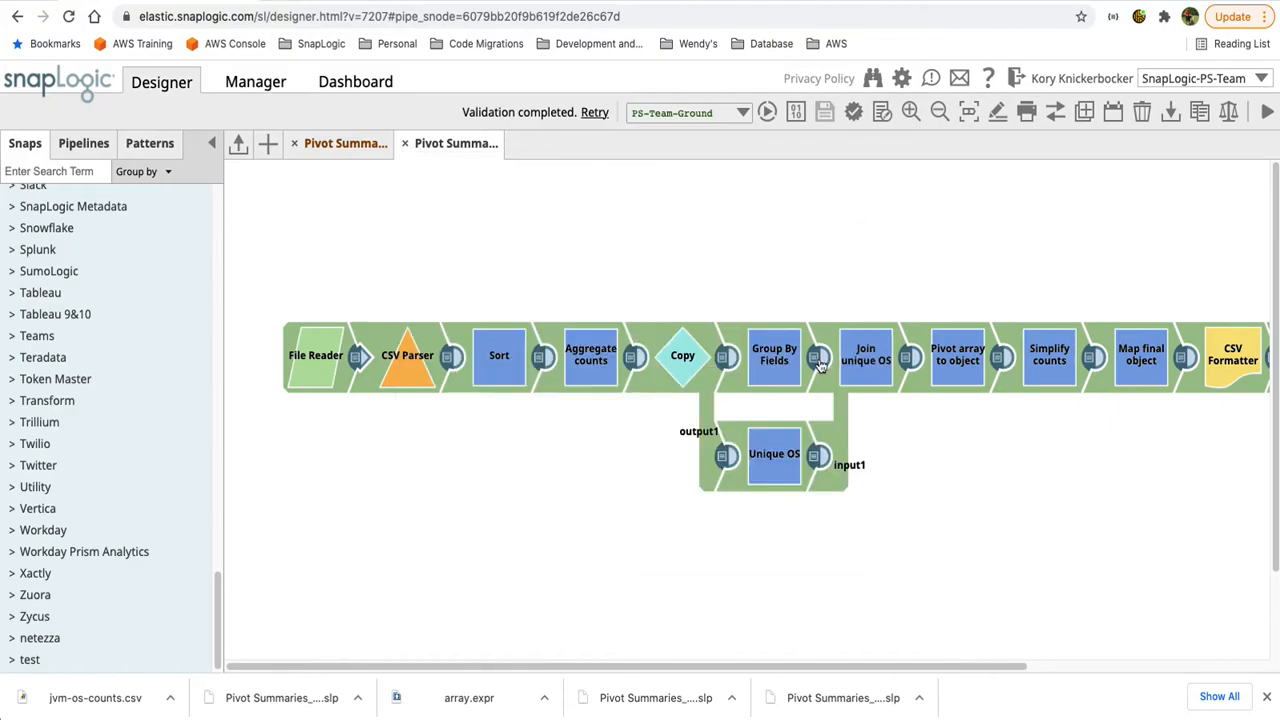
{"action": "left_click", "coordinate": [818, 356]}
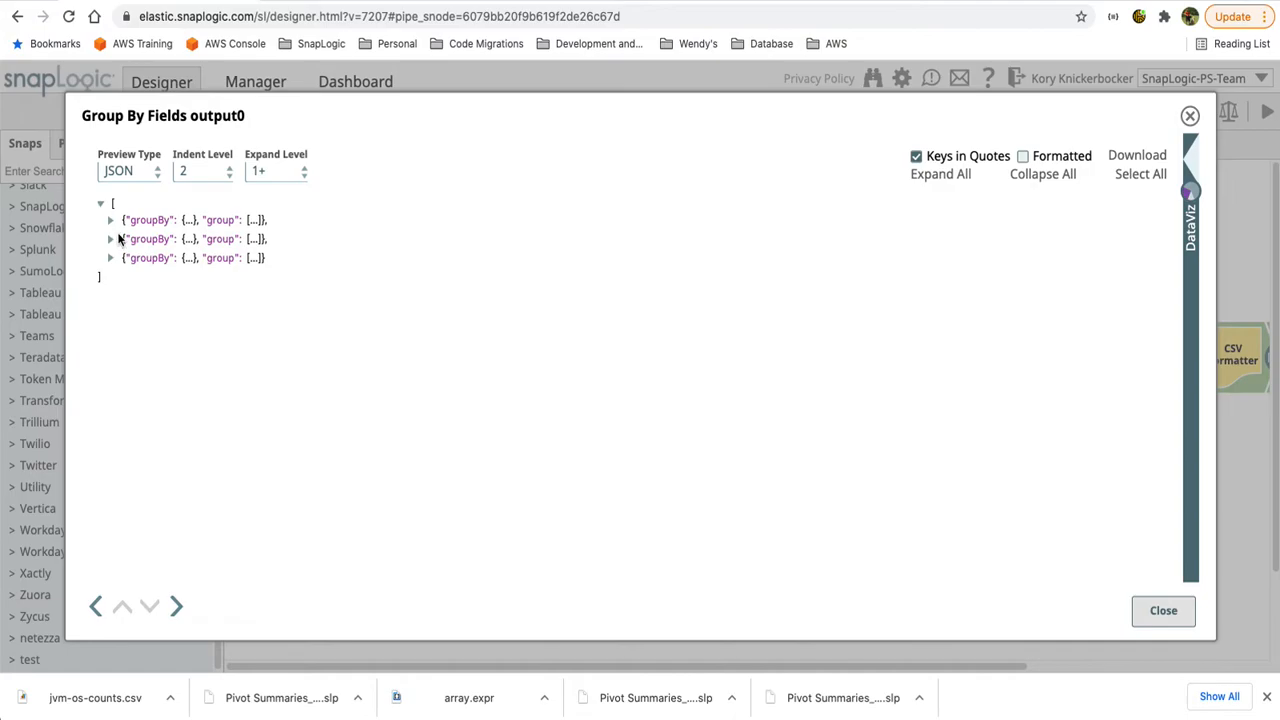
{"action": "left_click", "coordinate": [110, 218]}
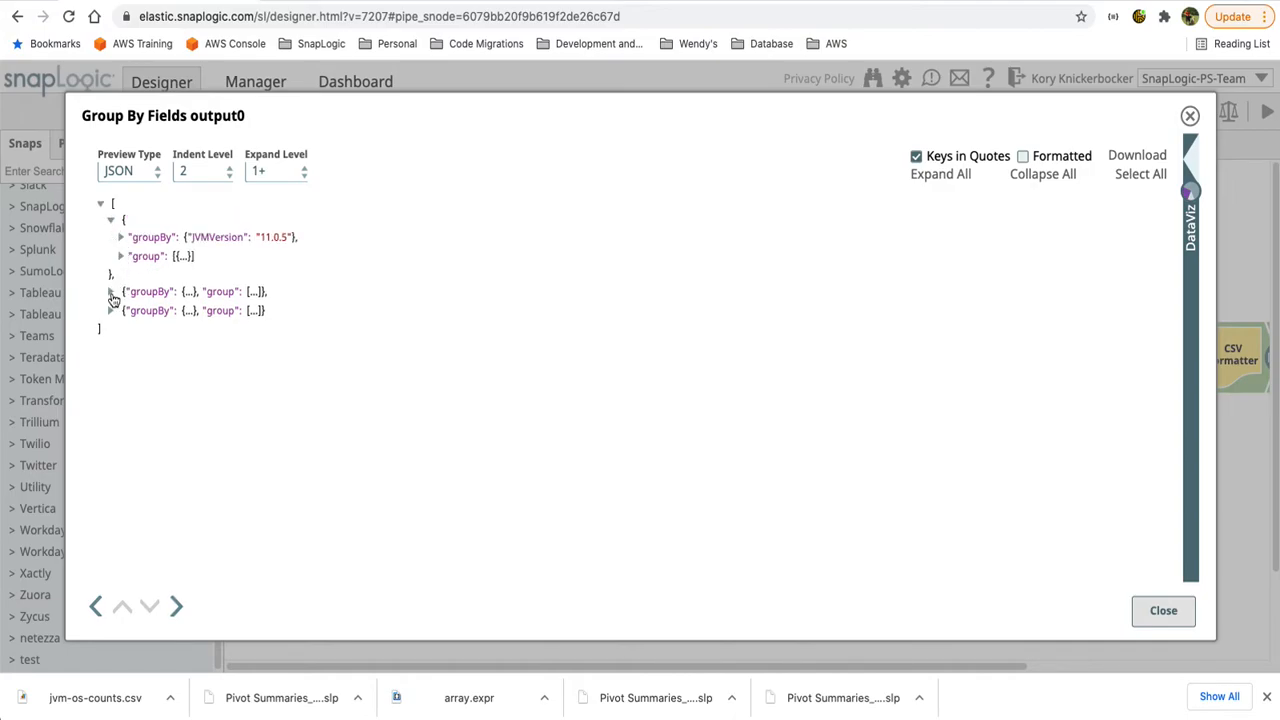
{"action": "left_click", "coordinate": [112, 292]}
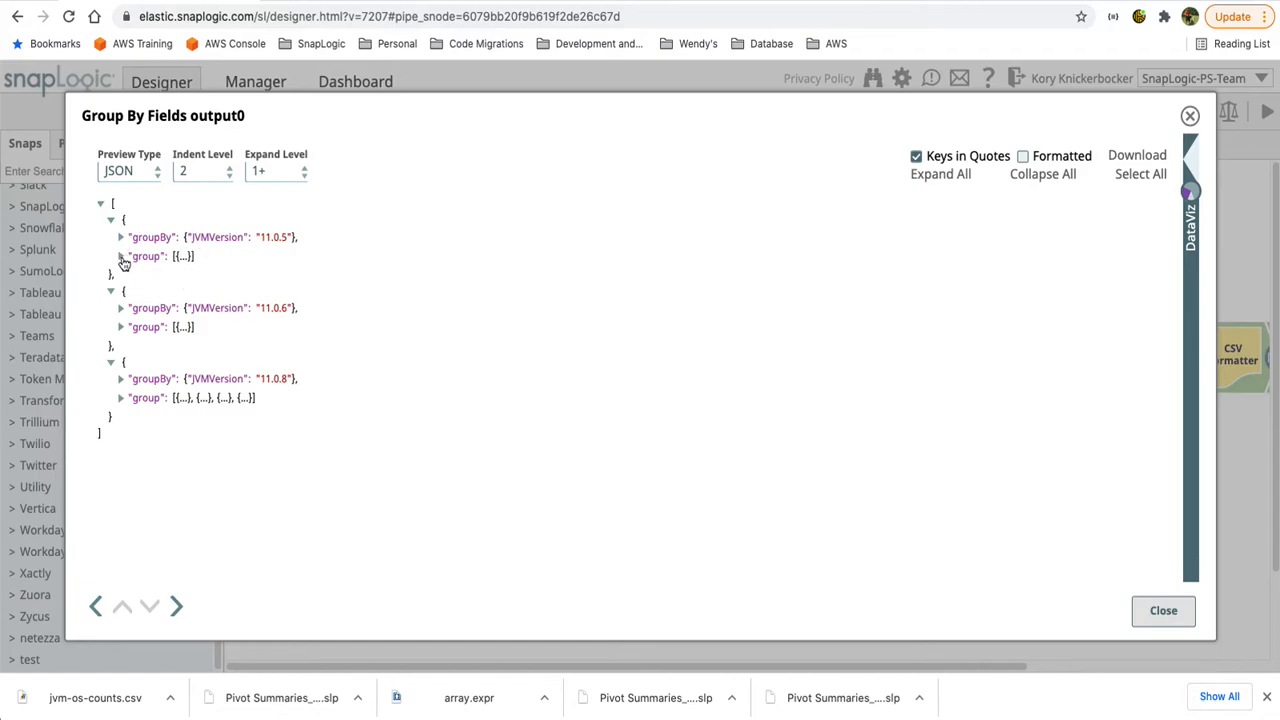
{"action": "left_click", "coordinate": [120, 256]}
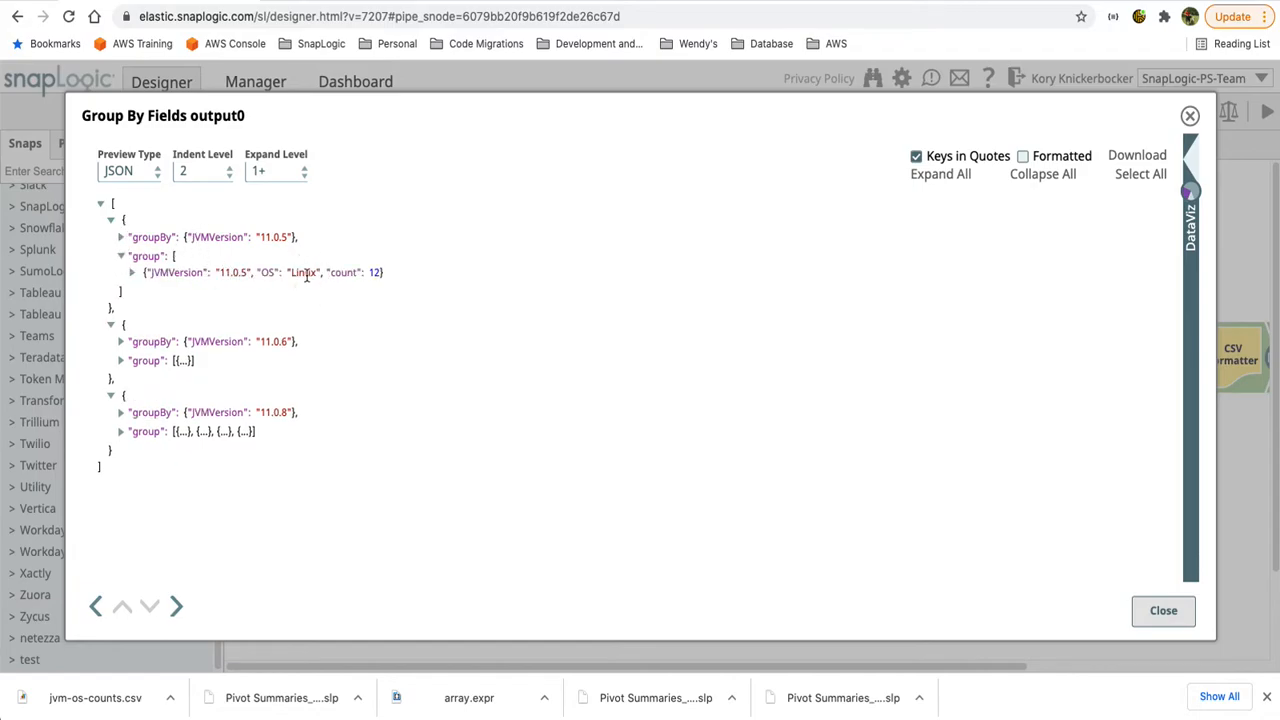
{"action": "left_click", "coordinate": [120, 360]}
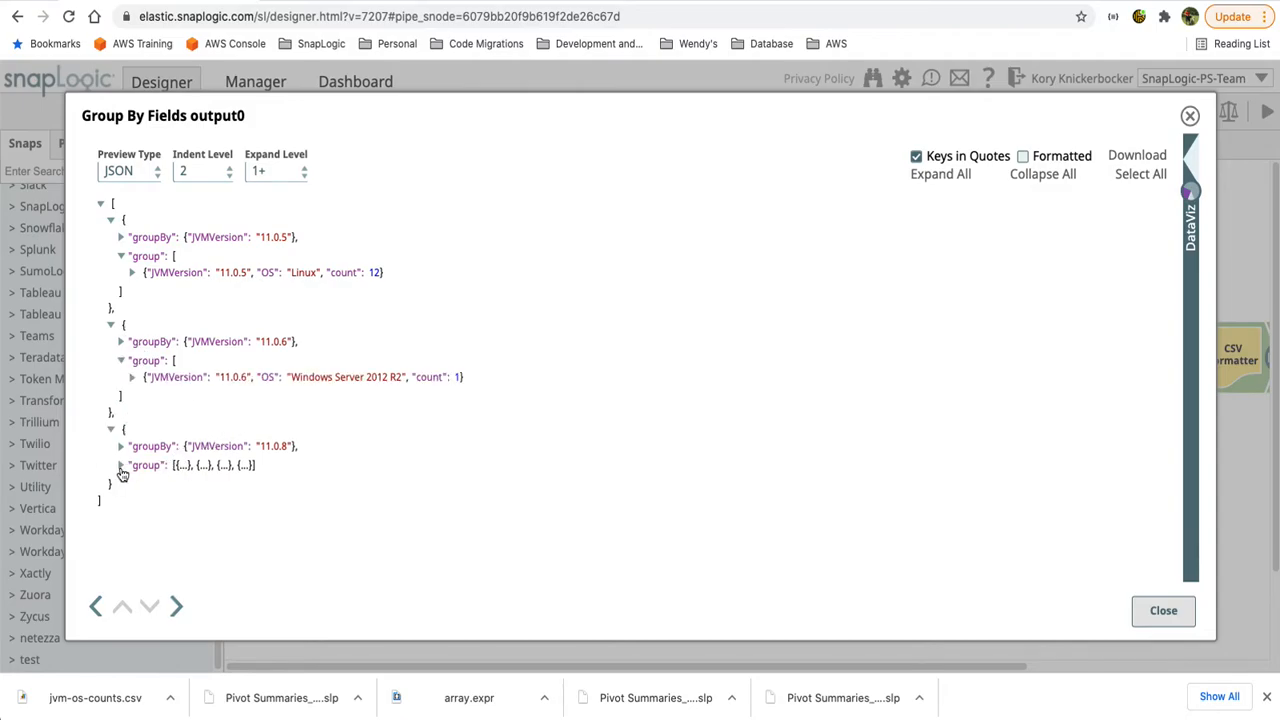
{"action": "left_click", "coordinate": [120, 464]}
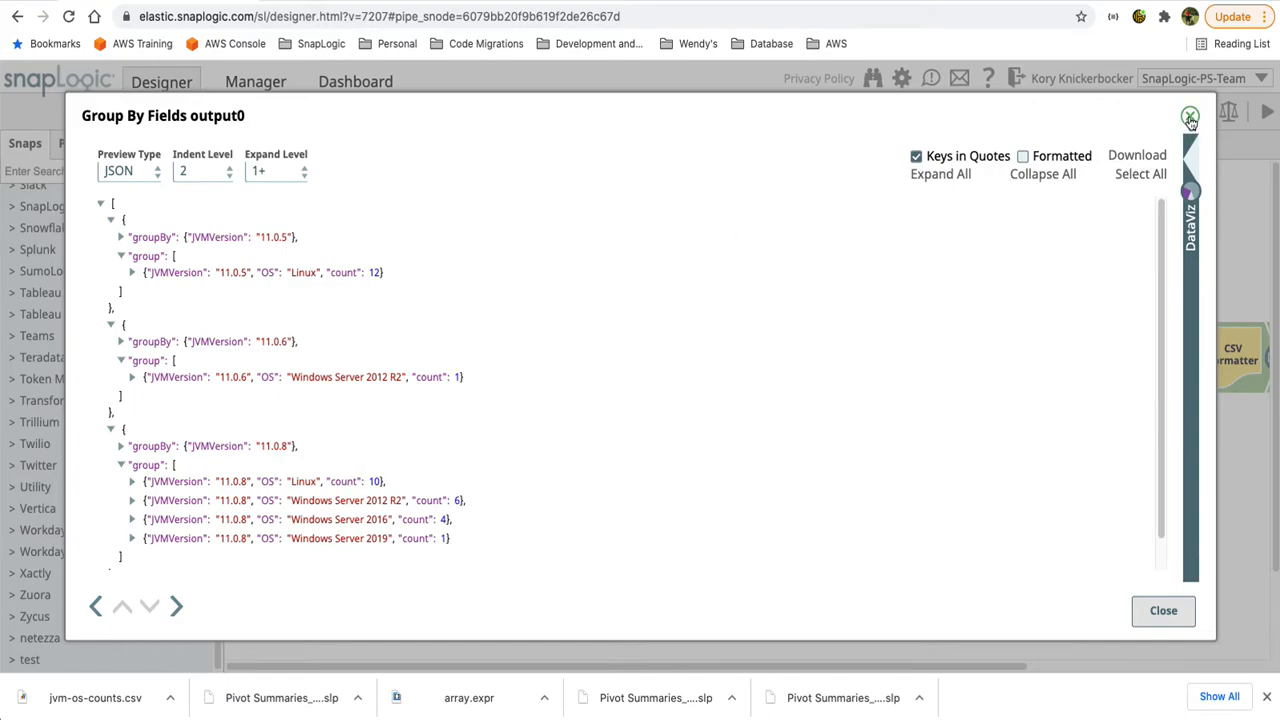
{"action": "mouse_move", "coordinate": [1190, 116]}
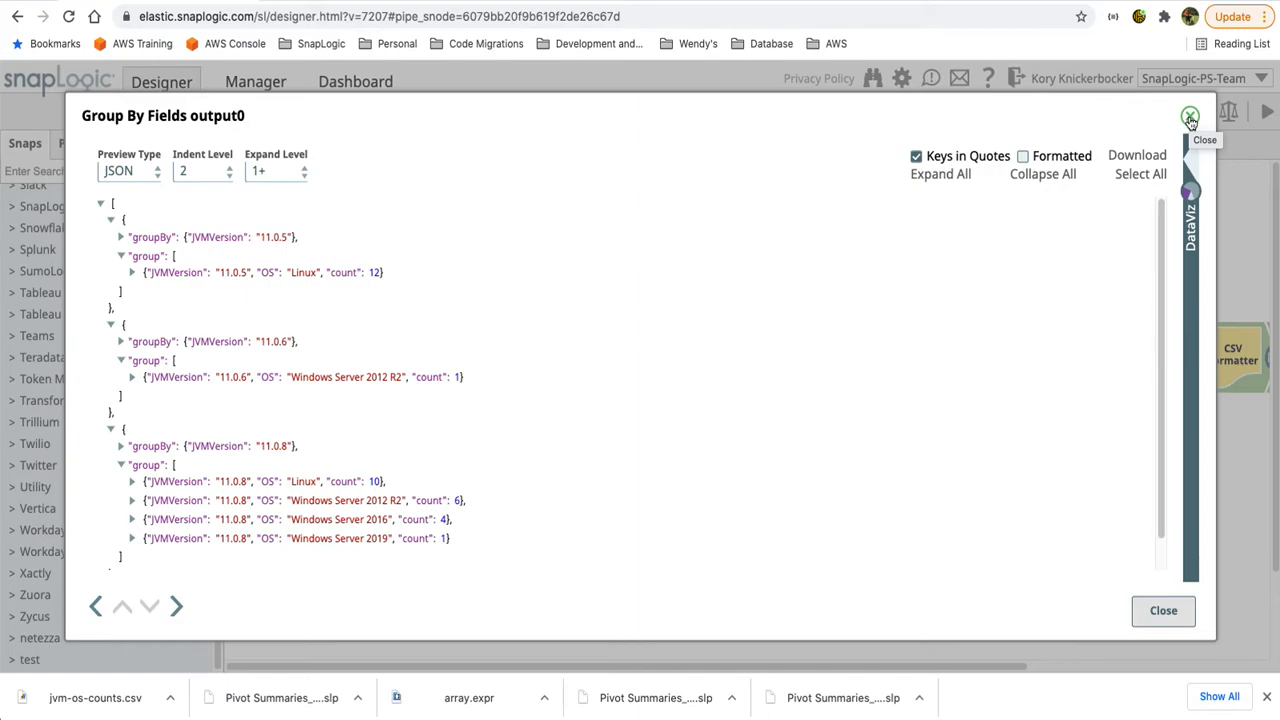
{"action": "mouse_move", "coordinate": [290, 472]}
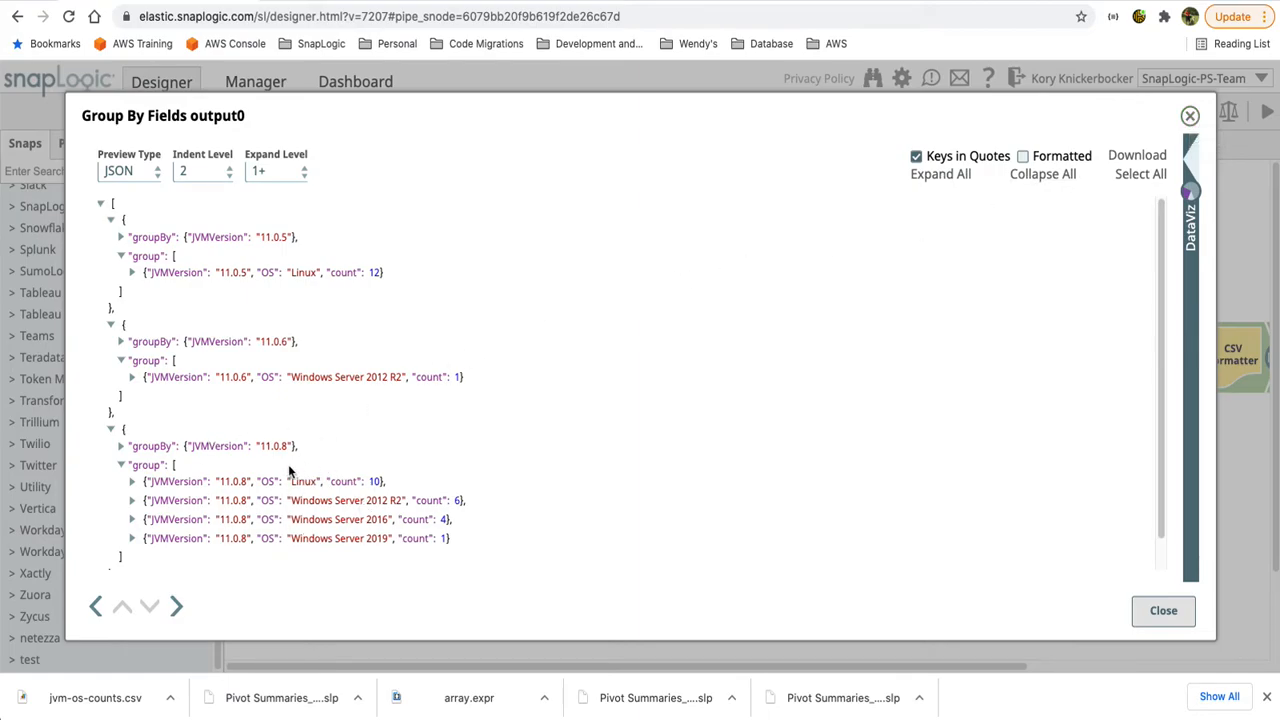
{"action": "left_click", "coordinate": [1164, 610]}
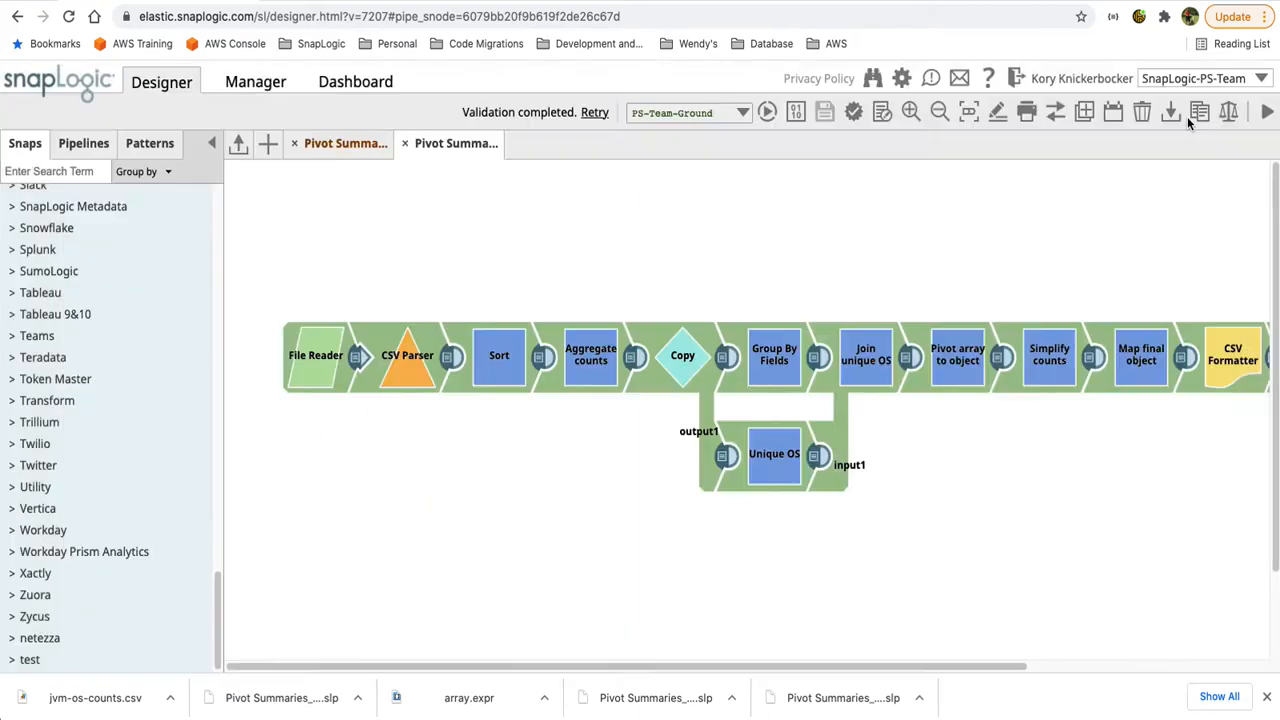
{"action": "double_click", "coordinate": [772, 452]}
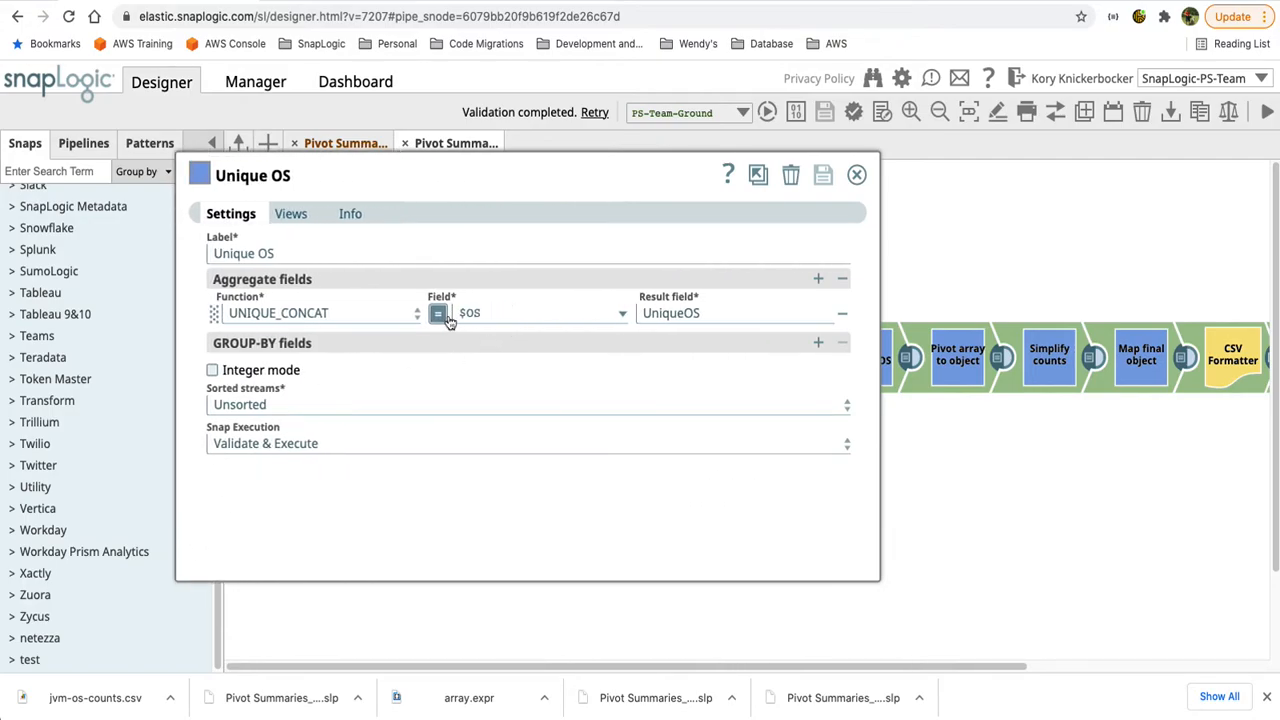
{"action": "left_click", "coordinate": [856, 174]}
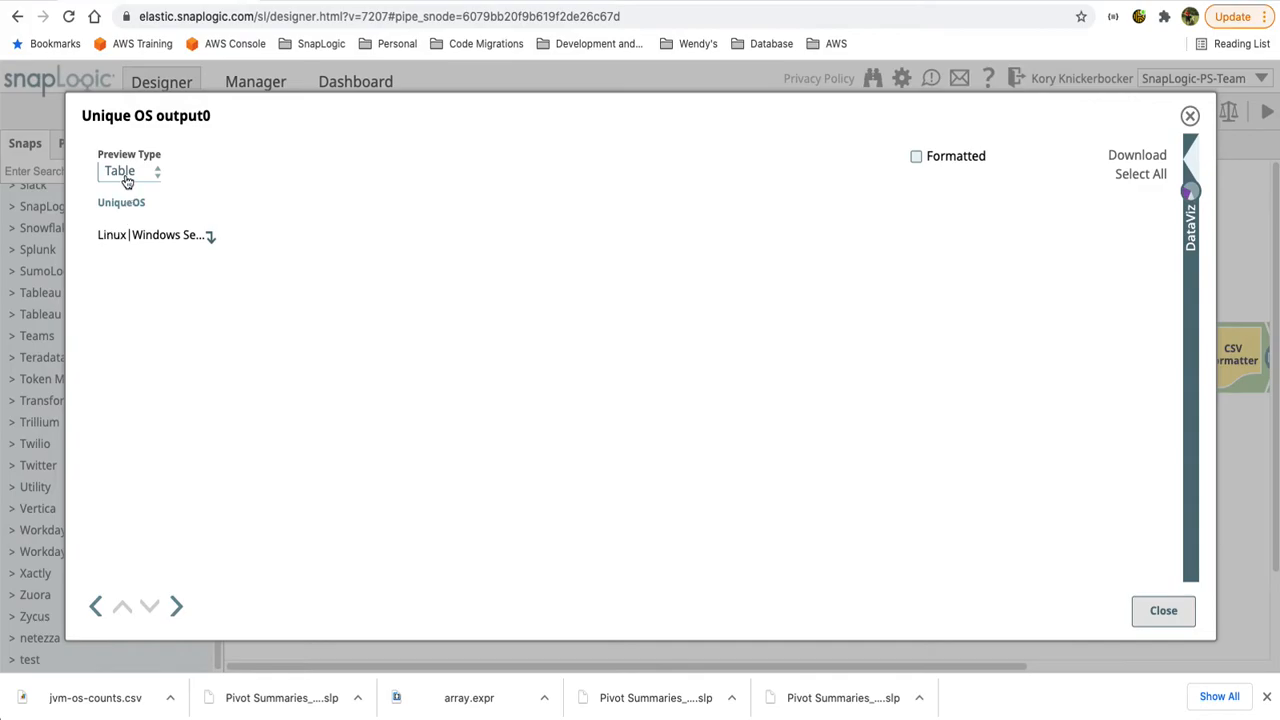
{"action": "left_click", "coordinate": [130, 170]}
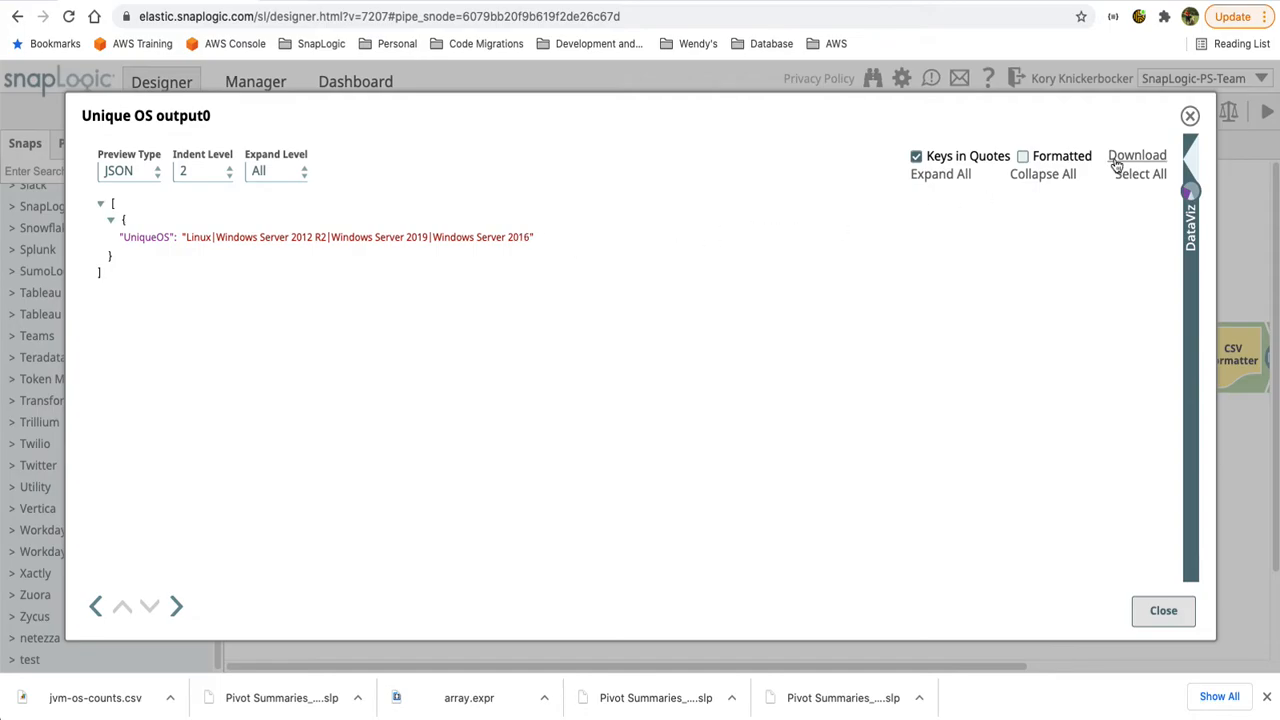
{"action": "left_click", "coordinate": [1162, 610]}
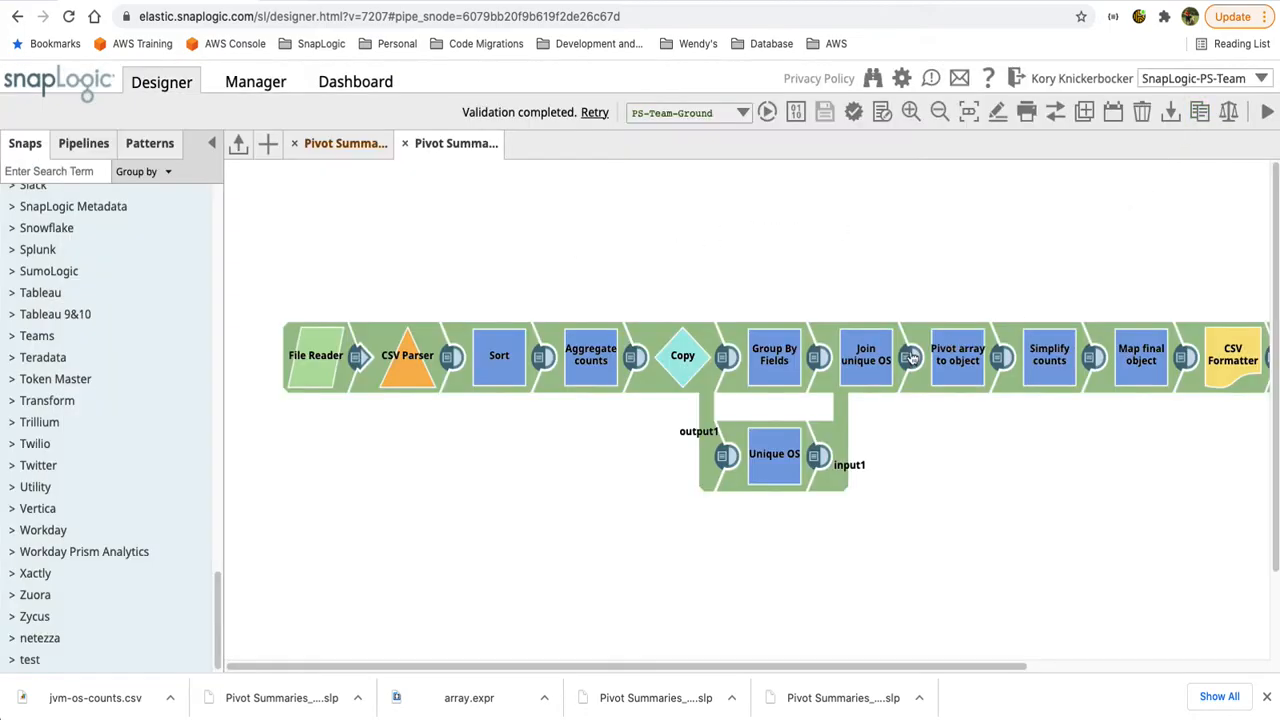
{"action": "mouse_move", "coordinate": [864, 362]}
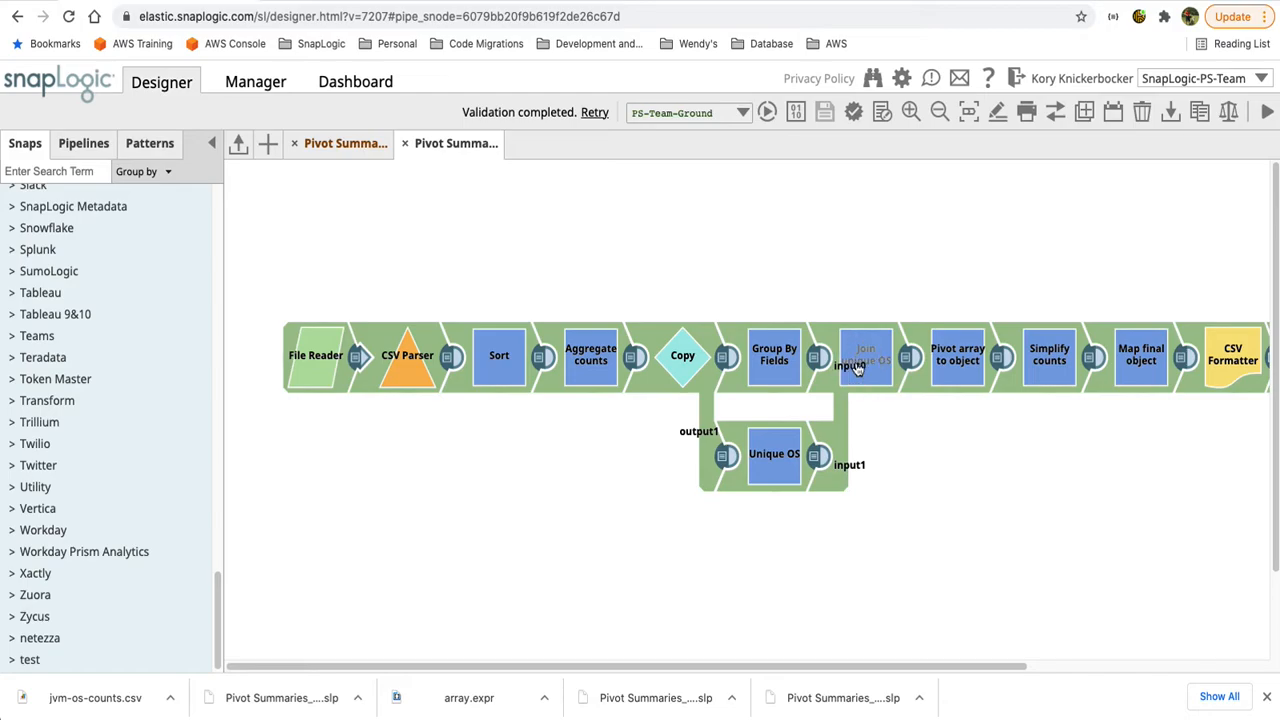
{"action": "double_click", "coordinate": [864, 356]}
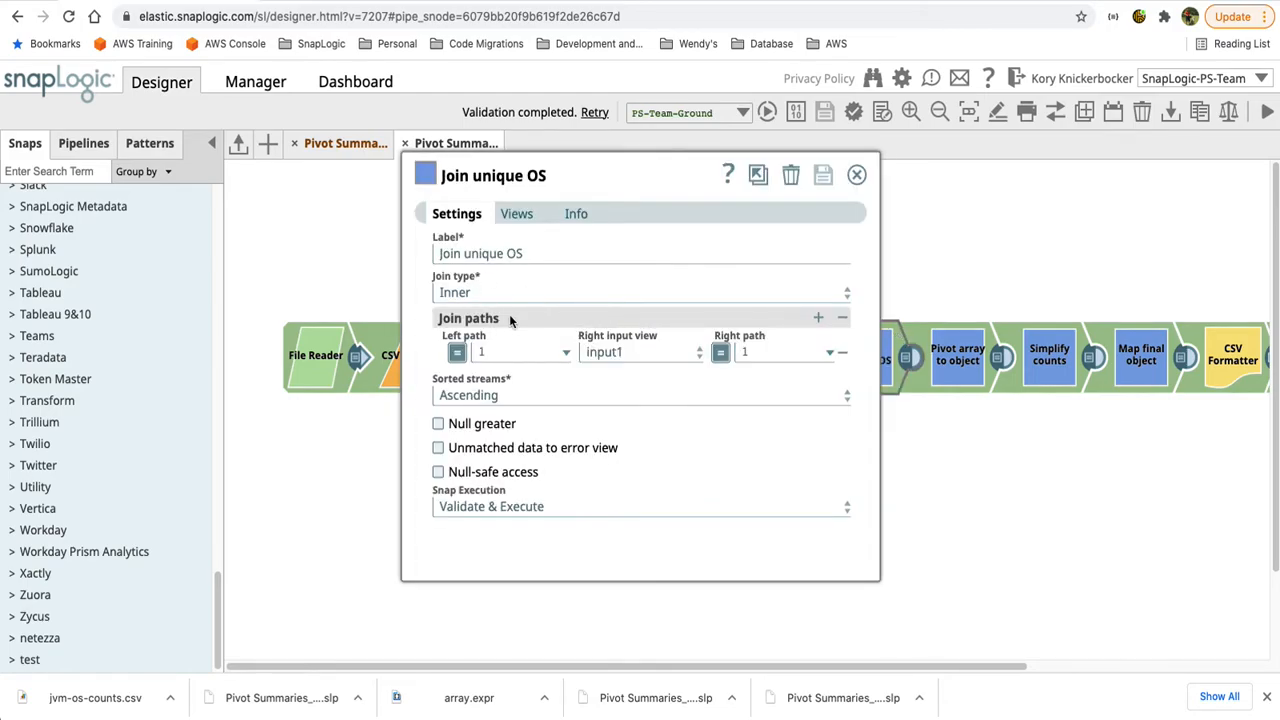
{"action": "mouse_move", "coordinate": [848, 220]}
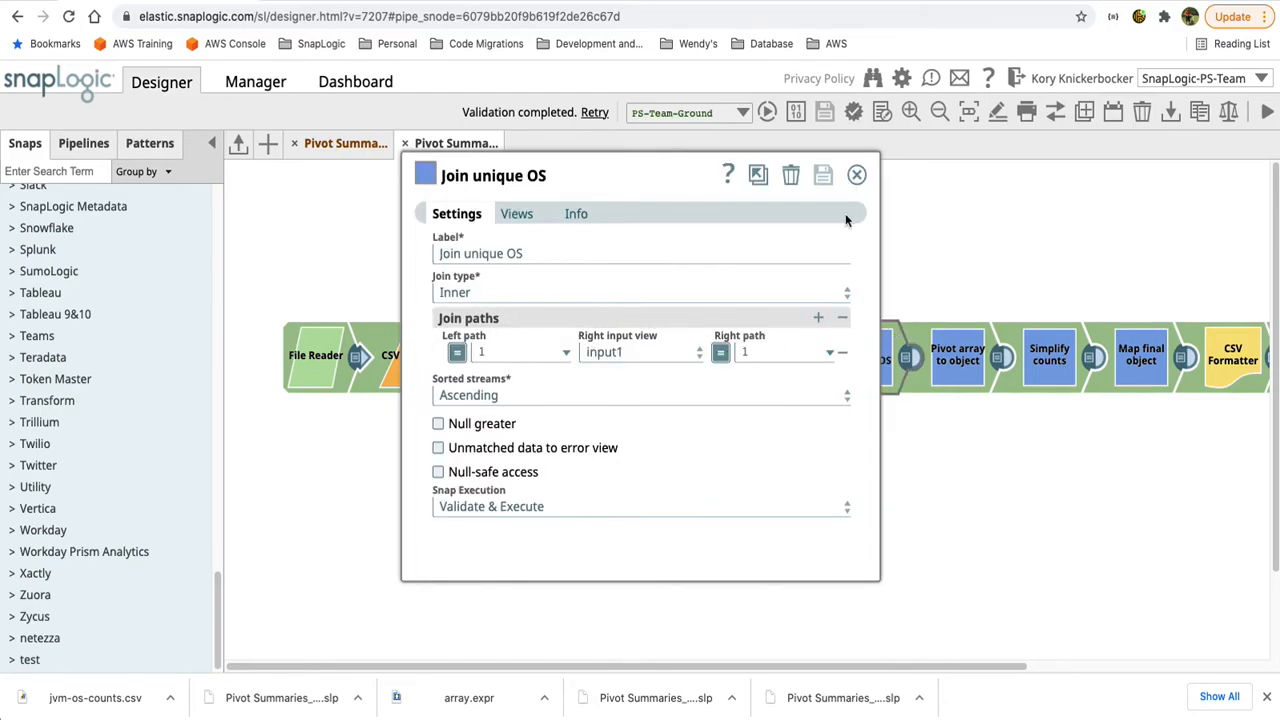
{"action": "left_click", "coordinate": [856, 174]}
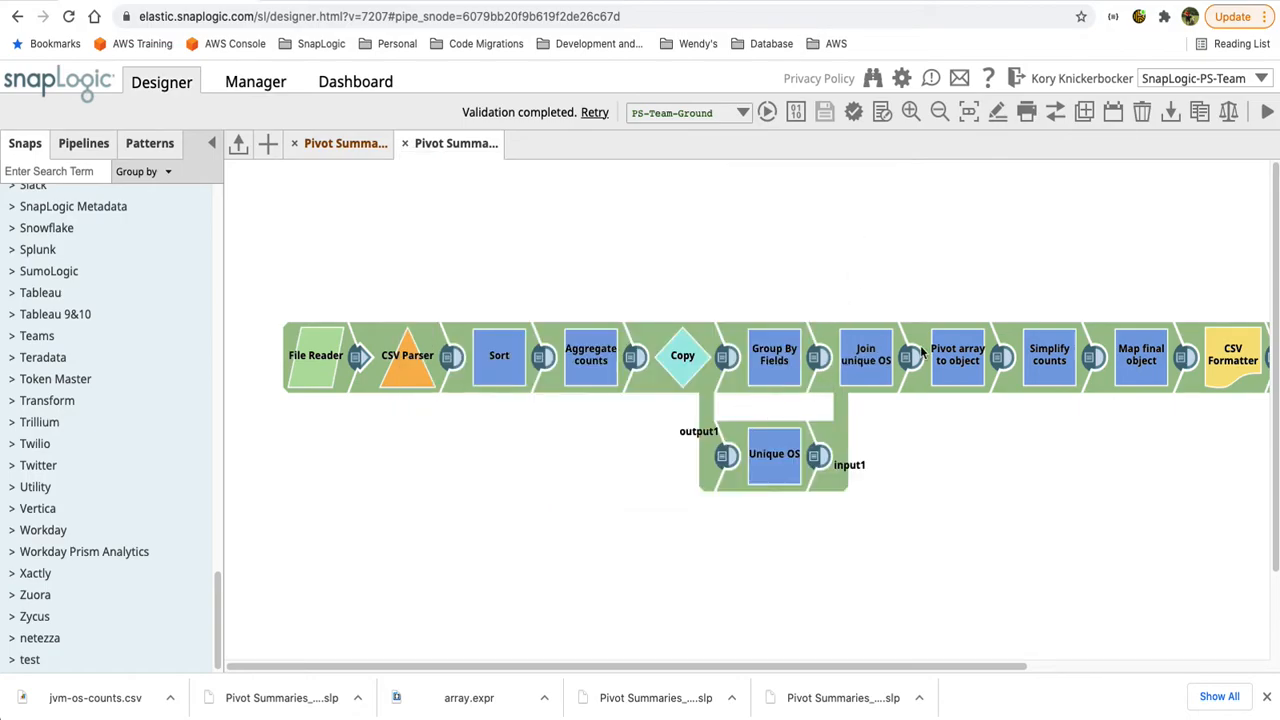
{"action": "left_click", "coordinate": [910, 356]}
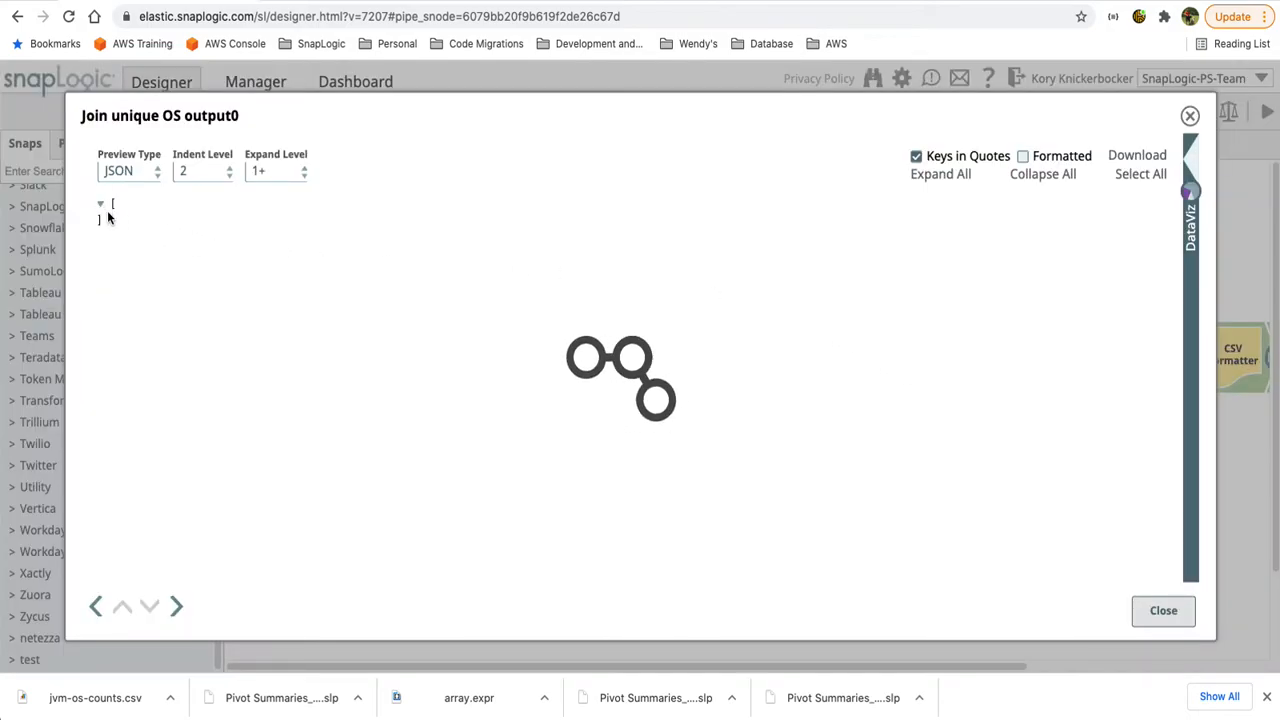
{"action": "left_click", "coordinate": [100, 204]}
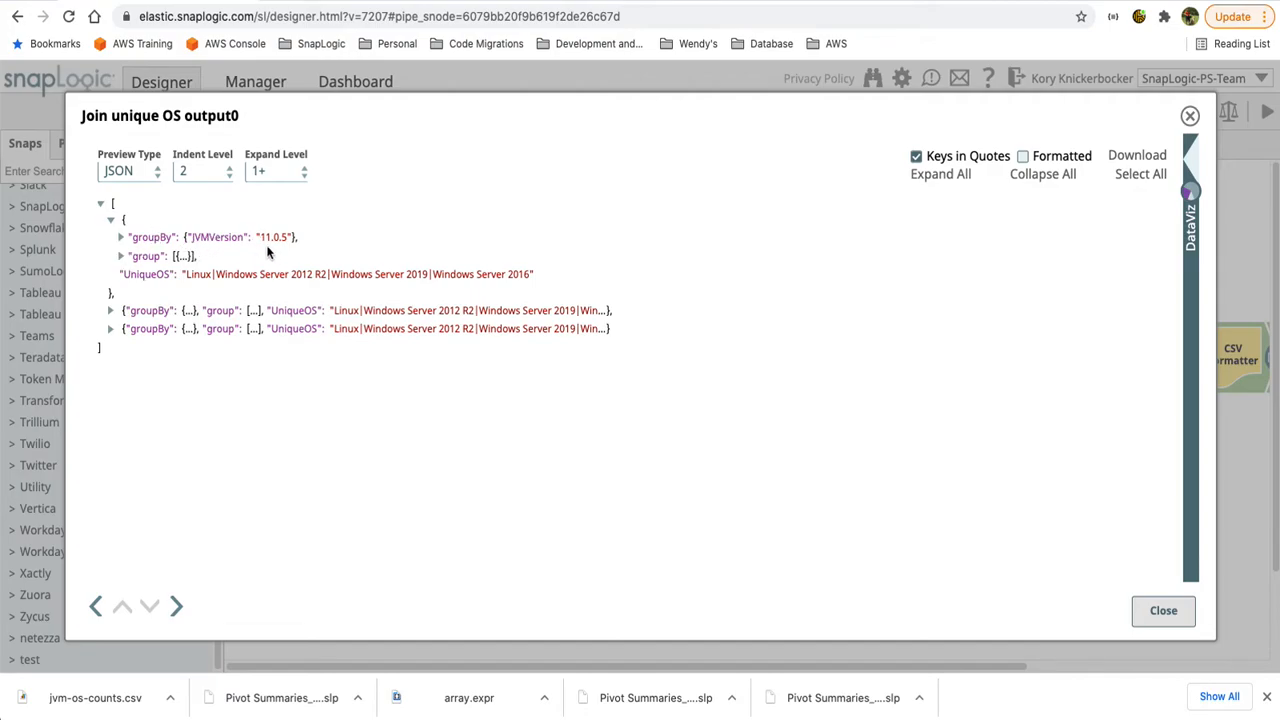
{"action": "left_click", "coordinate": [120, 256]}
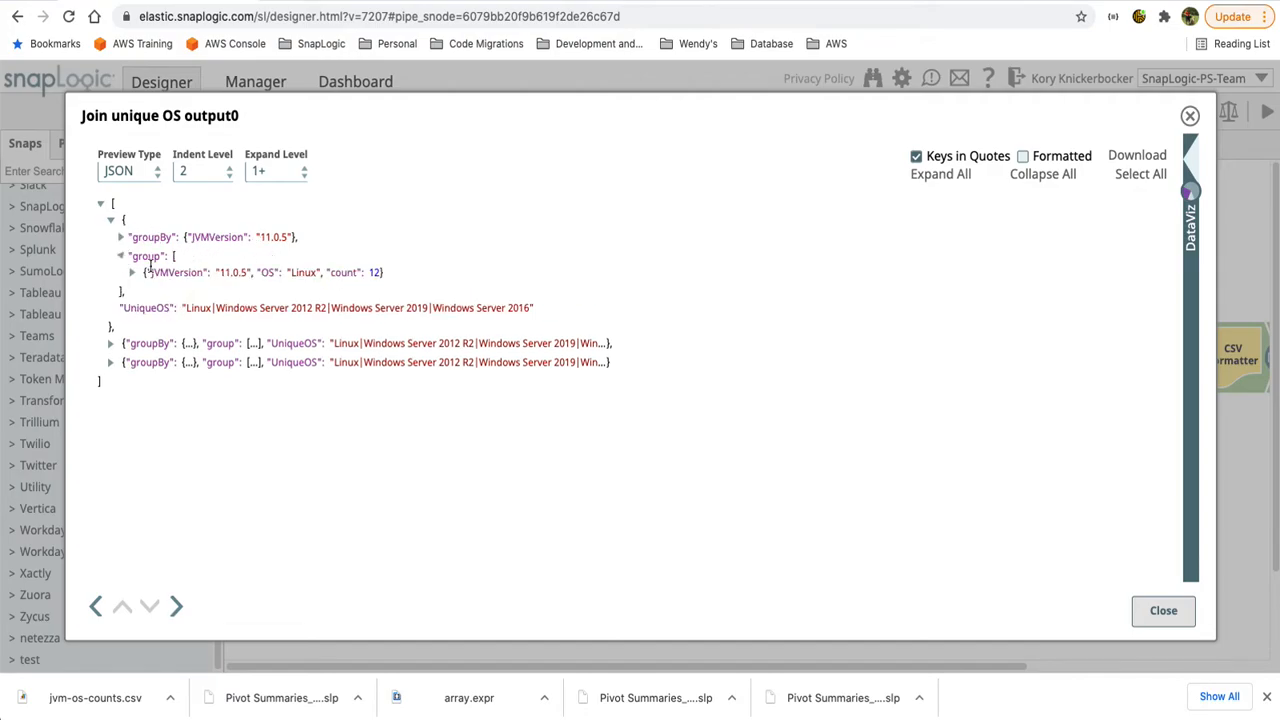
{"action": "mouse_move", "coordinate": [190, 336]}
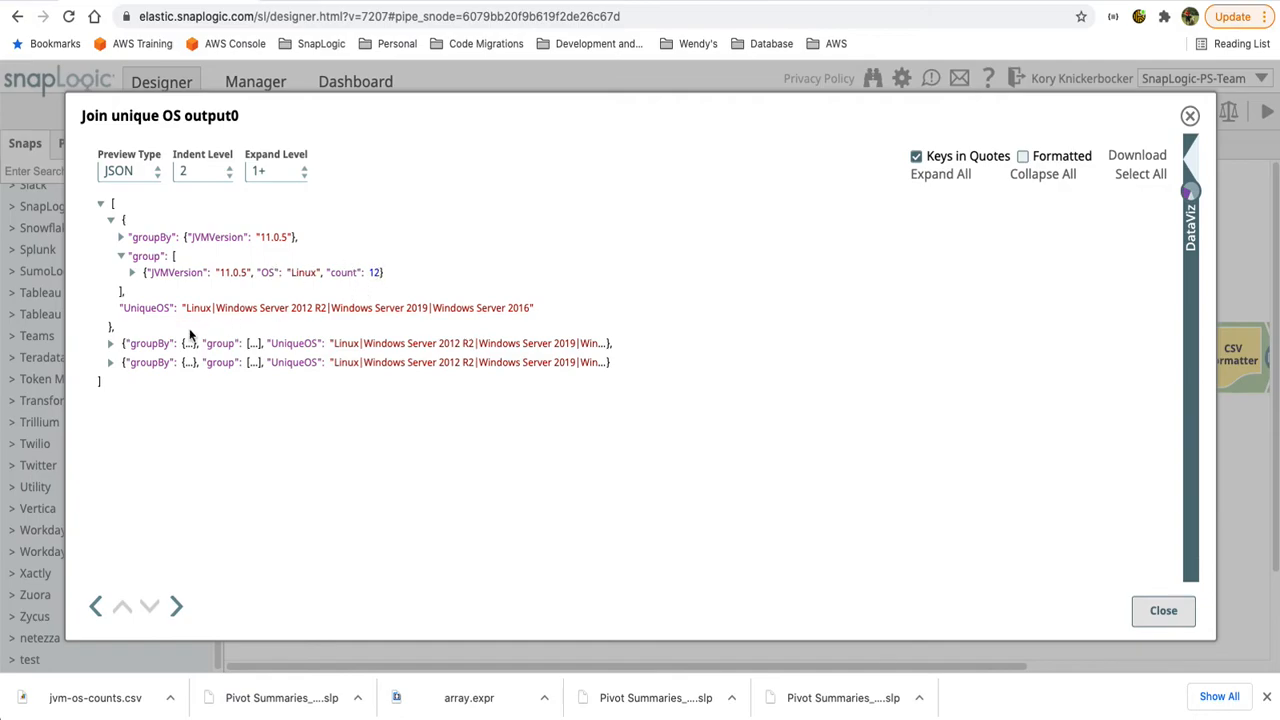
{"action": "double_click", "coordinate": [236, 308]}
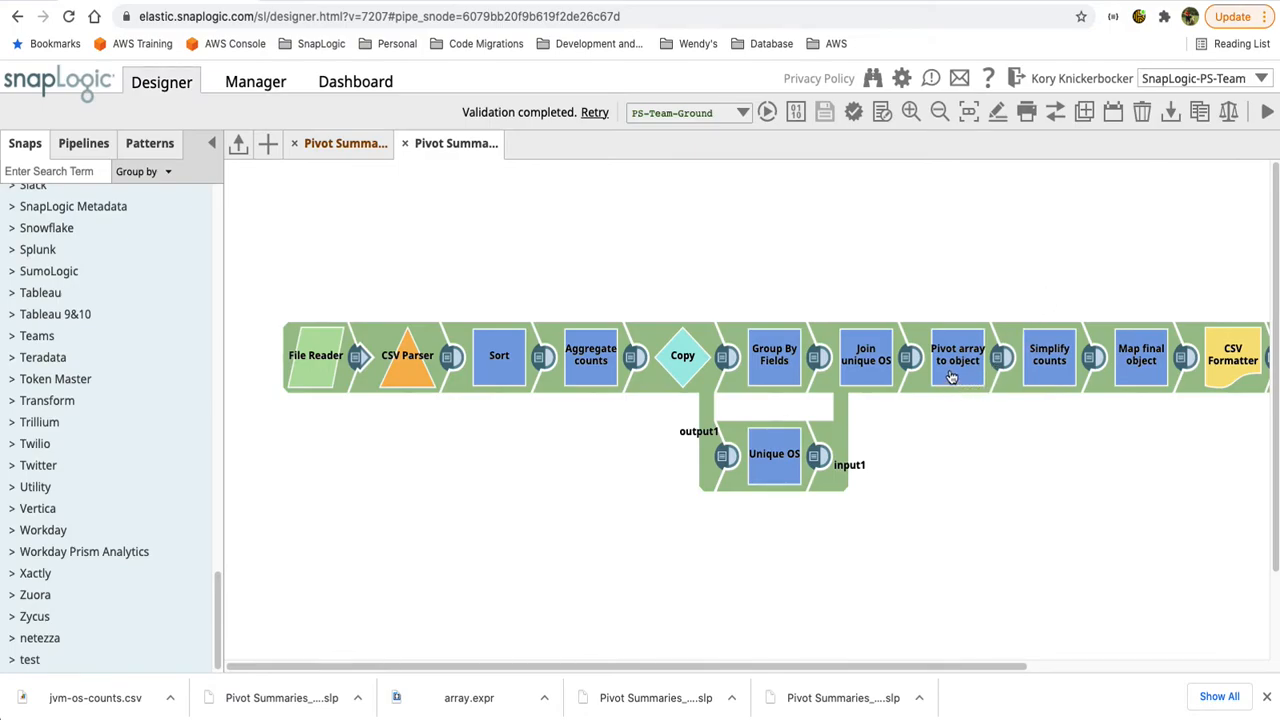
Step: View the Pivot array to object expression in the builder, highlighting the split on the pipe character
{"action": "double_click", "coordinate": [956, 356]}
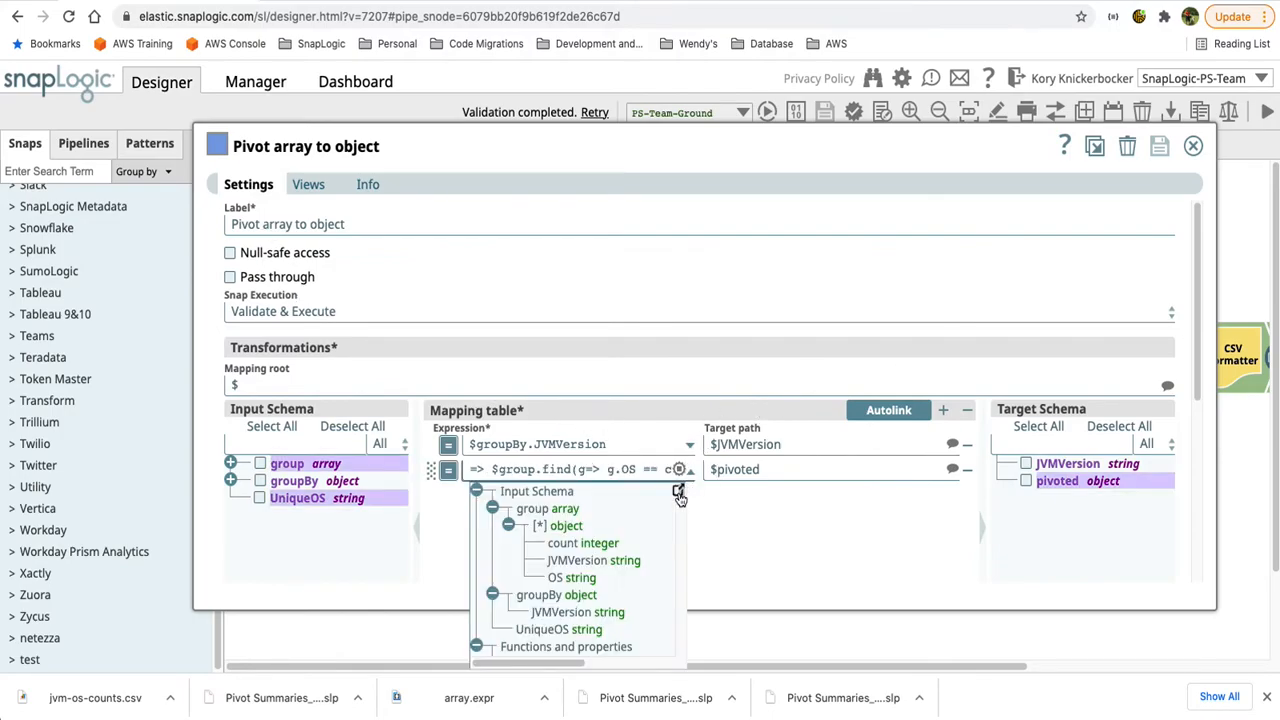
{"action": "left_click", "coordinate": [680, 468]}
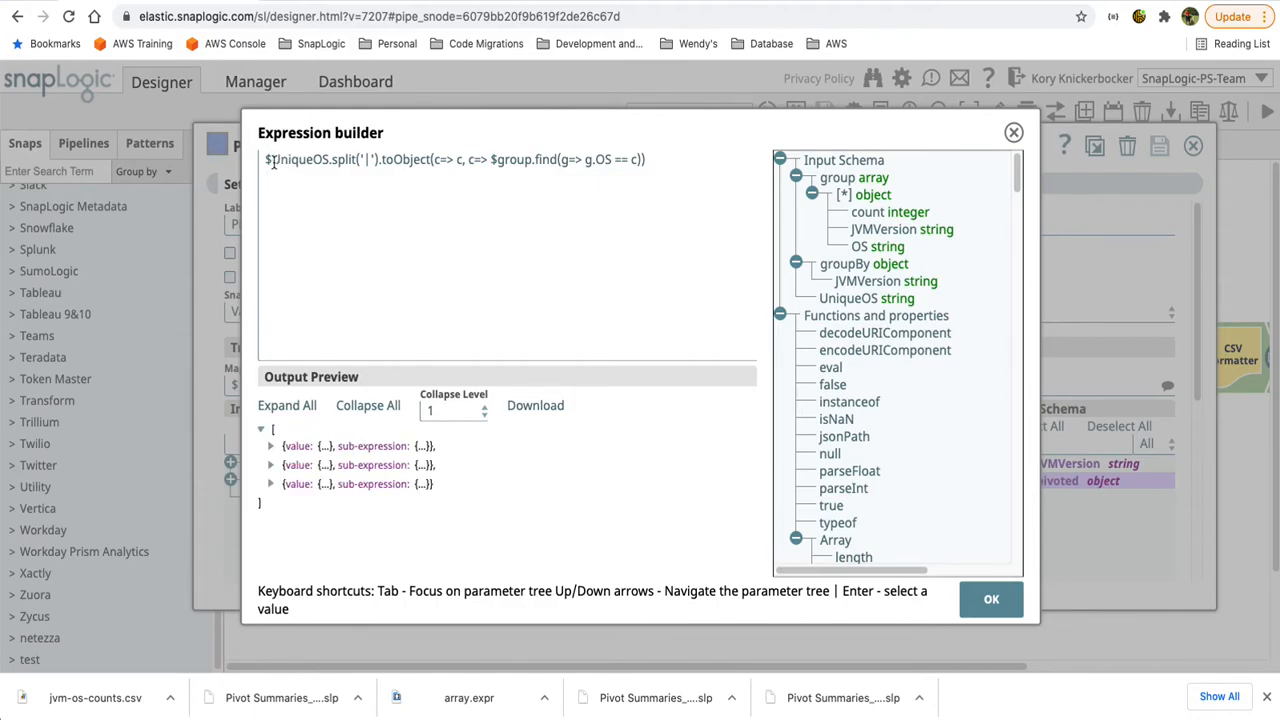
{"action": "double_click", "coordinate": [300, 160]}
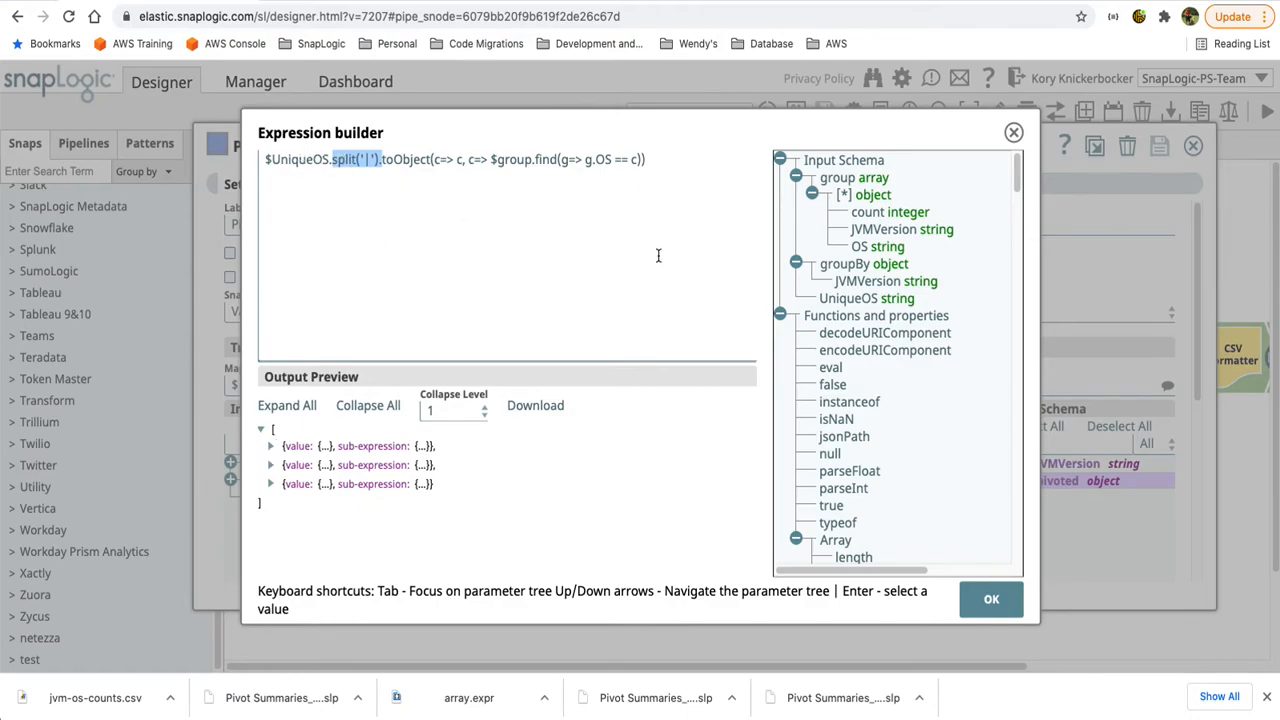
{"action": "mouse_move", "coordinate": [444, 256]}
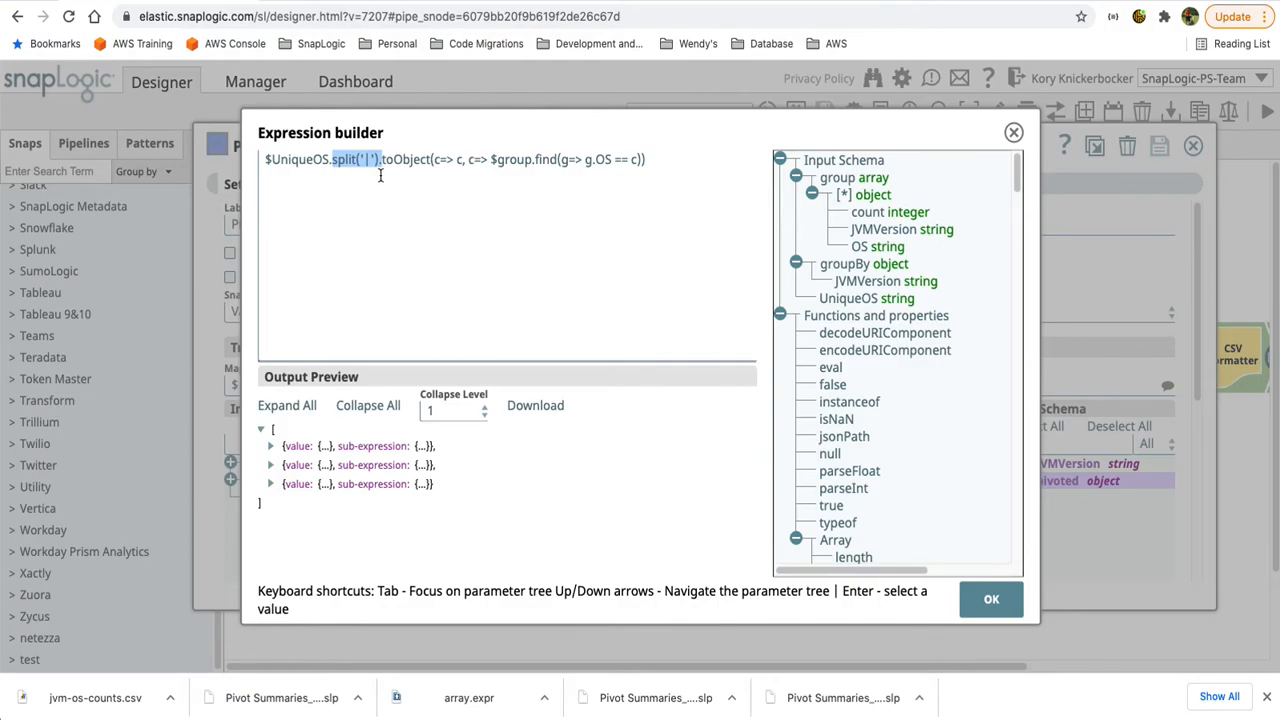
Step: Examine the toObject key function, the $group.find lookup and the count field in the input schema
{"action": "left_click", "coordinate": [390, 160]}
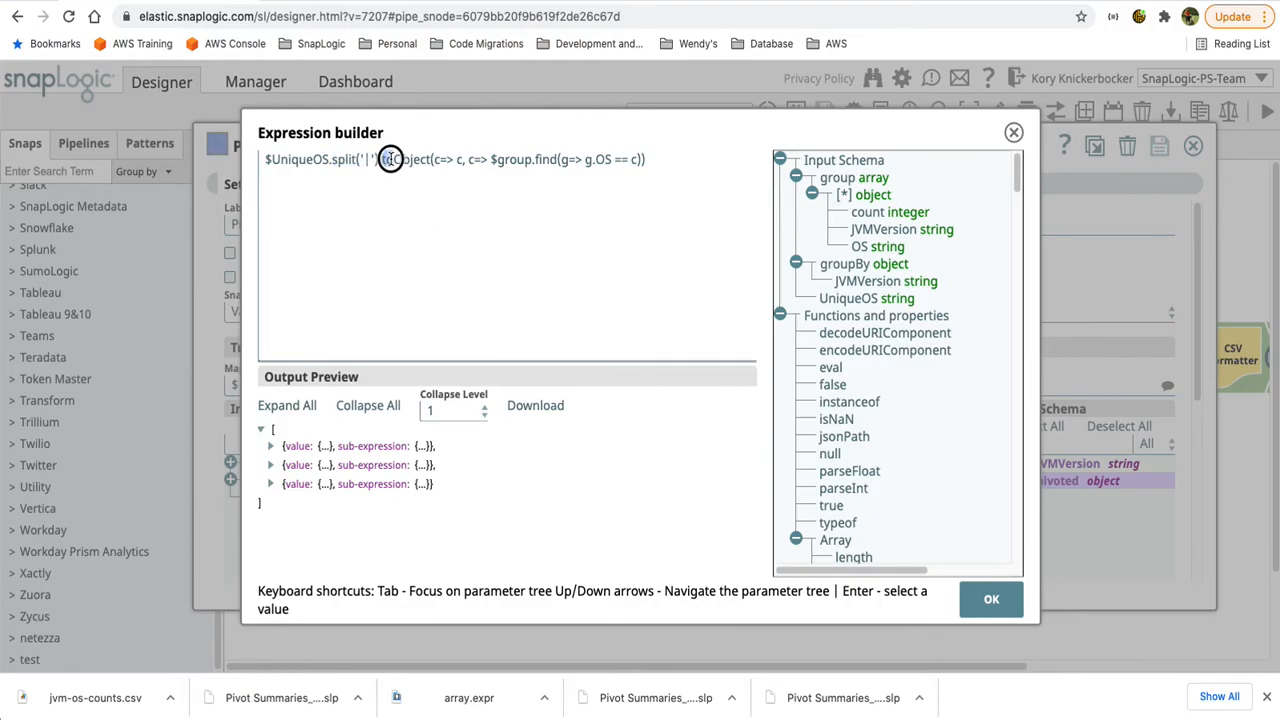
{"action": "double_click", "coordinate": [400, 160]}
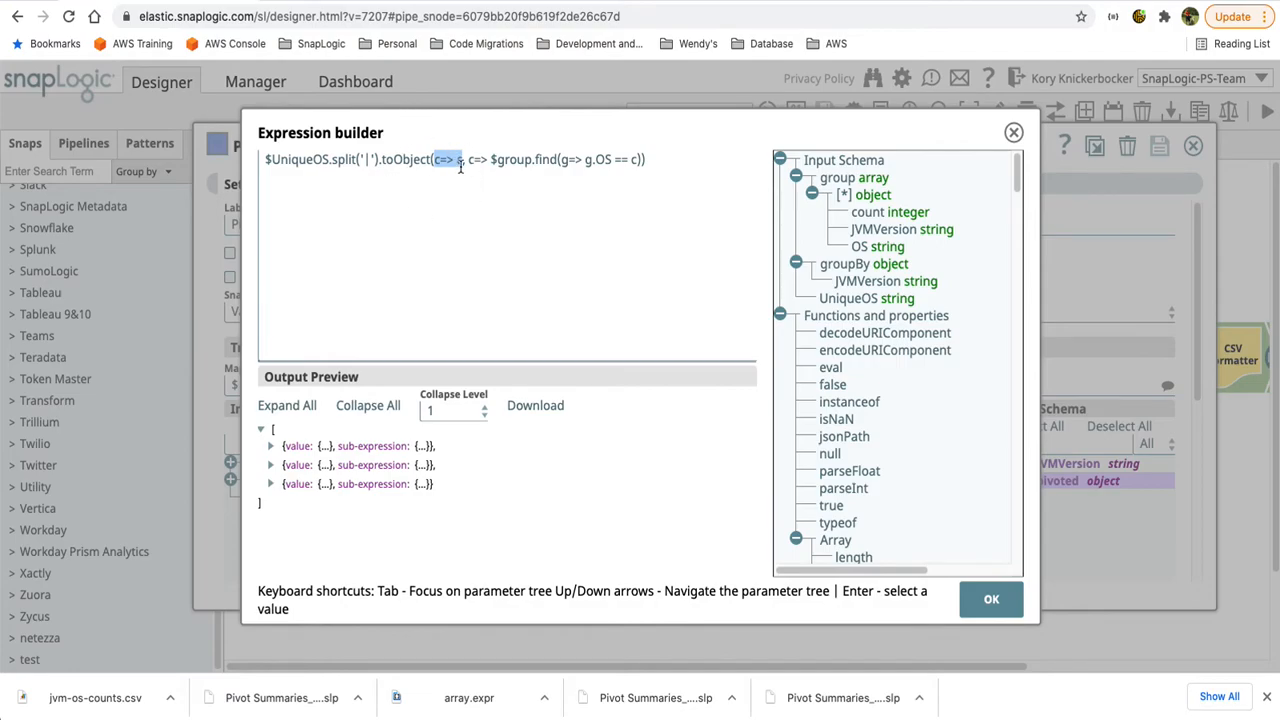
{"action": "mouse_move", "coordinate": [458, 190]}
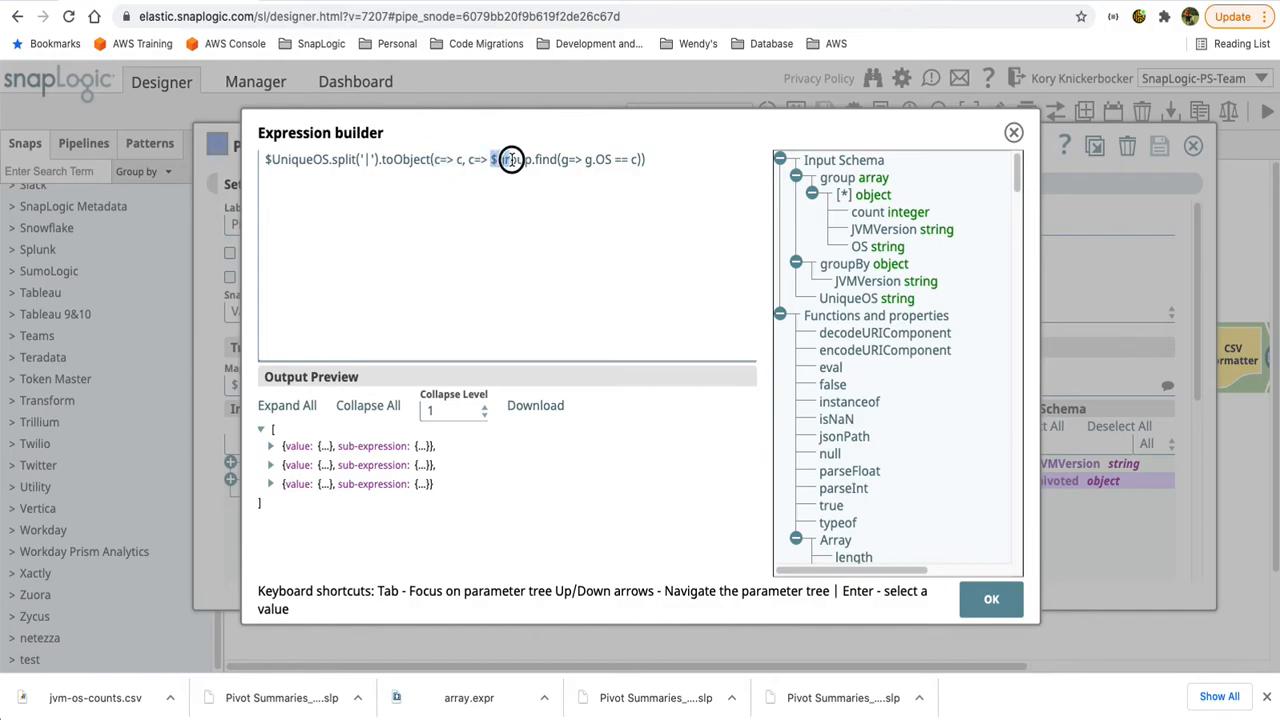
{"action": "double_click", "coordinate": [510, 160]}
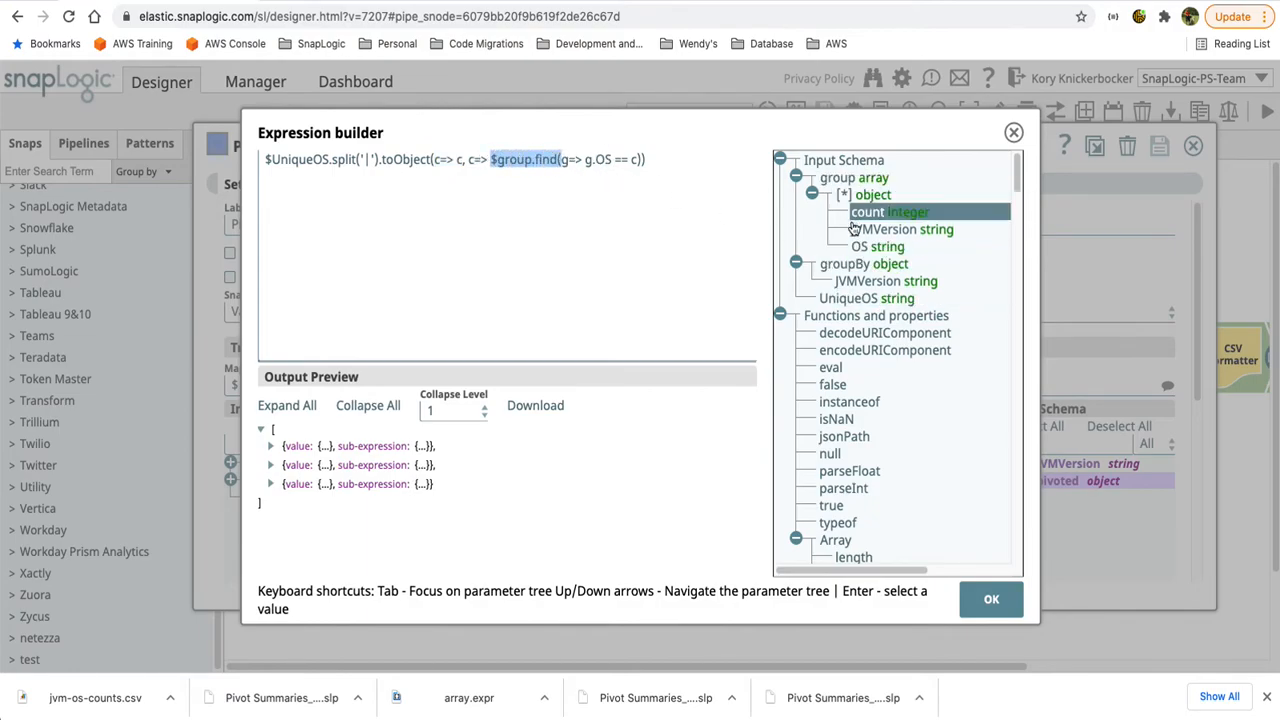
{"action": "left_click", "coordinate": [876, 246]}
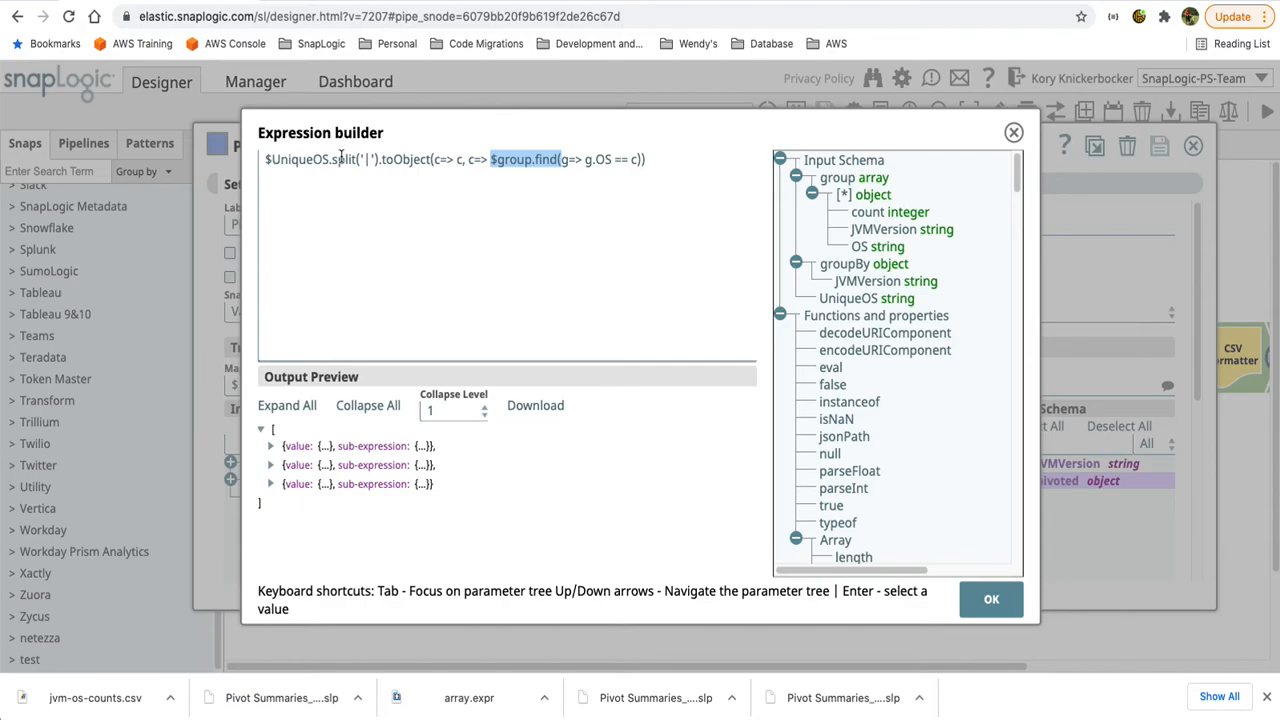
{"action": "mouse_move", "coordinate": [708, 198]}
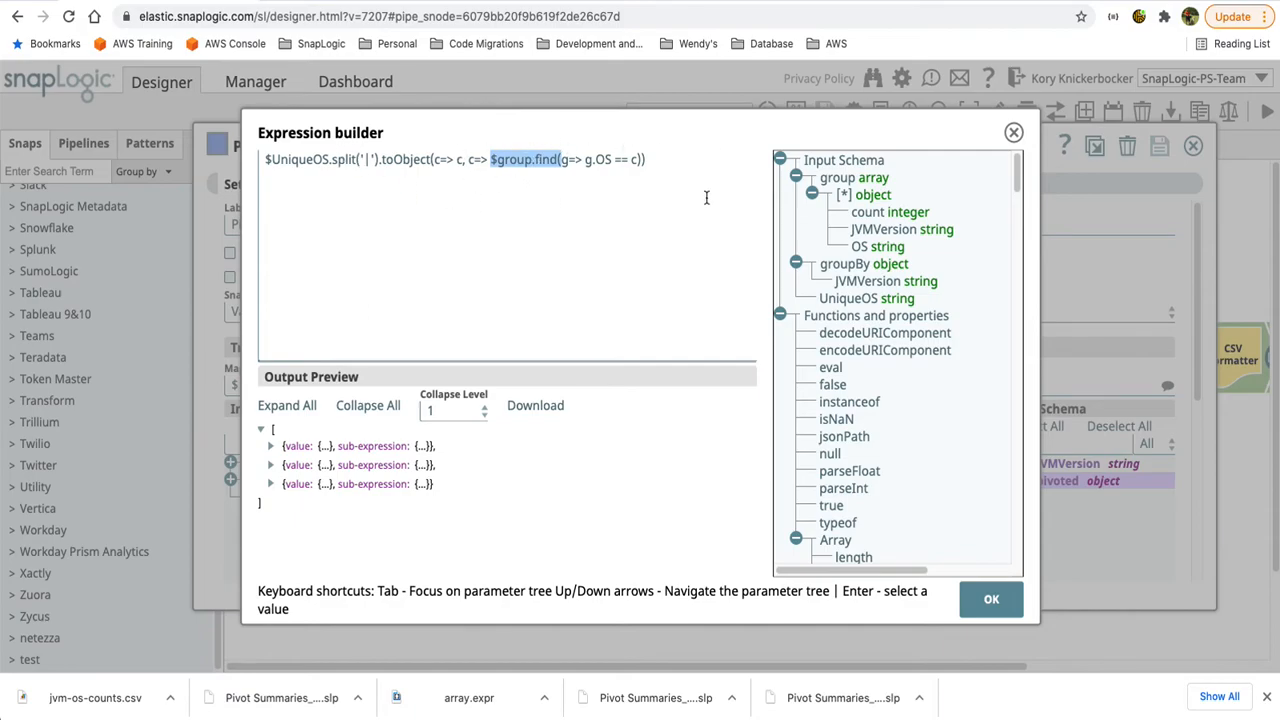
{"action": "mouse_move", "coordinate": [596, 170]}
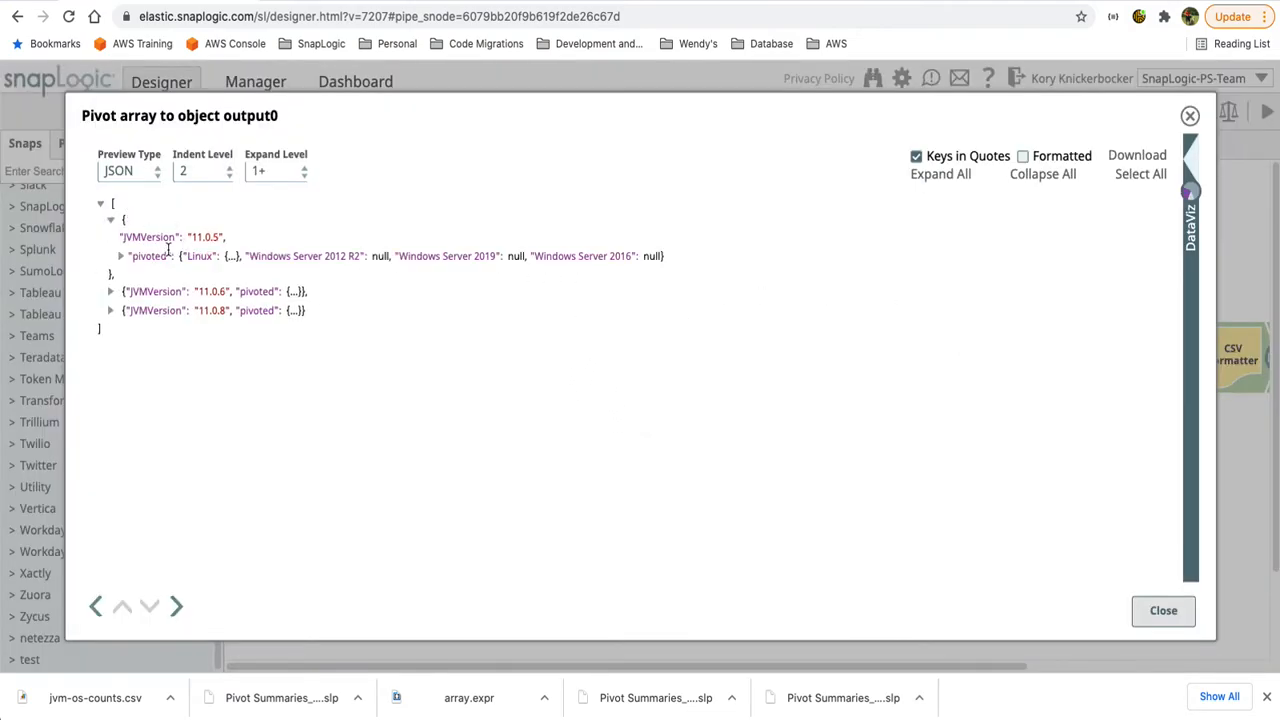
Step: Expand the pivoted OS counts for JVM 11.0.5 and 11.0.8 in the output, then dismiss the preview
{"action": "left_click", "coordinate": [110, 292]}
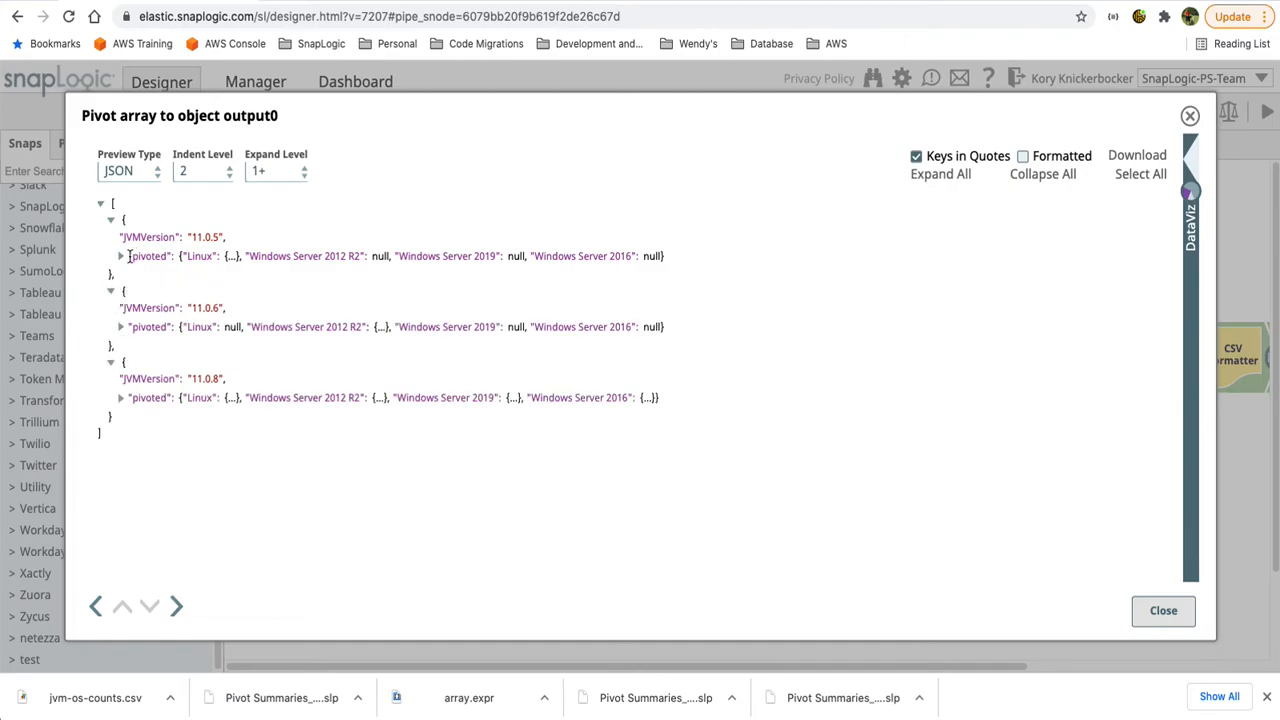
{"action": "left_click", "coordinate": [120, 256]}
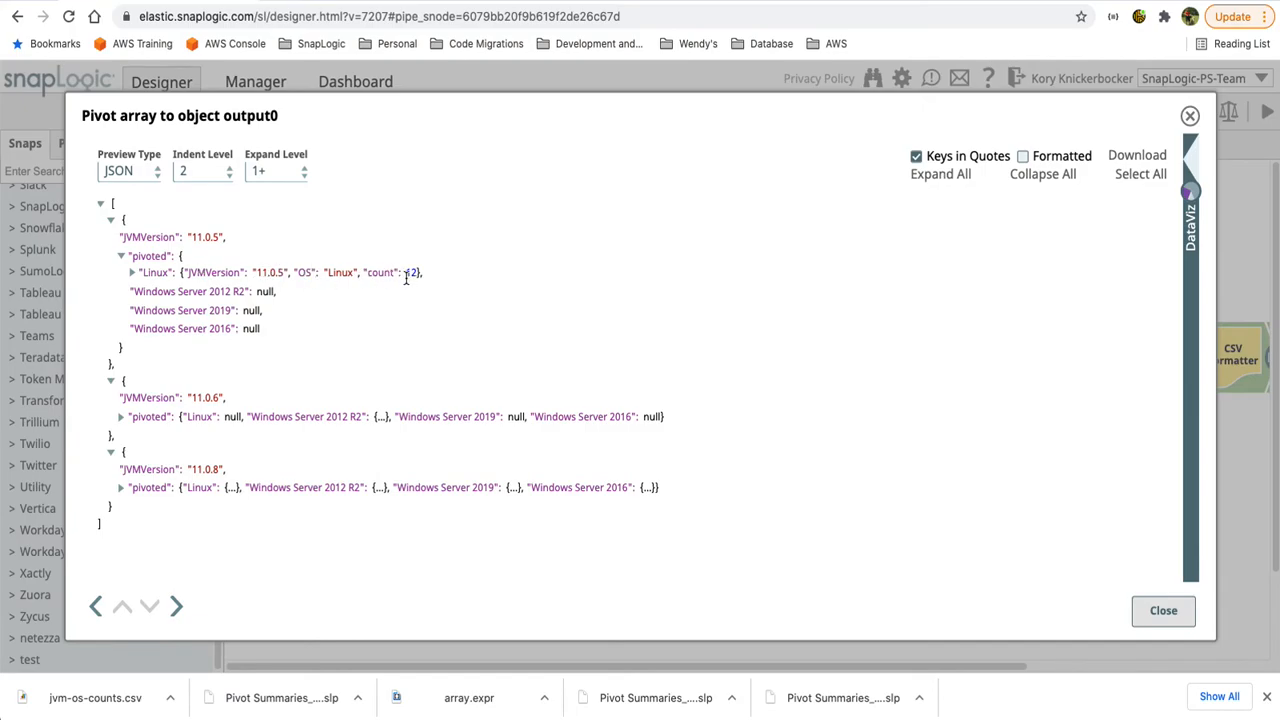
{"action": "left_click", "coordinate": [120, 488]}
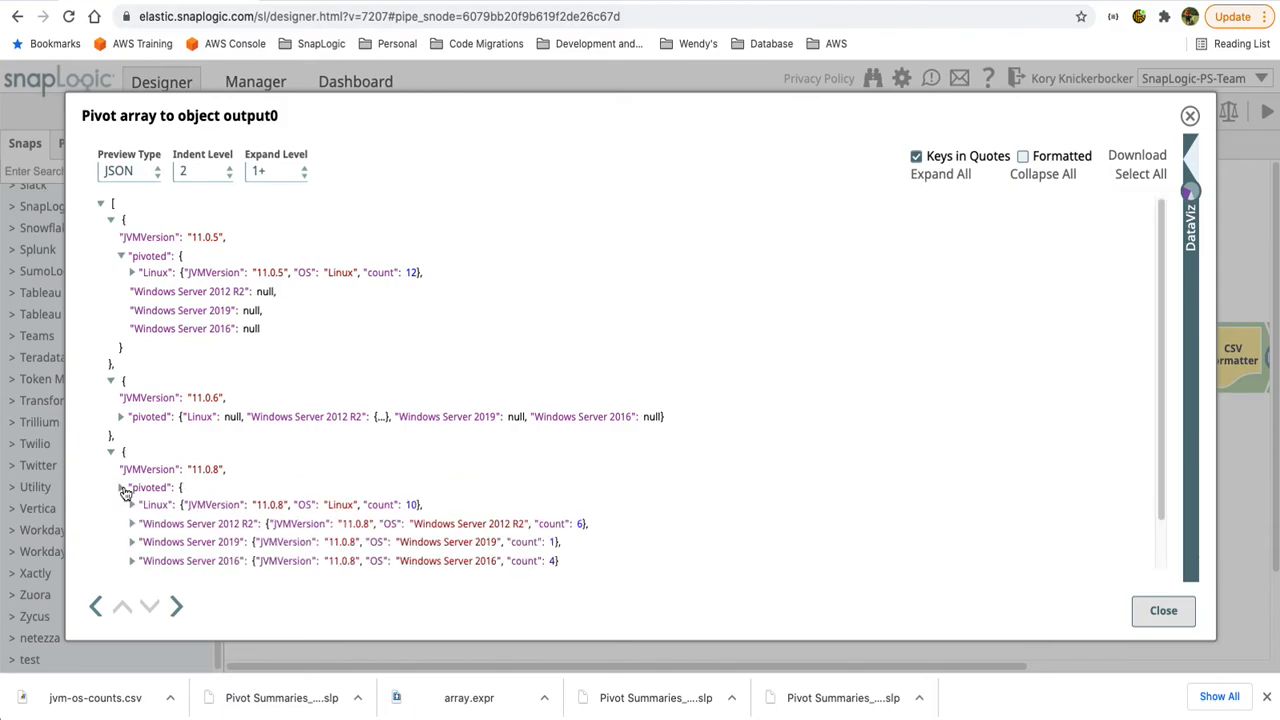
{"action": "scroll", "scroll_direction": "down", "scroll_amount": 3}
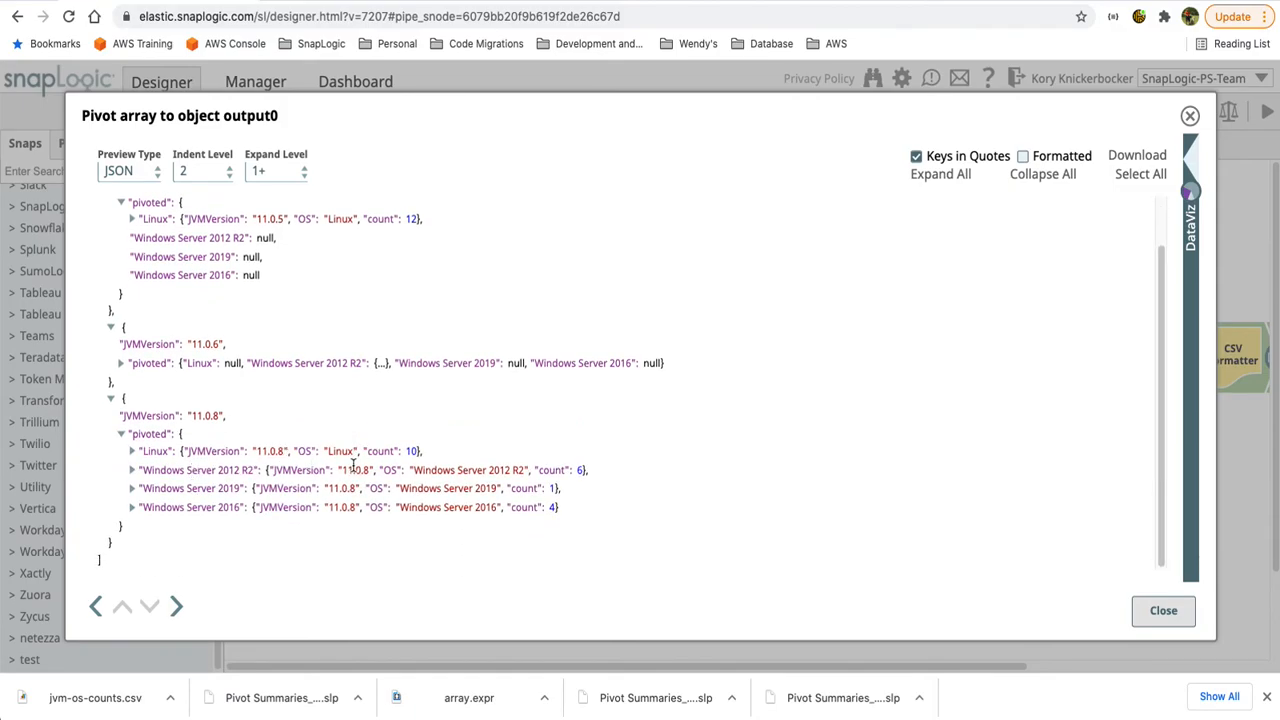
{"action": "mouse_move", "coordinate": [344, 468]}
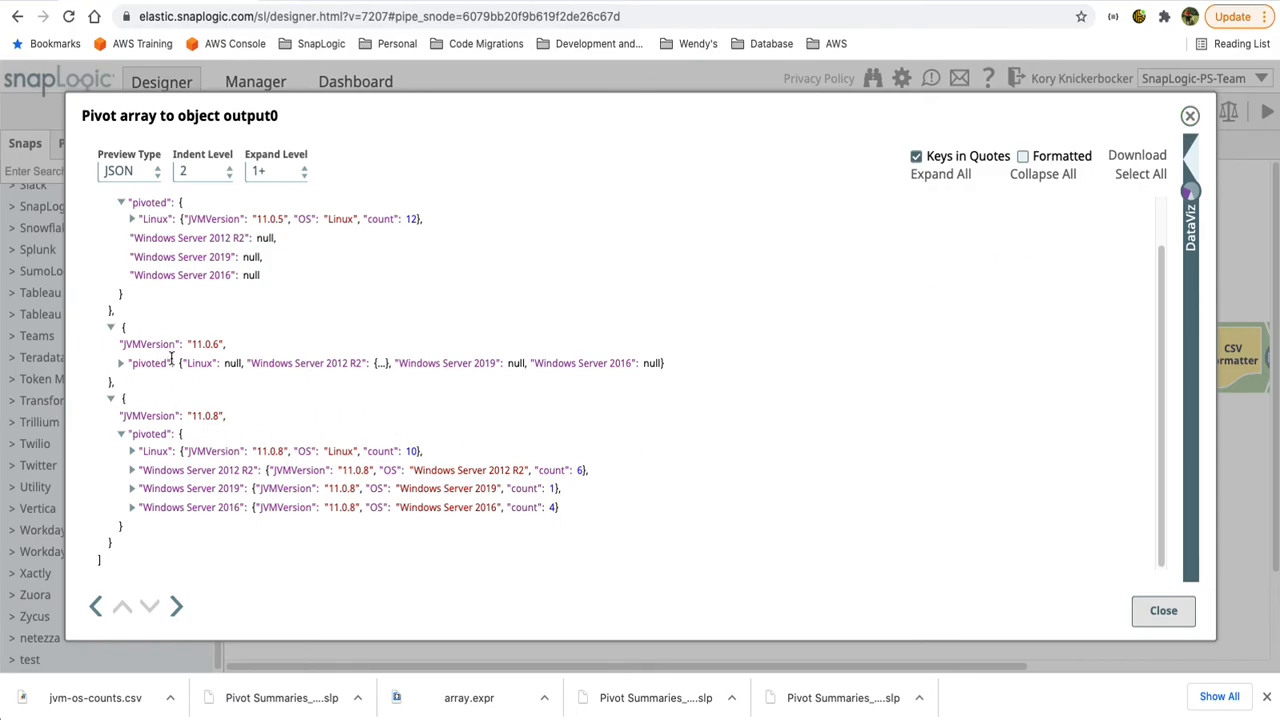
{"action": "mouse_move", "coordinate": [164, 368]}
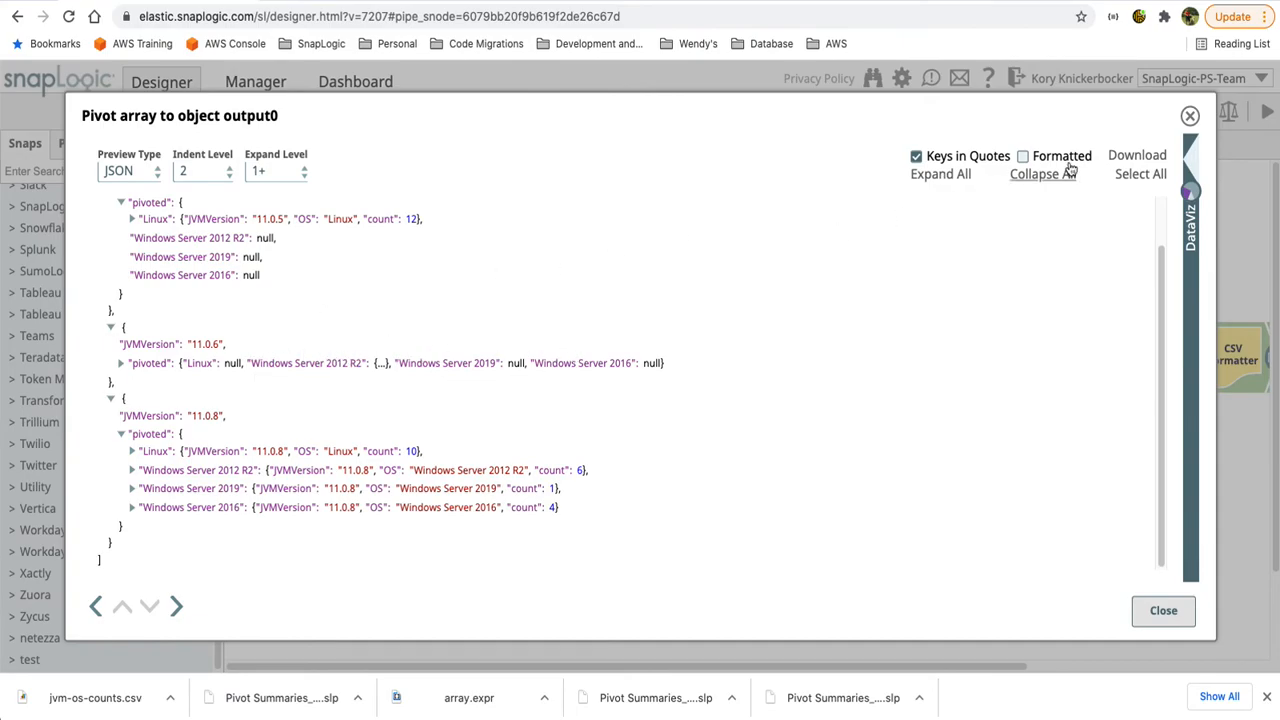
{"action": "left_click", "coordinate": [1162, 612]}
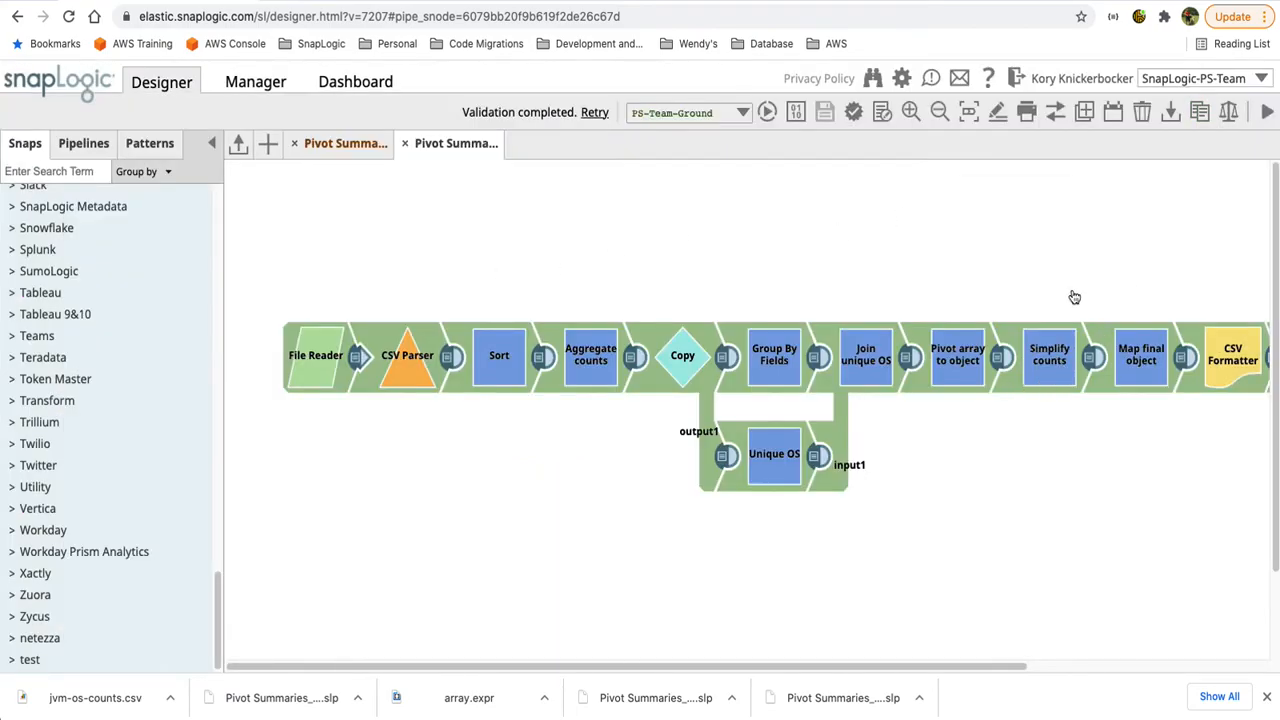
{"action": "double_click", "coordinate": [1048, 356]}
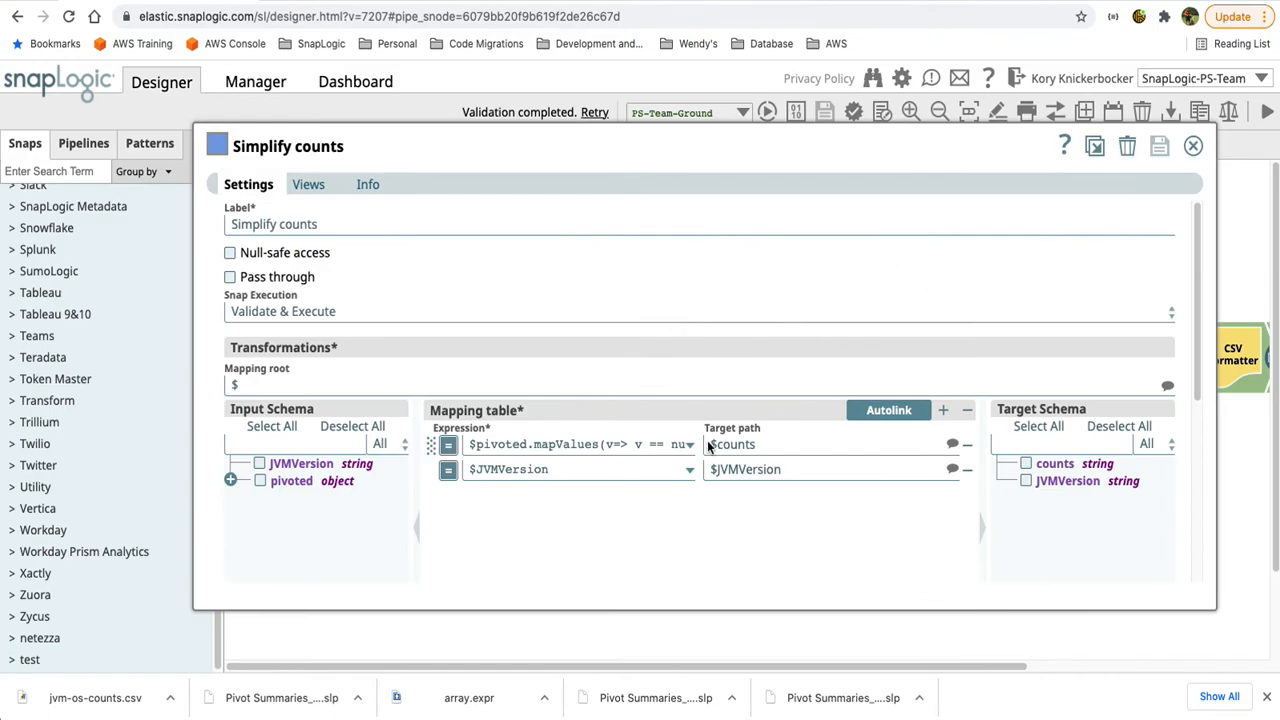
{"action": "left_click", "coordinate": [688, 444]}
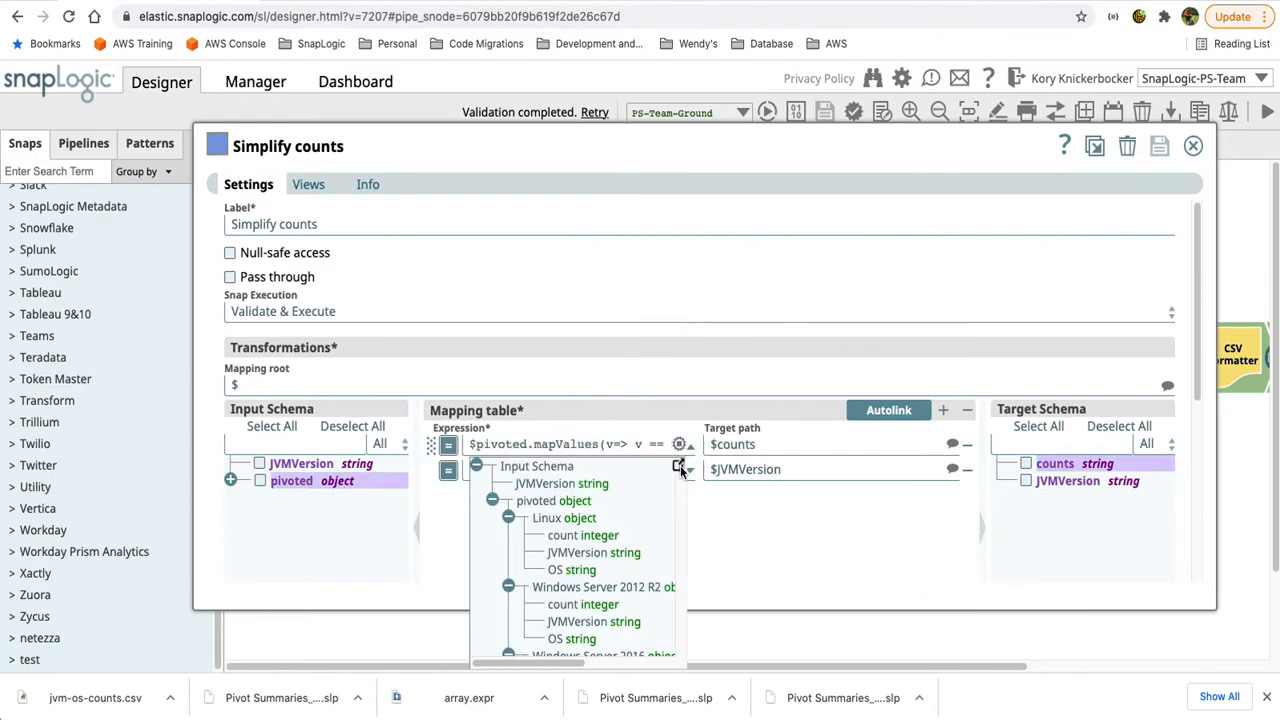
{"action": "left_click", "coordinate": [680, 444]}
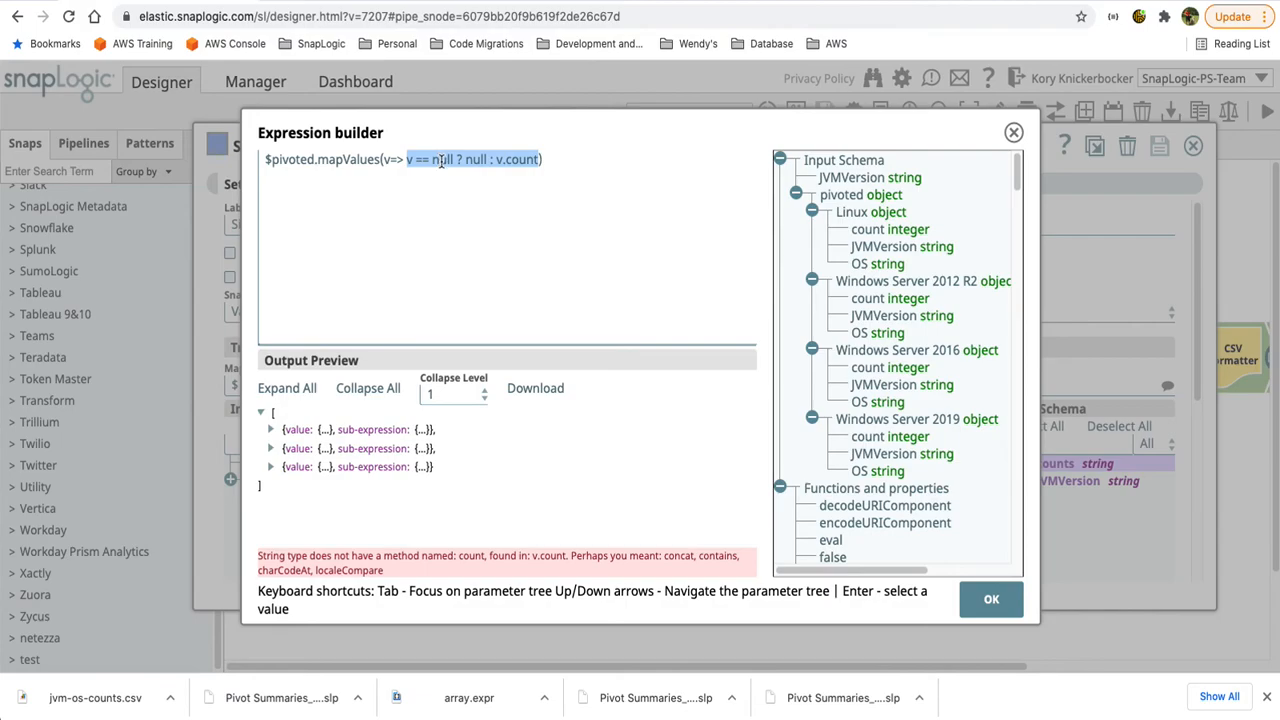
{"action": "left_click", "coordinate": [890, 228]}
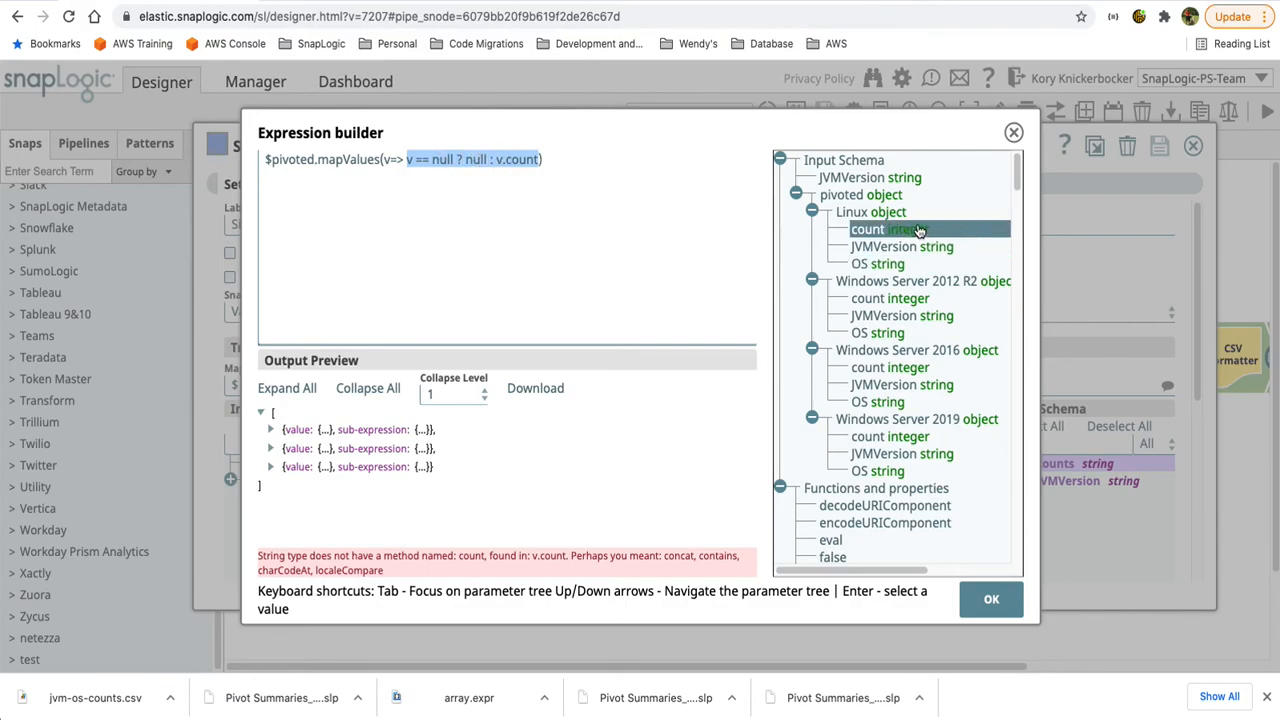
{"action": "left_click", "coordinate": [870, 212]}
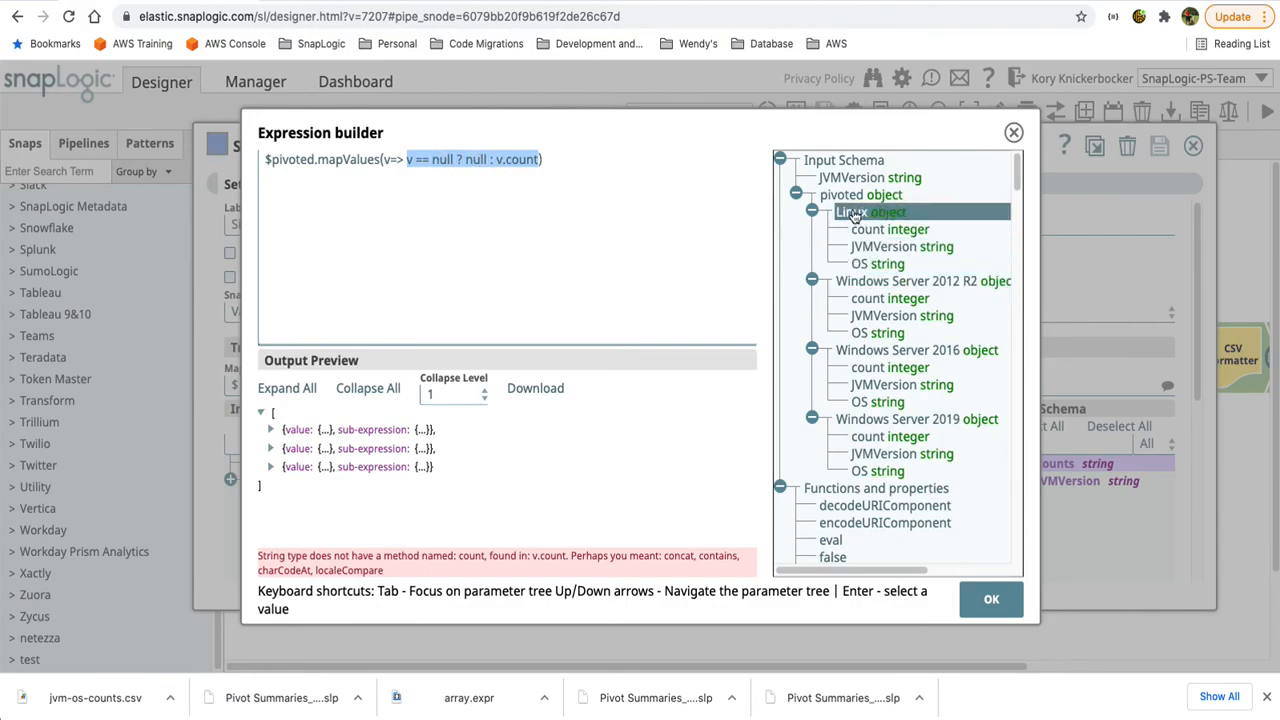
{"action": "left_click", "coordinate": [888, 228]}
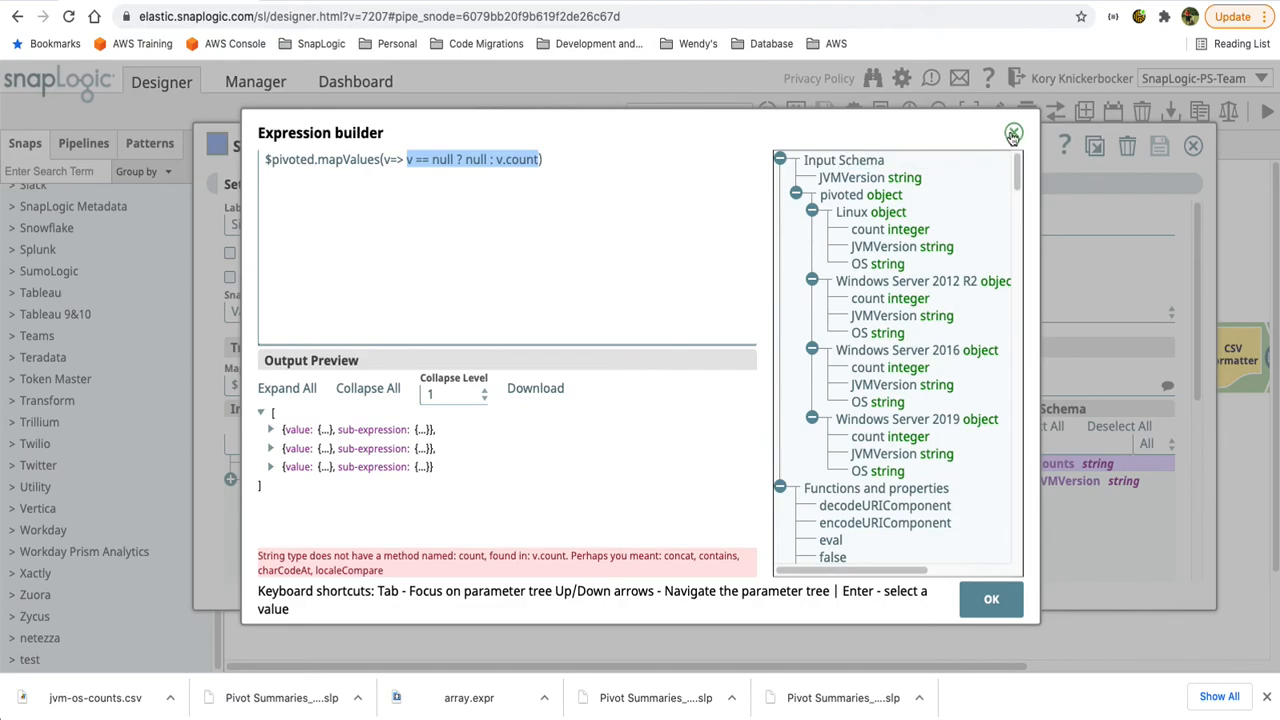
{"action": "left_click", "coordinate": [1012, 132]}
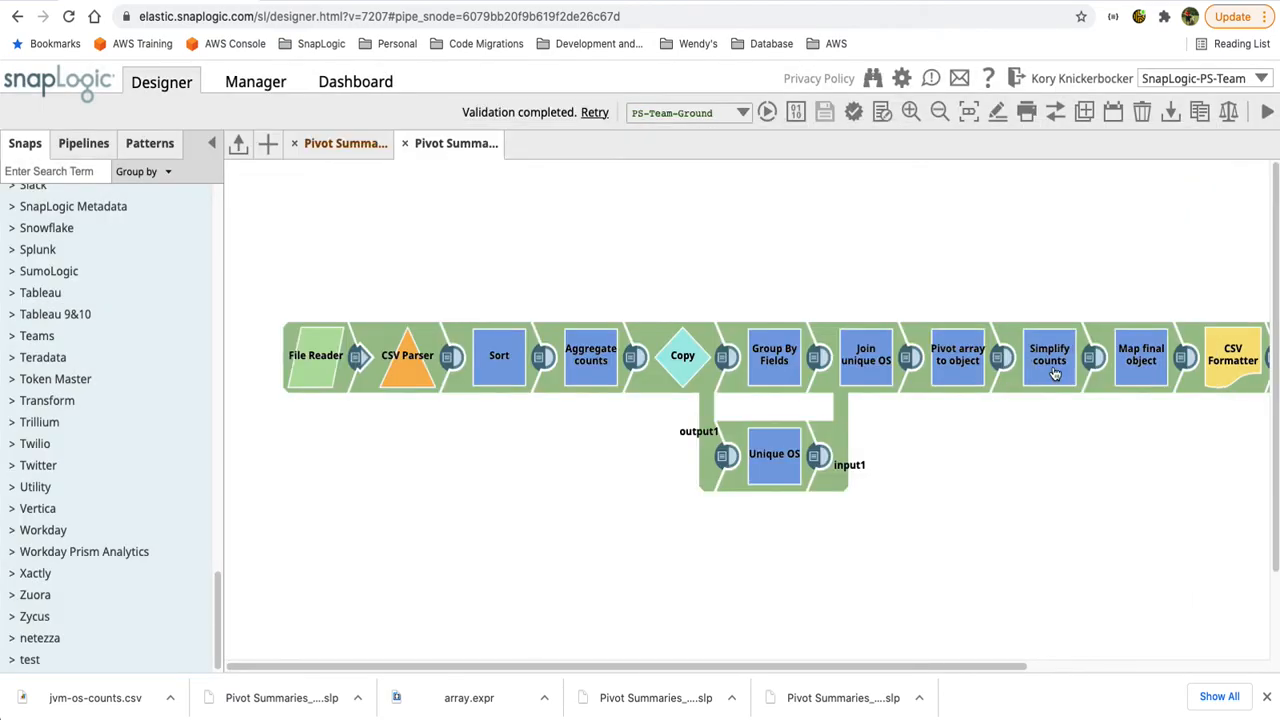
{"action": "left_click", "coordinate": [1048, 356]}
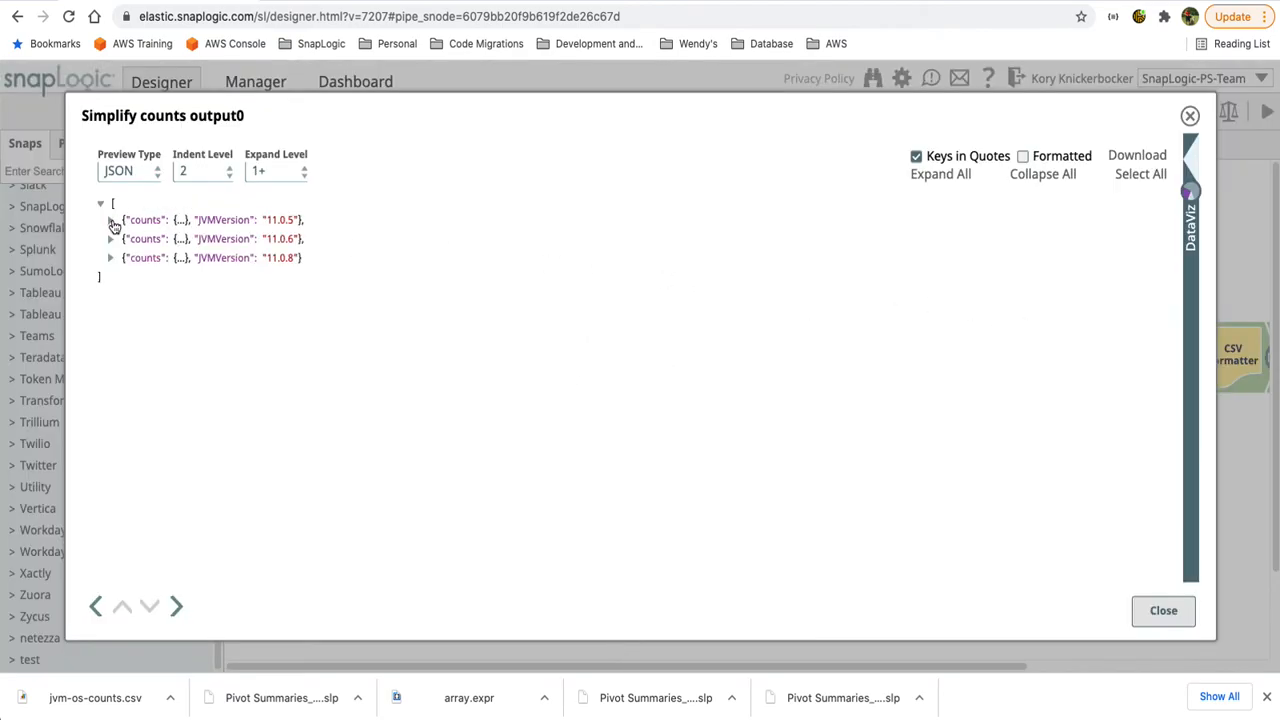
{"action": "left_click", "coordinate": [110, 220]}
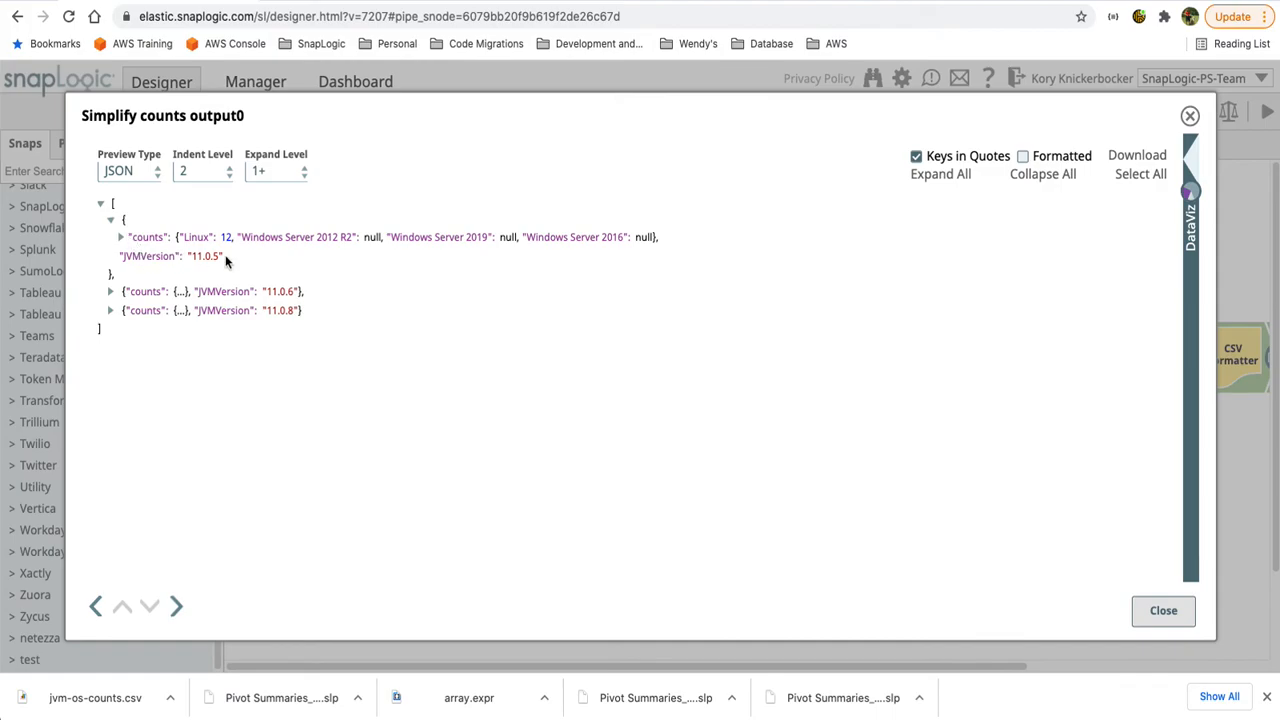
{"action": "left_click", "coordinate": [120, 236]}
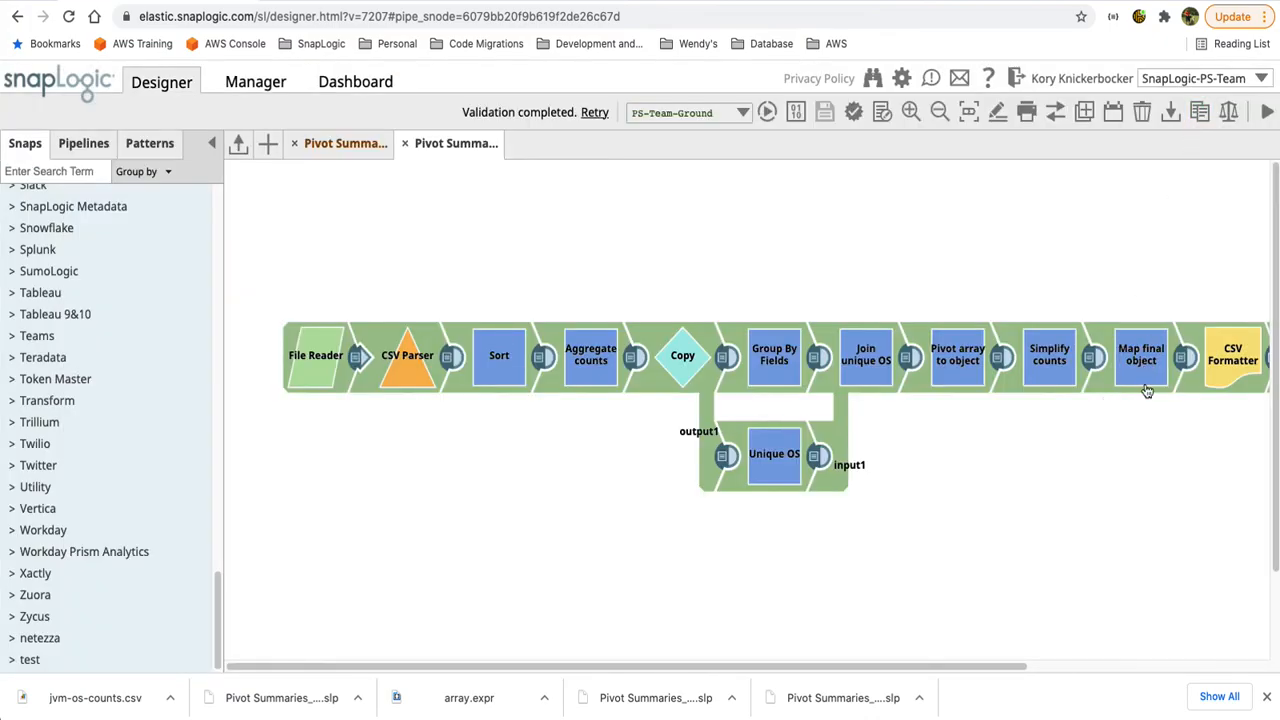
Step: Inspect the Map final object mapping of JVMVersion plus counts to the root
{"action": "double_click", "coordinate": [1140, 356]}
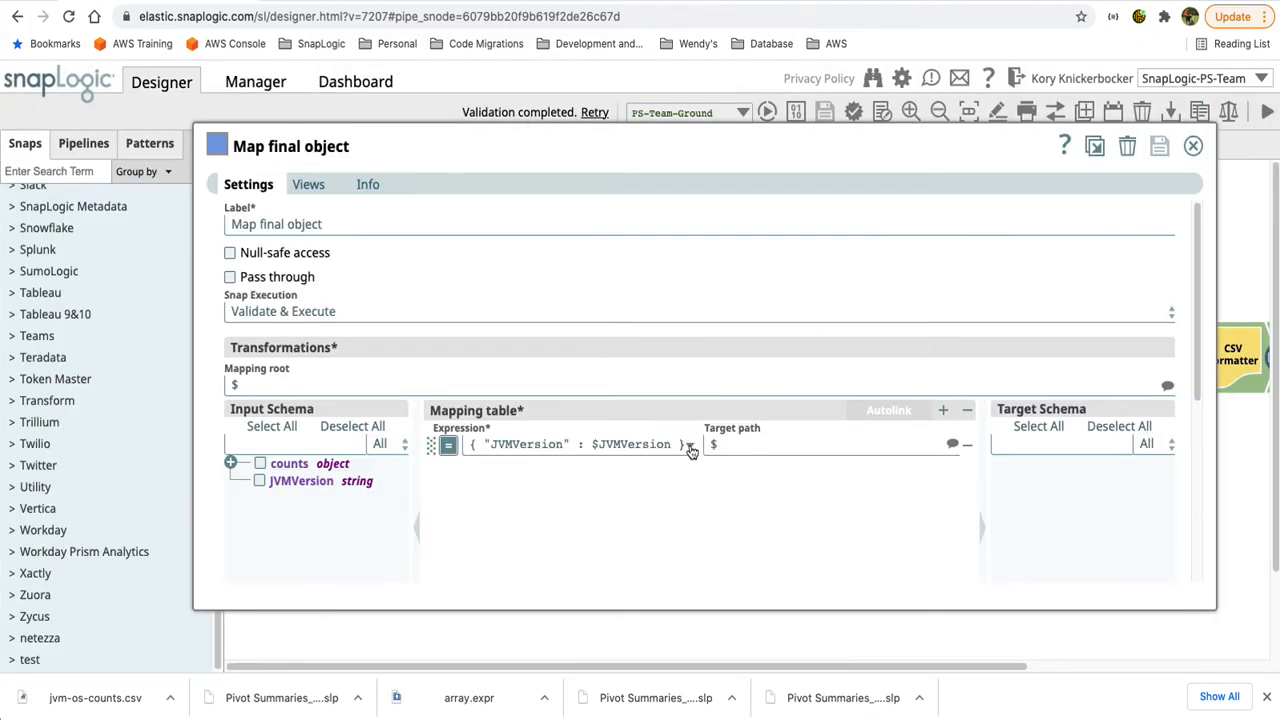
{"action": "left_click", "coordinate": [692, 444]}
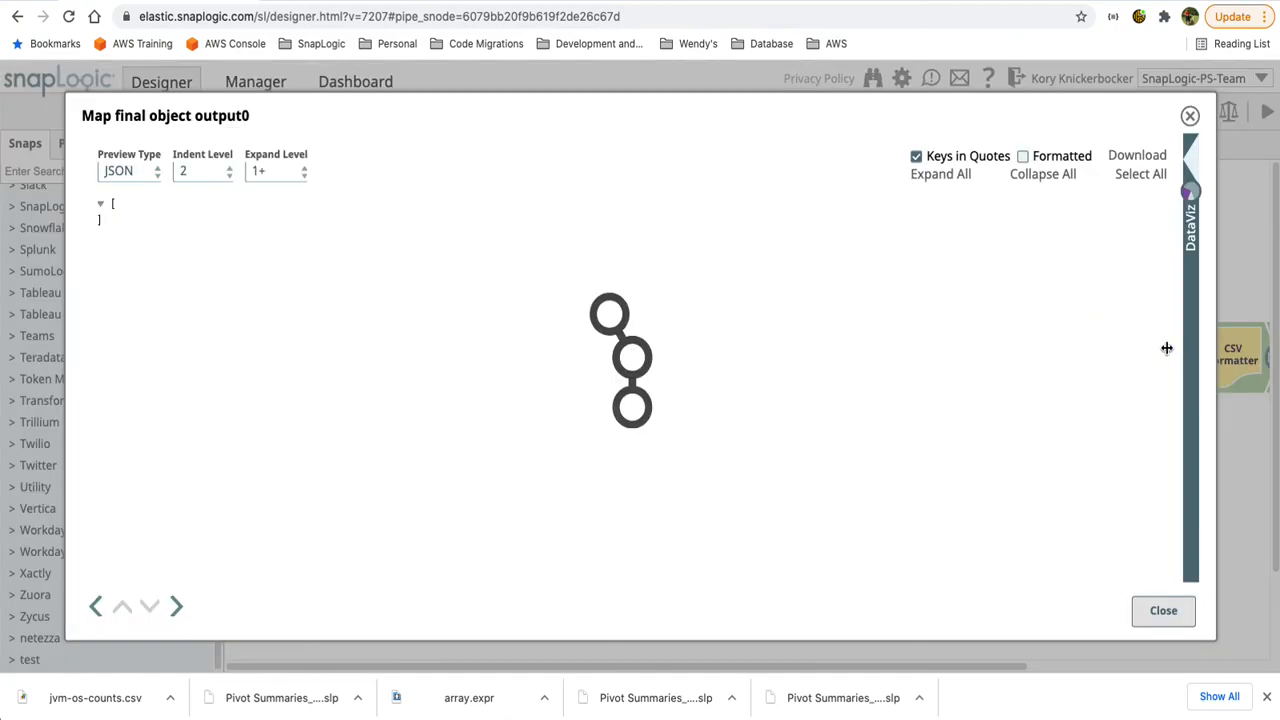
Step: View the final output as a table of JVM versions with per-OS count columns, then dismiss it
{"action": "left_click", "coordinate": [130, 170]}
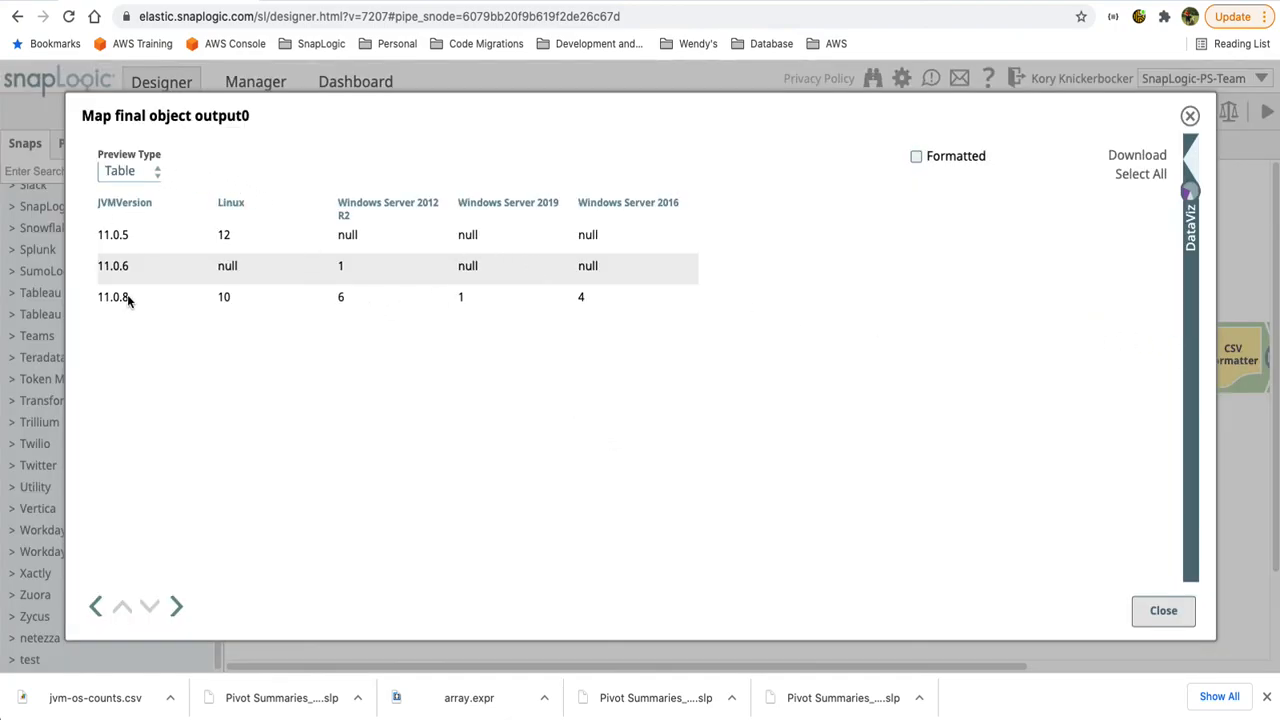
{"action": "mouse_move", "coordinate": [308, 312]}
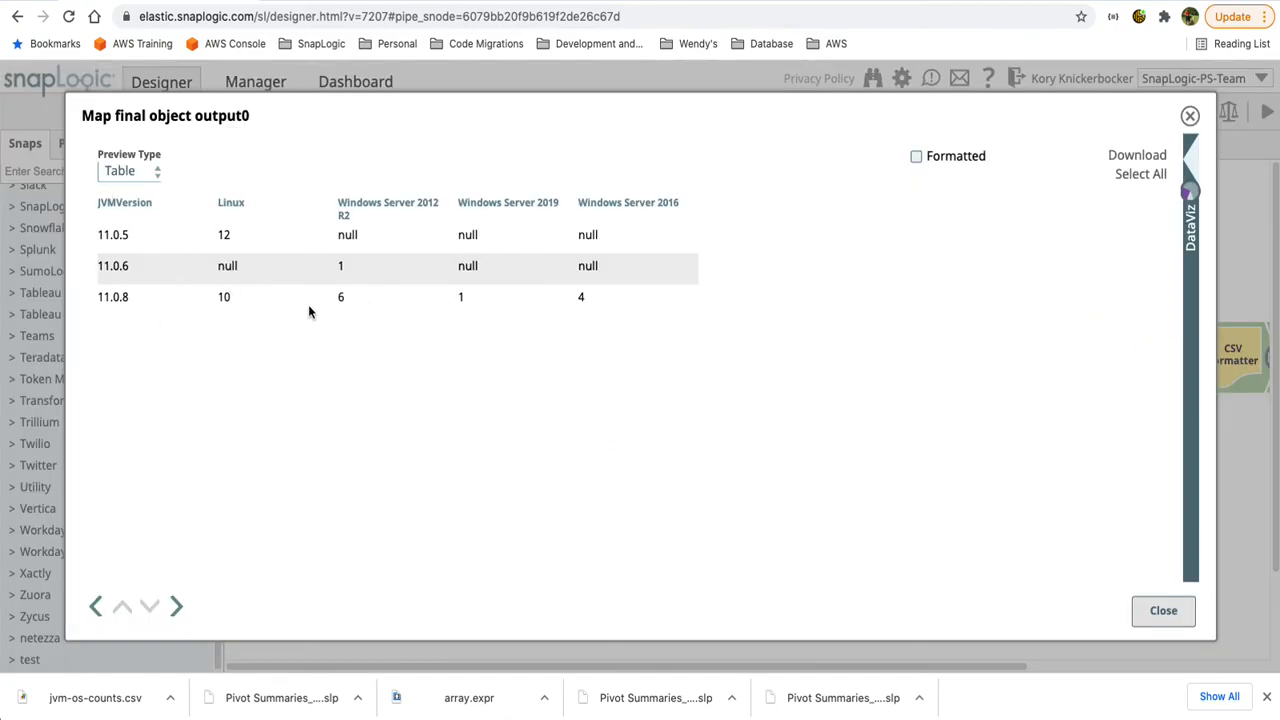
{"action": "mouse_move", "coordinate": [688, 308]}
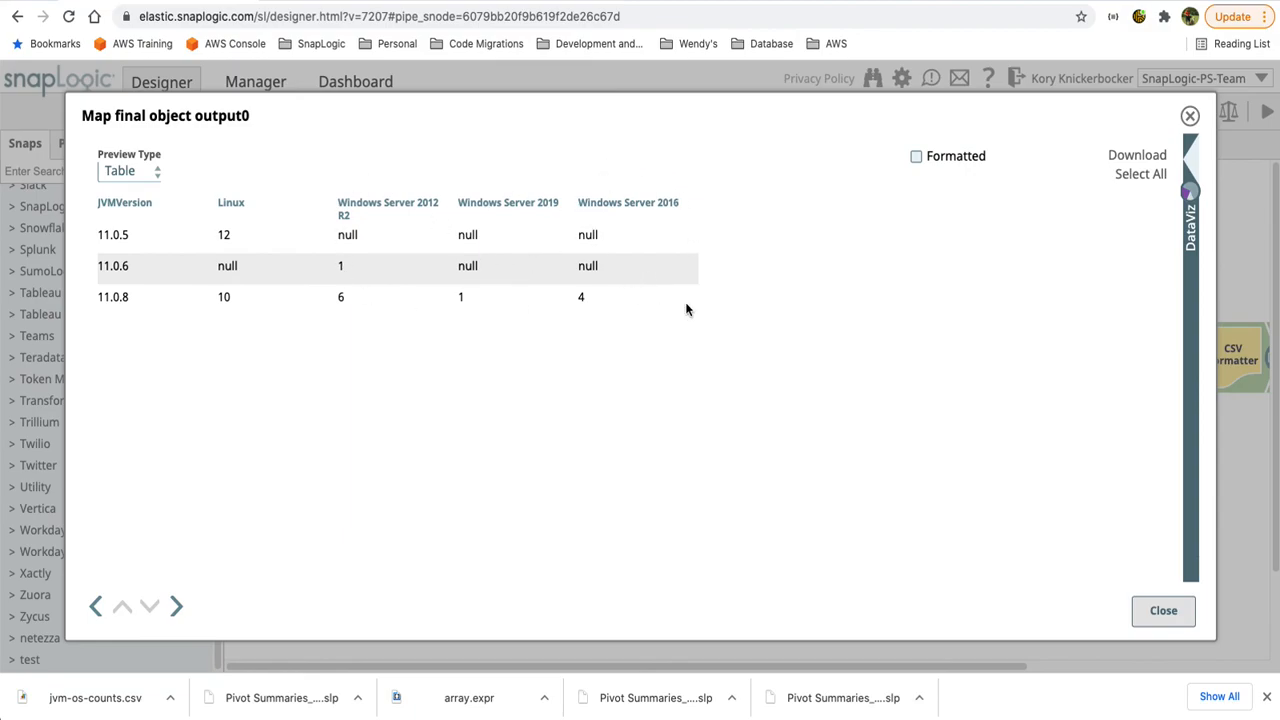
{"action": "mouse_move", "coordinate": [450, 278]}
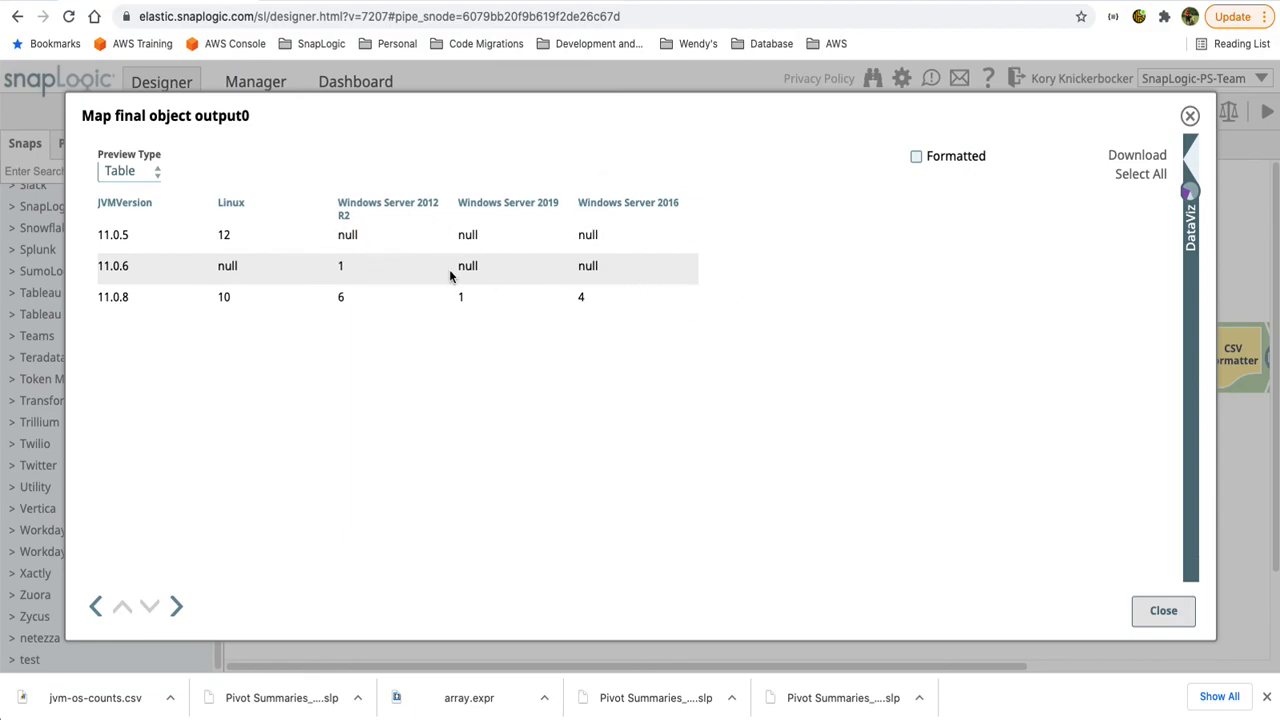
{"action": "left_click", "coordinate": [1162, 612]}
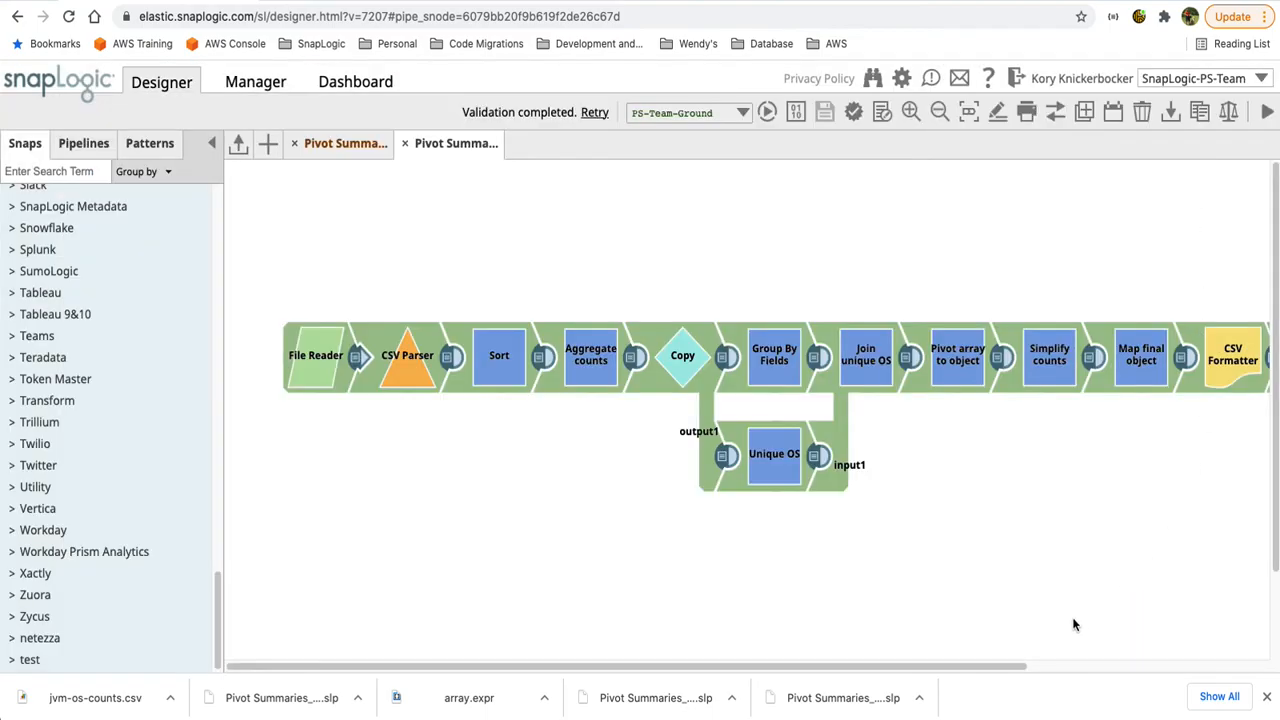